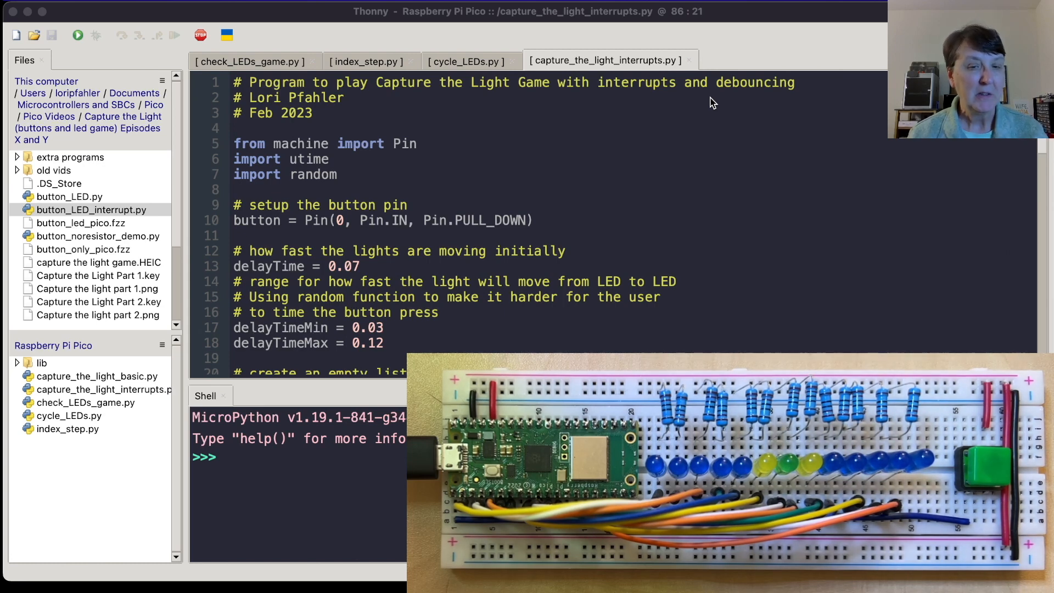
mouse_move(78, 35)
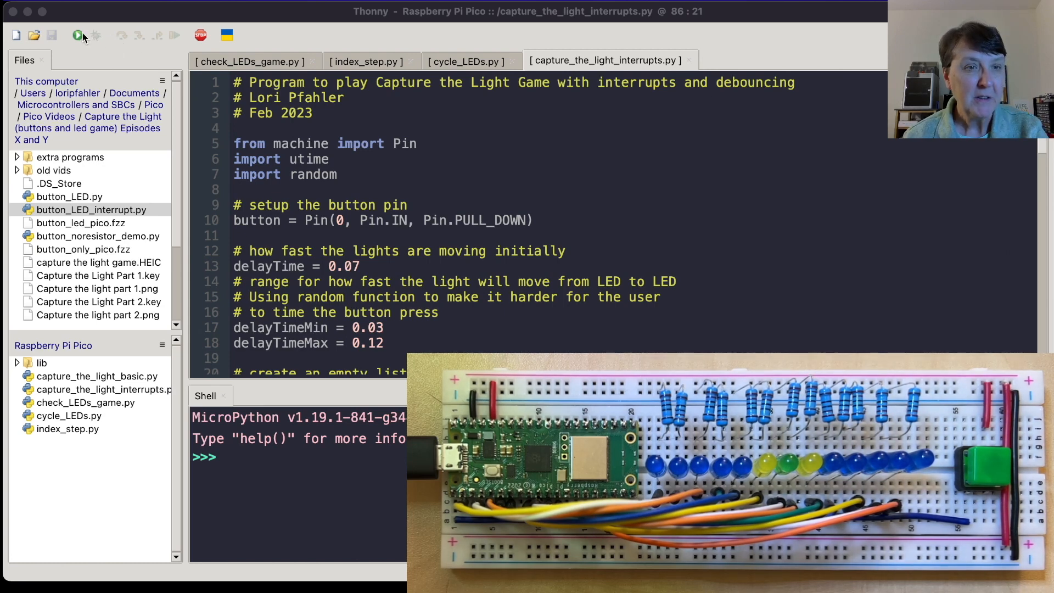
Step: Run capture_the_light_interrupts.py on the Pico so the LEDs start cycling
click(78, 35)
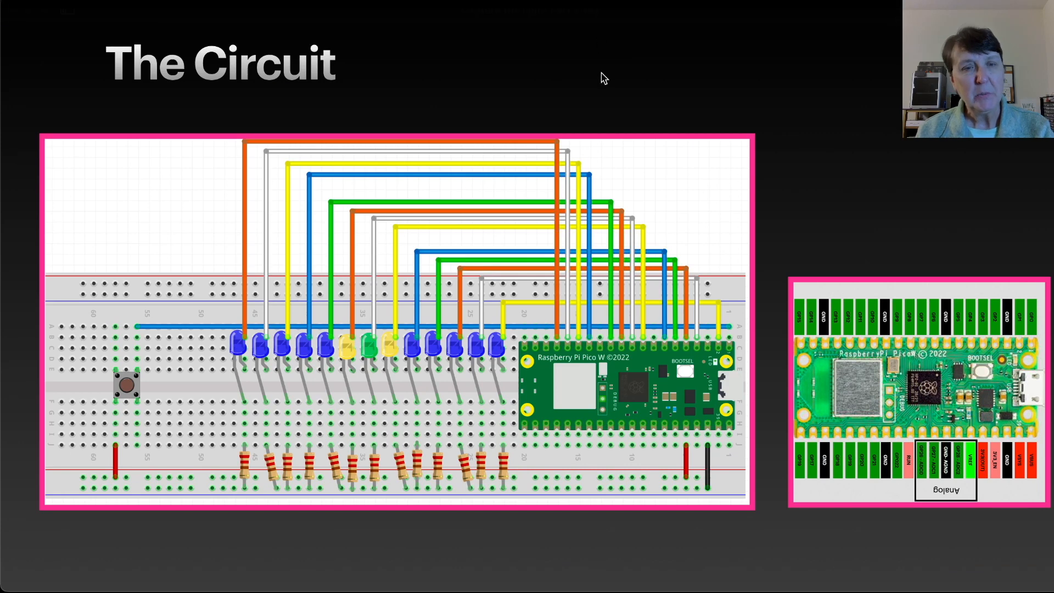
mouse_move(618, 146)
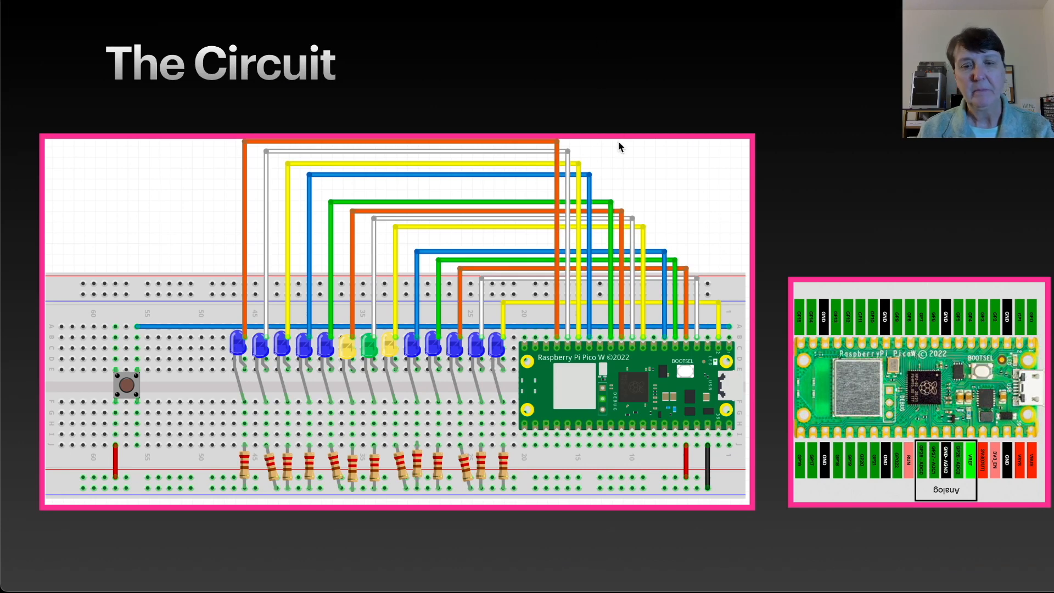
mouse_move(627, 396)
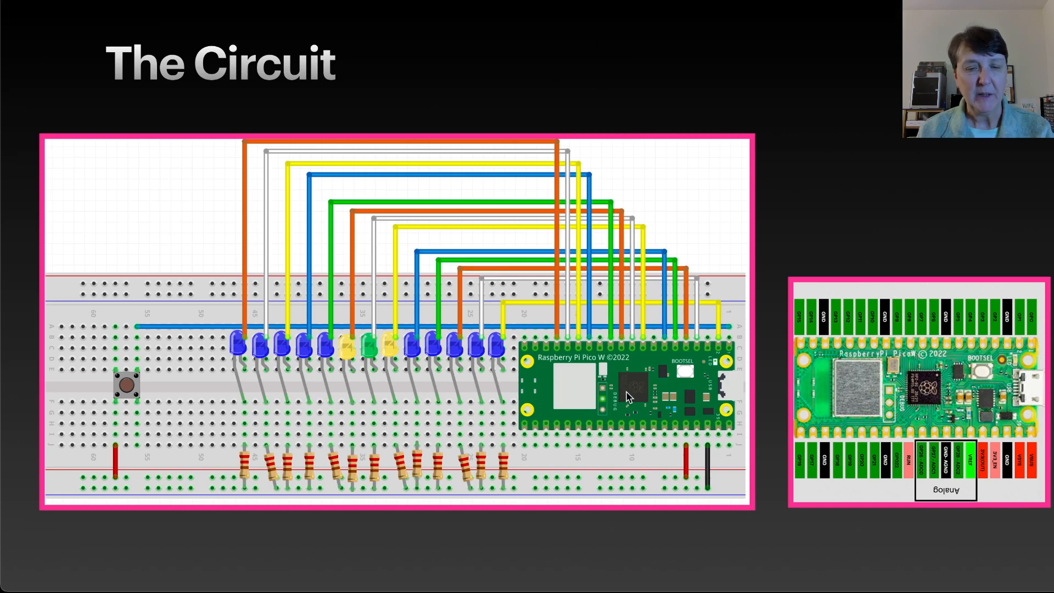
mouse_move(613, 358)
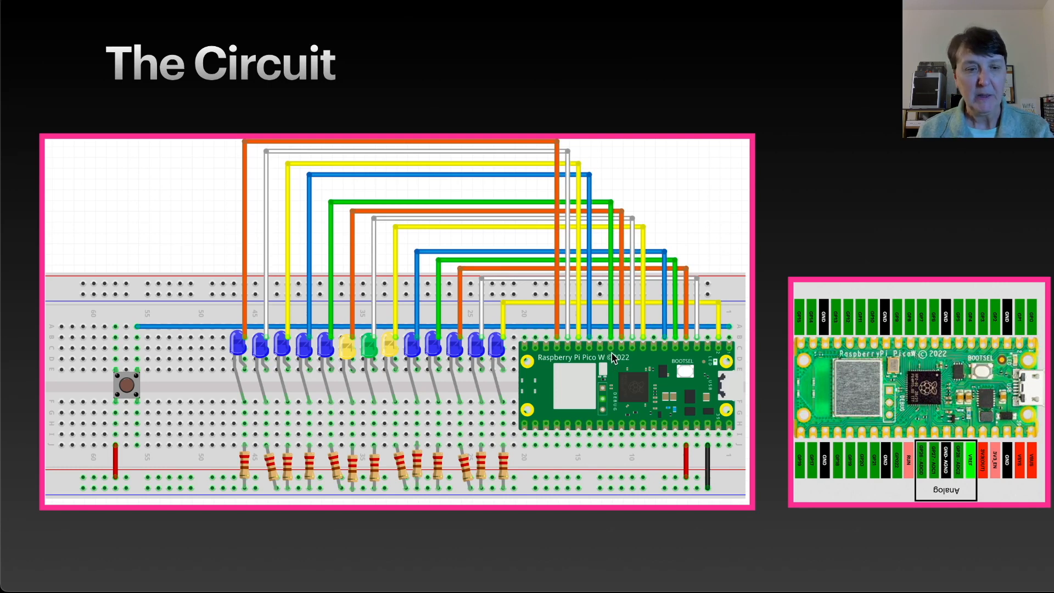
mouse_move(133, 401)
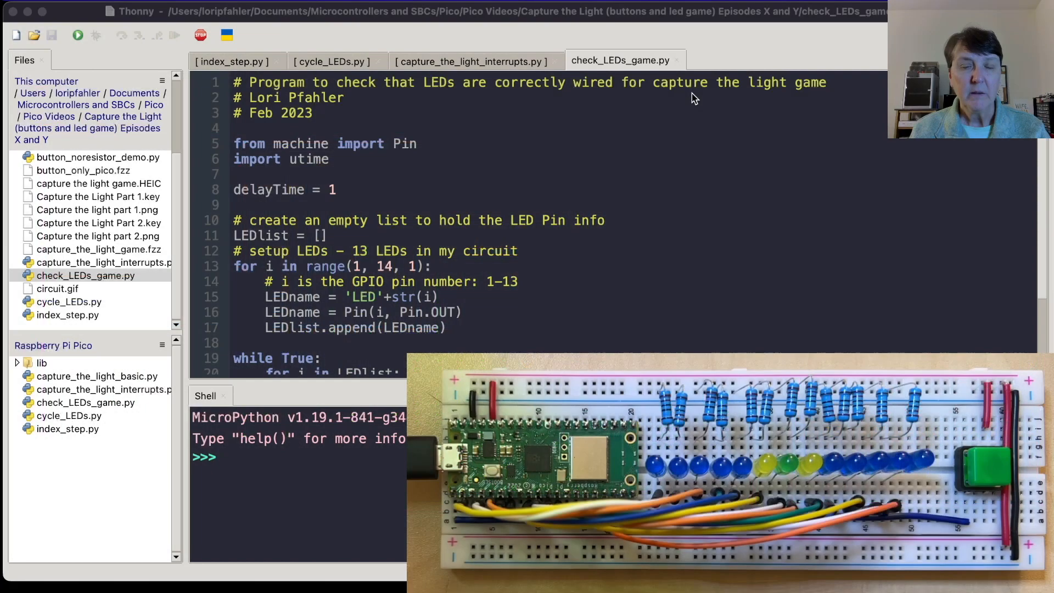
mouse_move(463, 181)
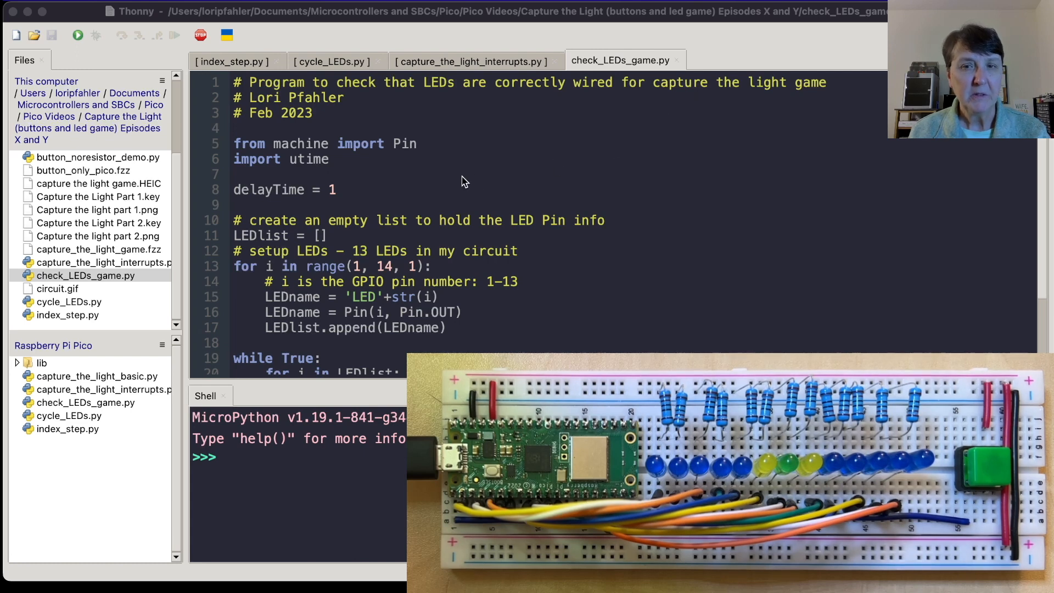
mouse_move(319, 150)
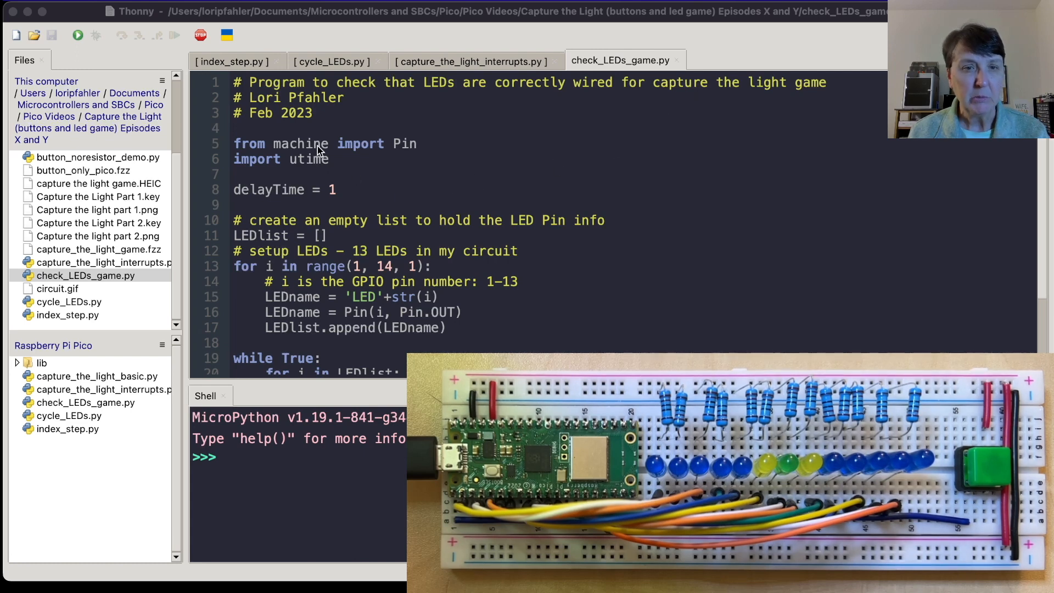
Step: Scroll check_LEDs_game.py down to the while True loop that toggles every LED
scroll(down, 3)
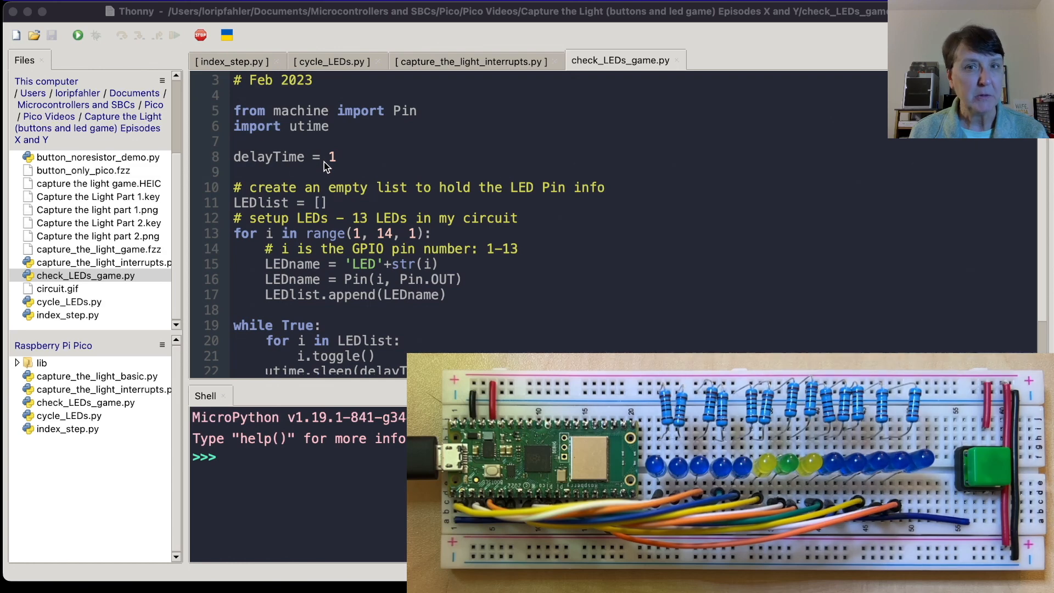
mouse_move(336, 201)
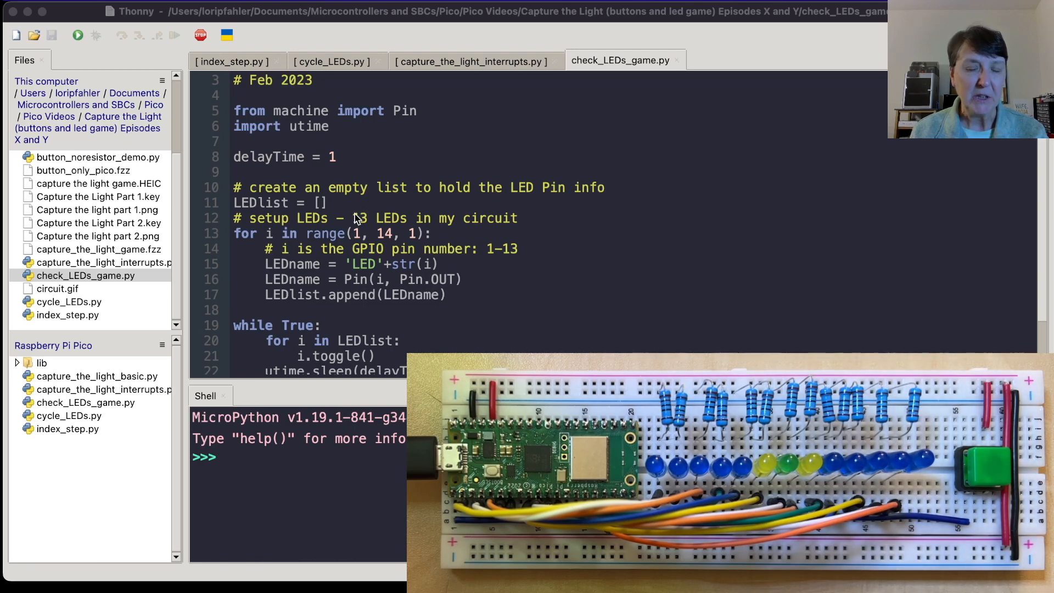
mouse_move(359, 233)
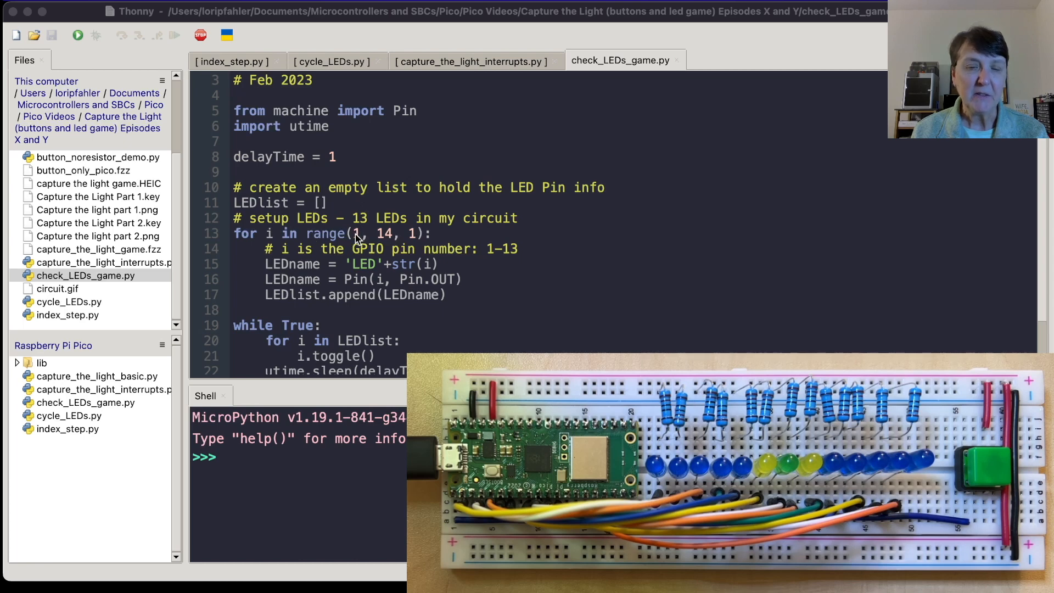
mouse_move(388, 240)
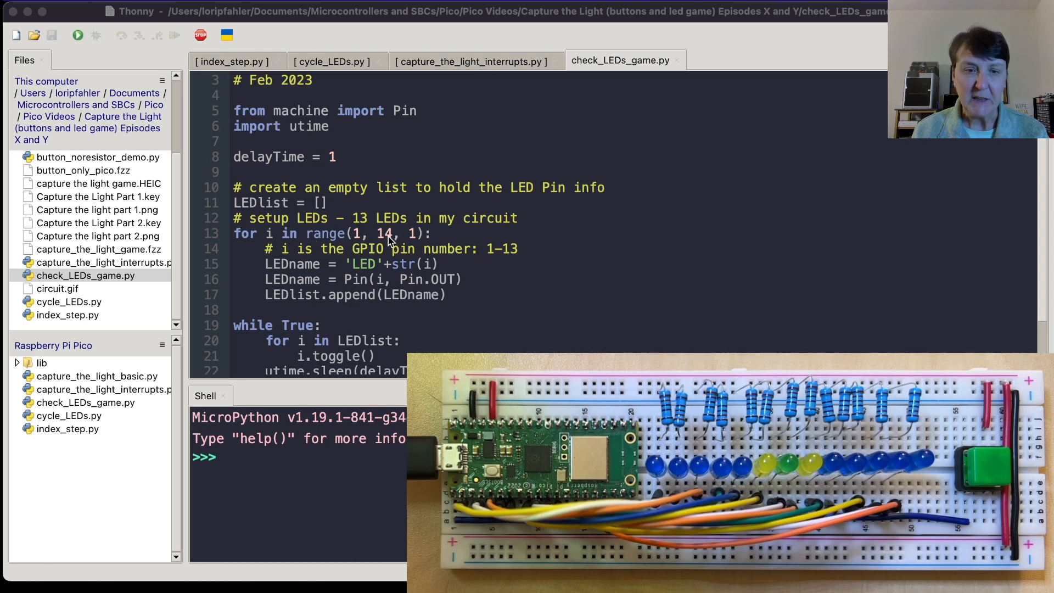
mouse_move(359, 275)
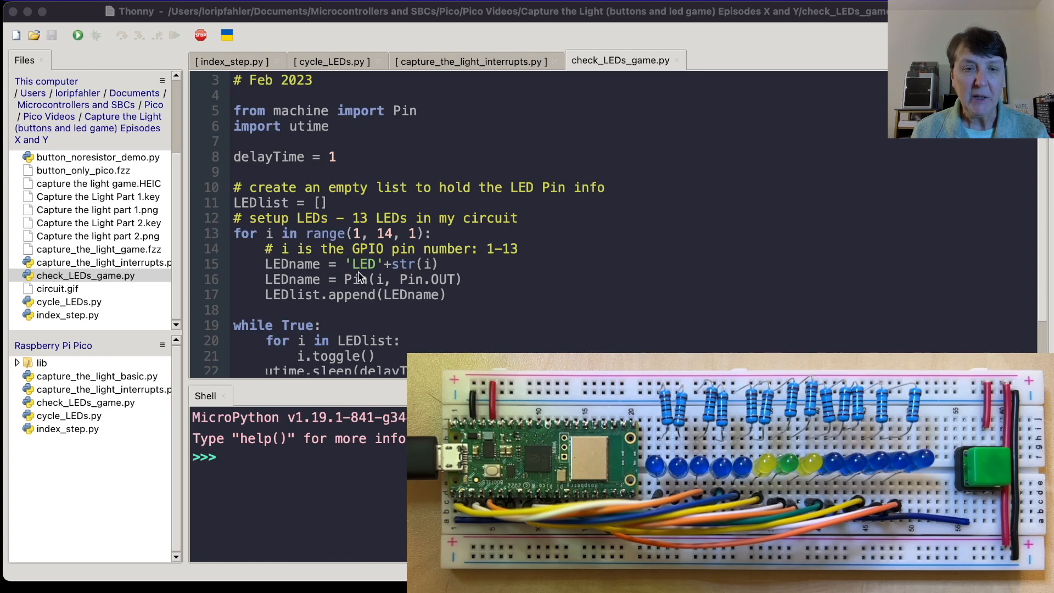
mouse_move(414, 269)
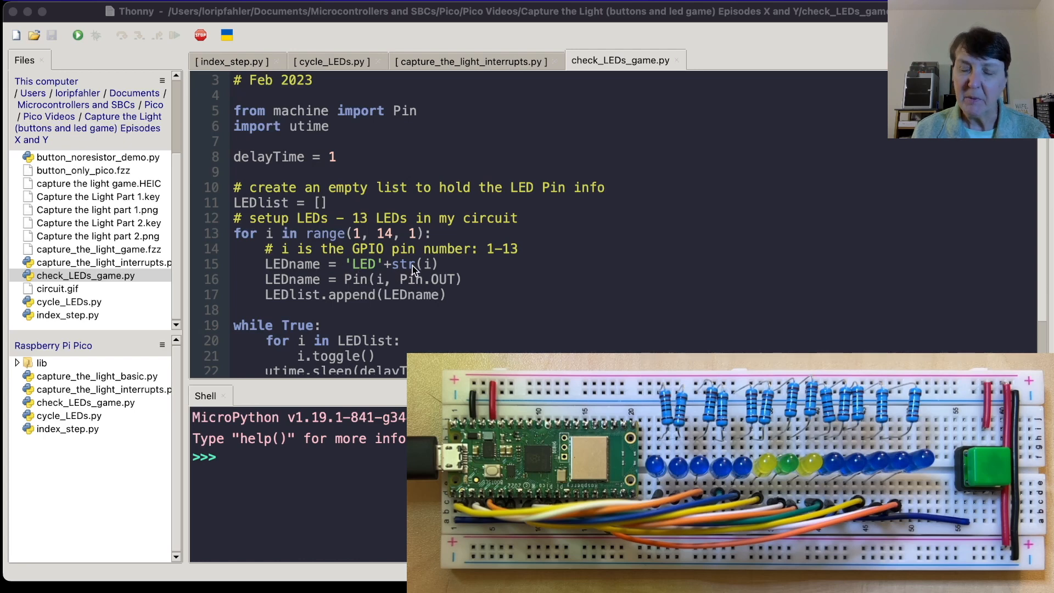
mouse_move(436, 282)
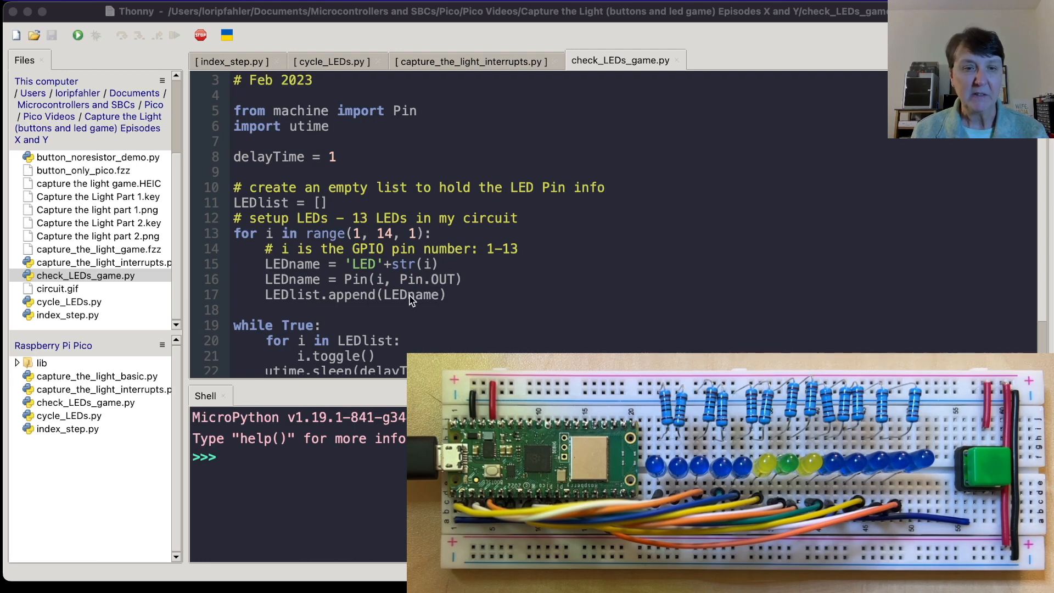
scroll(down, 3)
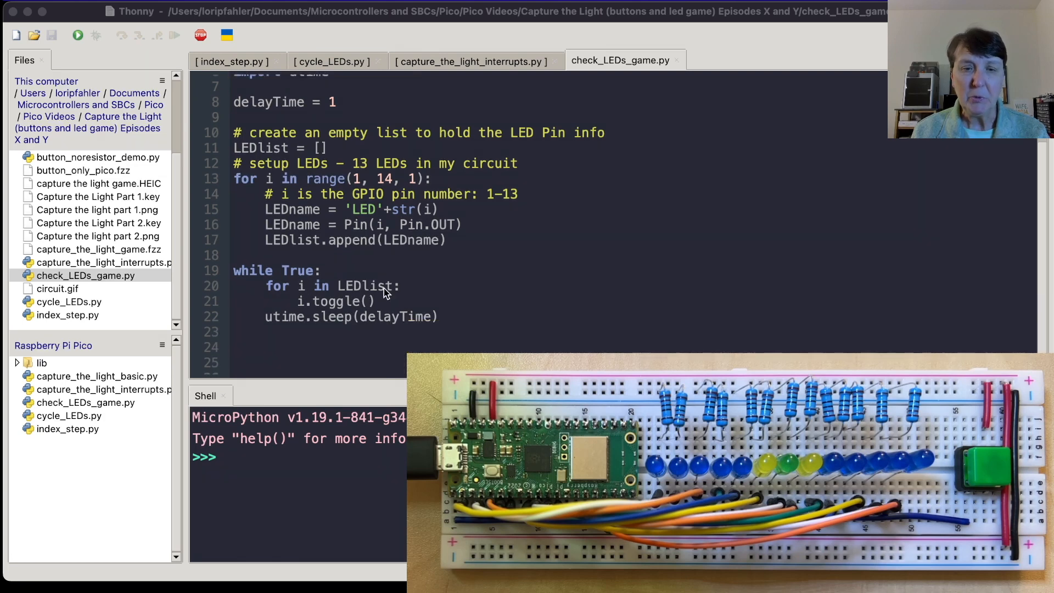
mouse_move(387, 333)
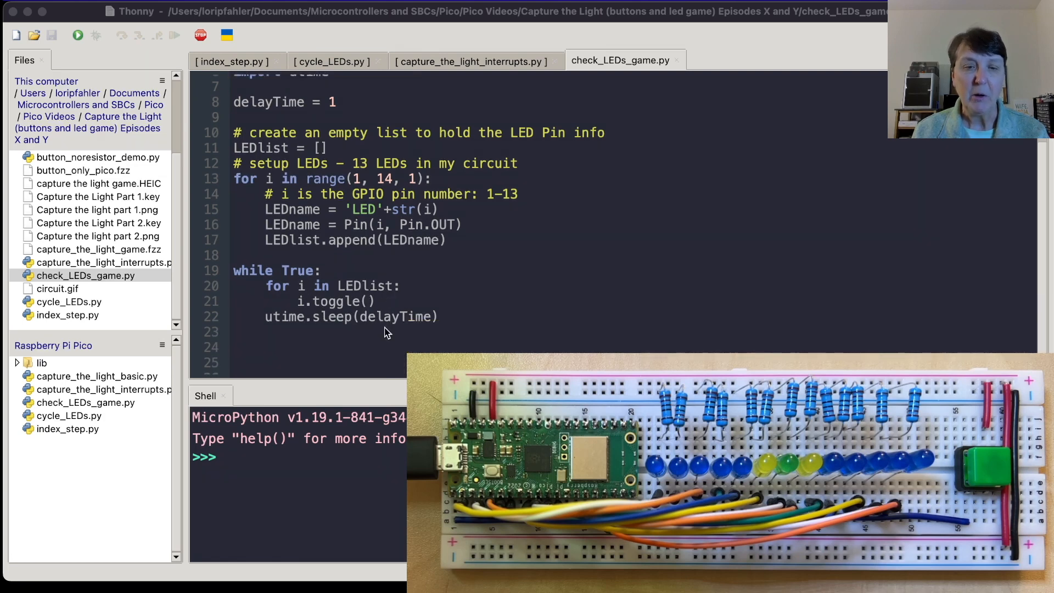
mouse_move(380, 327)
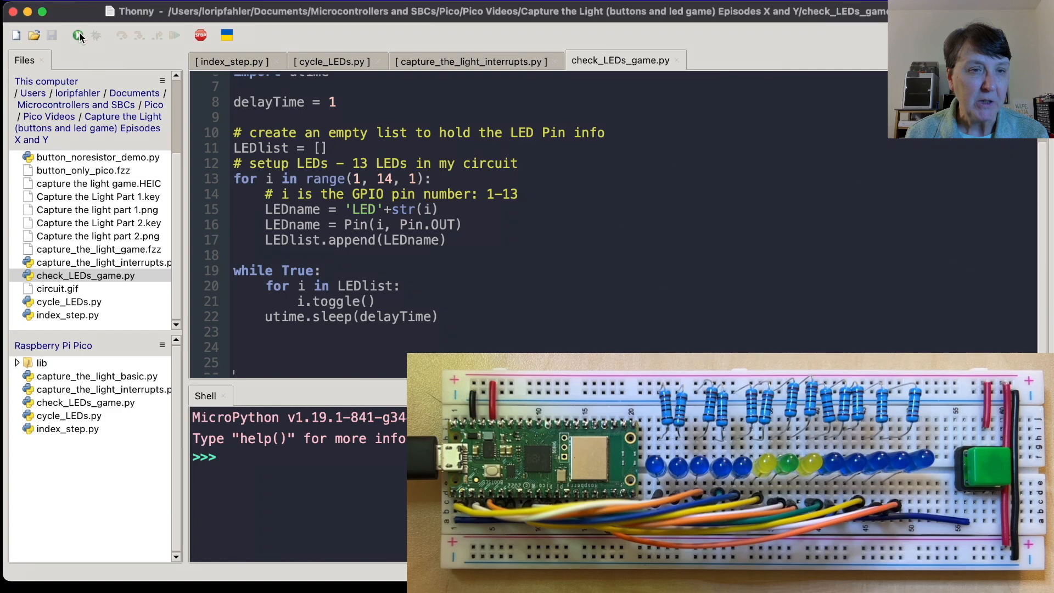
Step: Run check_LEDs_game.py to light all 13 LEDs, then stop it
click(79, 35)
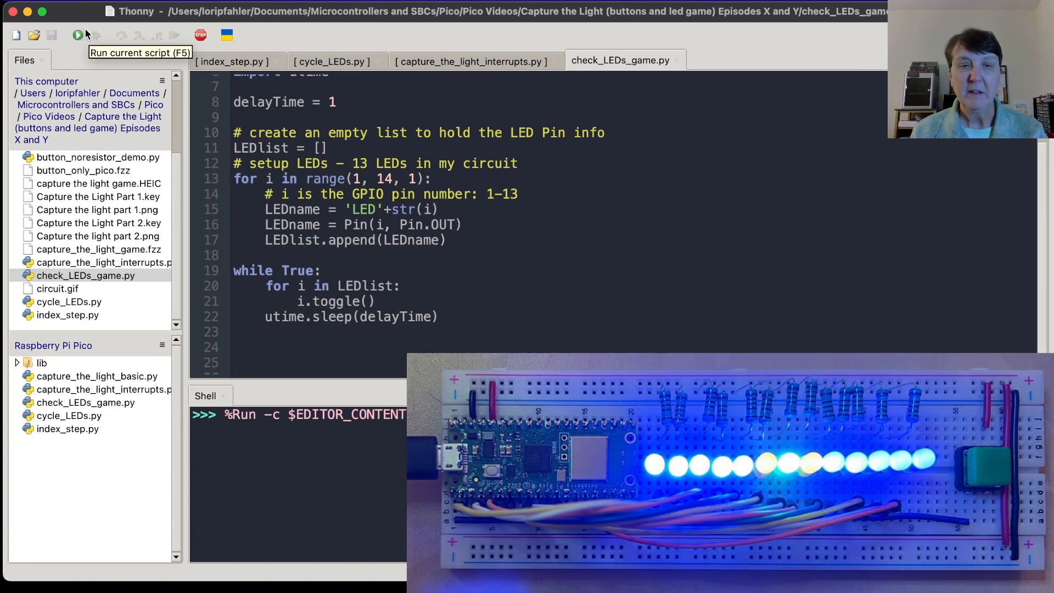
mouse_move(96, 35)
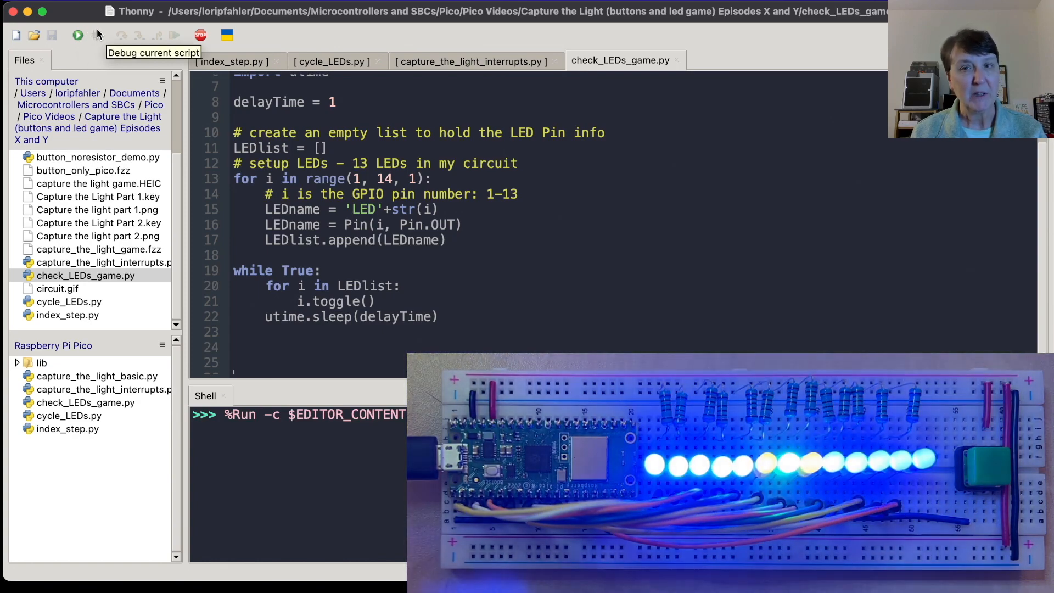
click(232, 61)
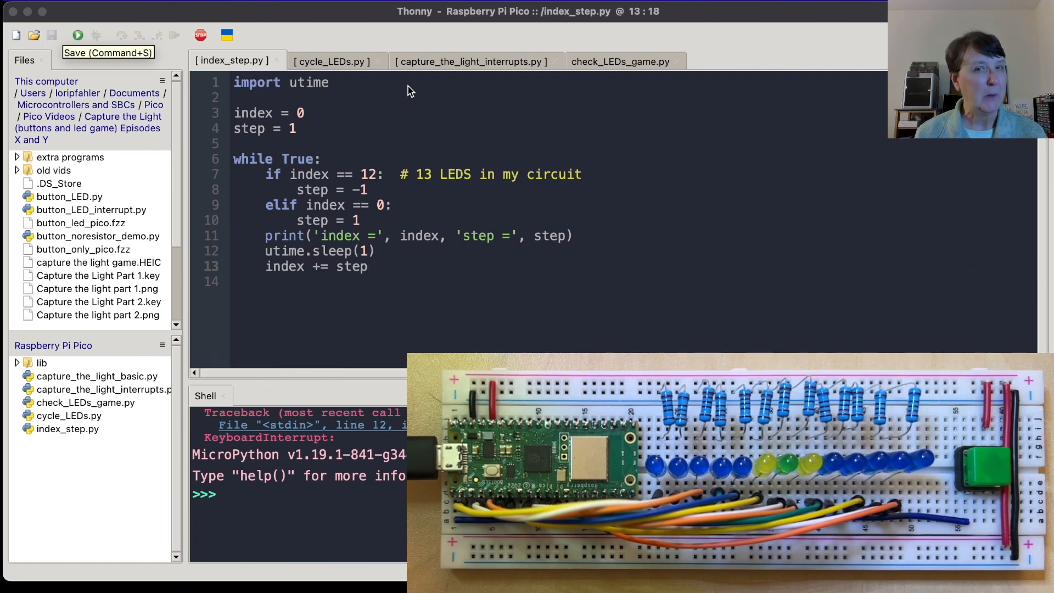
mouse_move(380, 104)
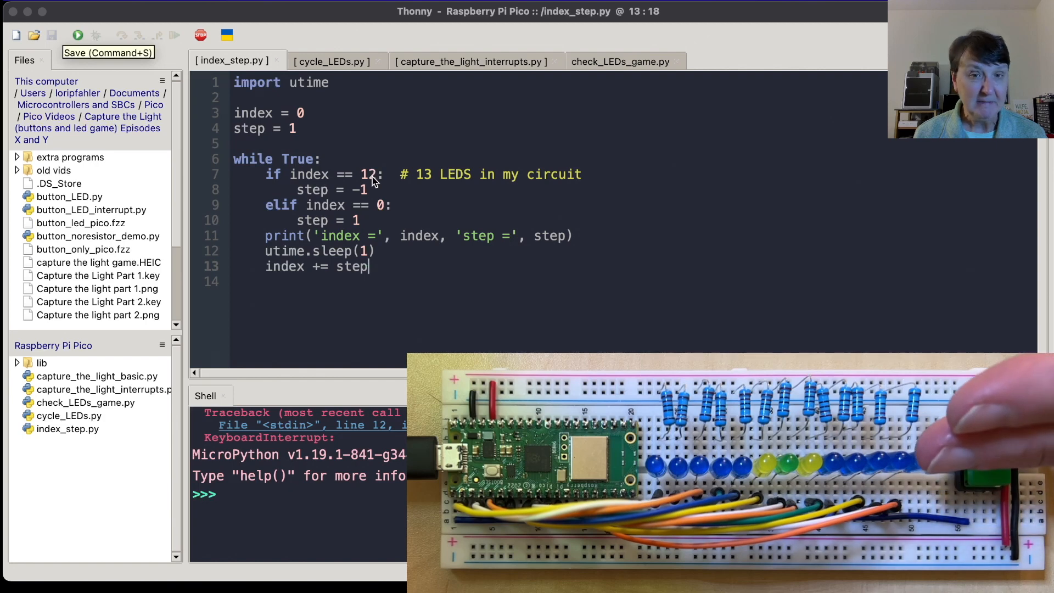
mouse_move(383, 200)
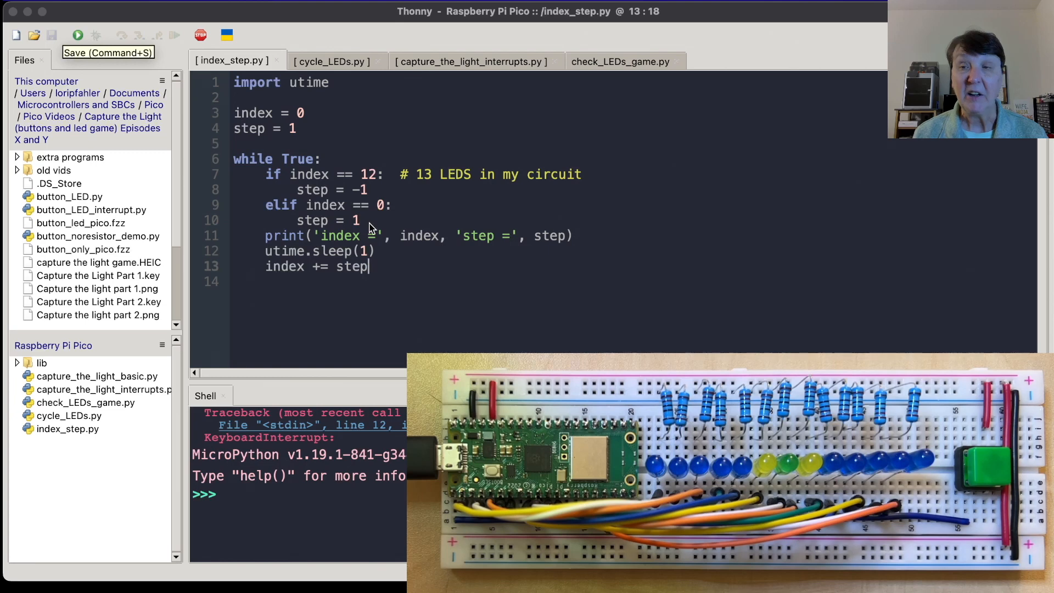
mouse_move(501, 254)
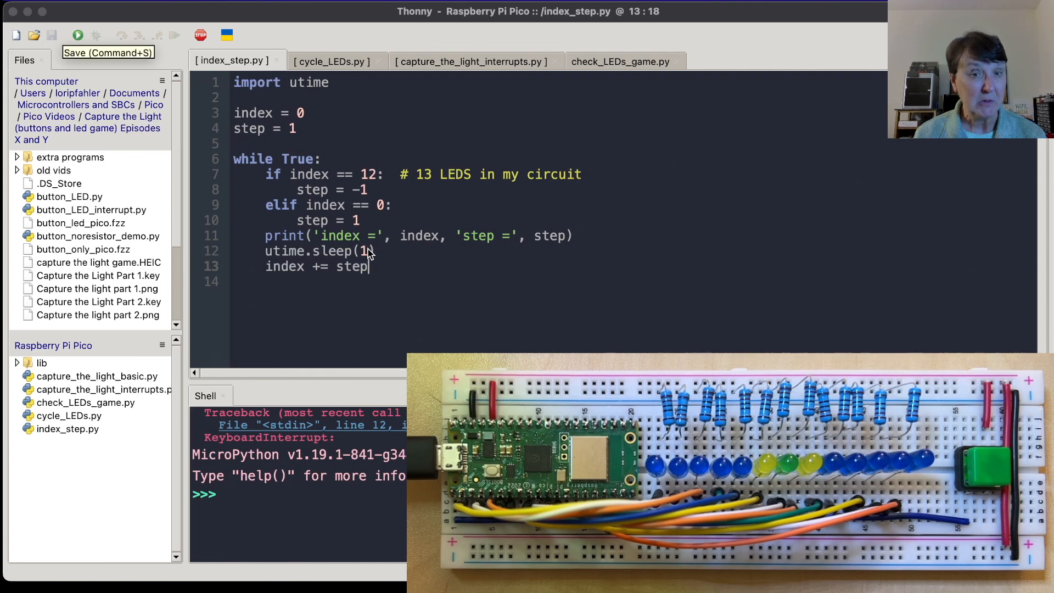
mouse_move(294, 278)
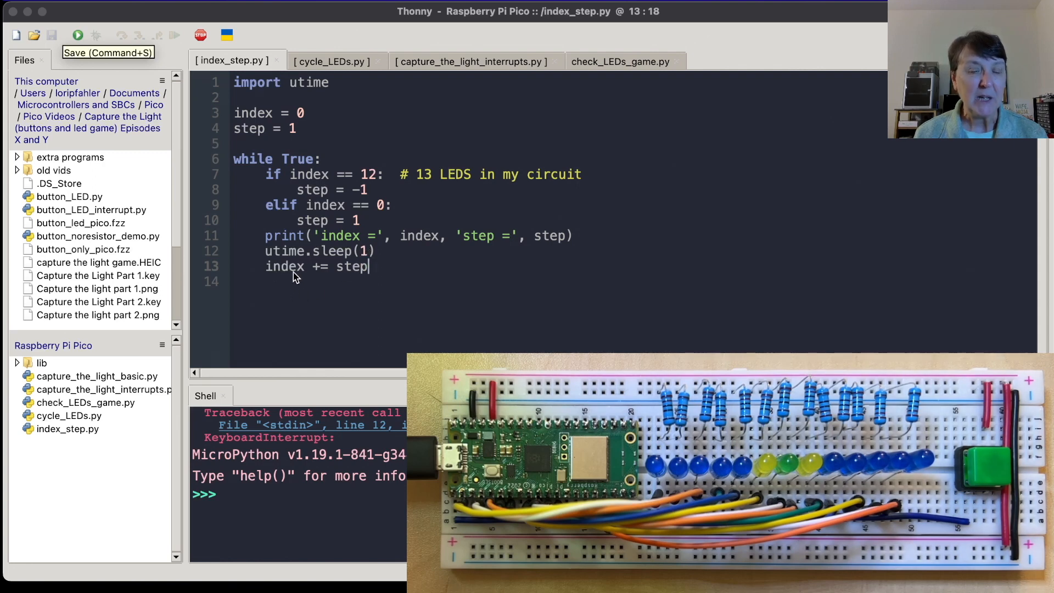
mouse_move(359, 276)
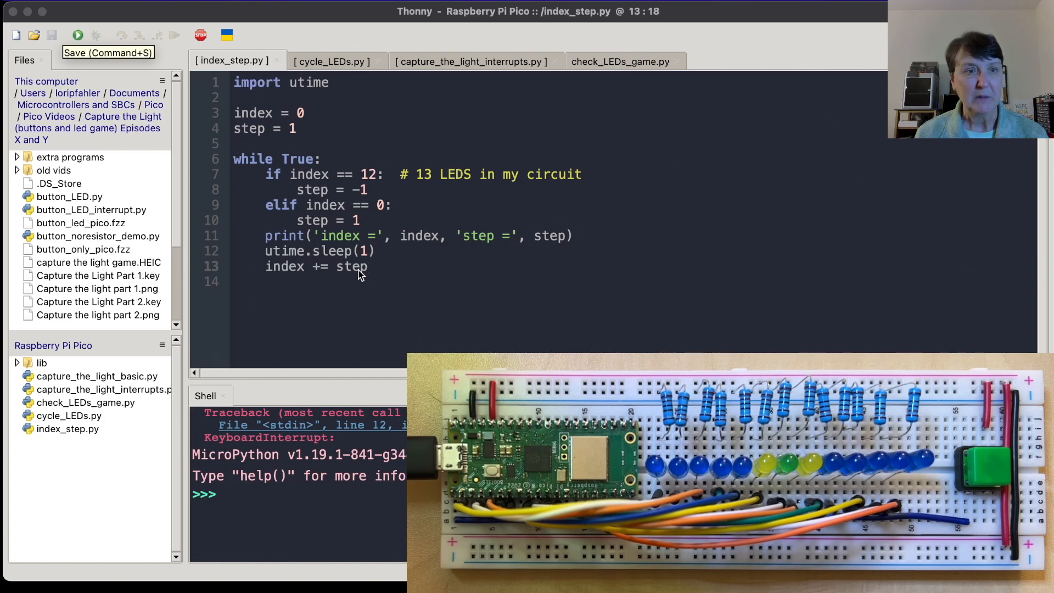
Step: Run index_step.py so the shell prints index and step counting down to 0 and back up
click(78, 35)
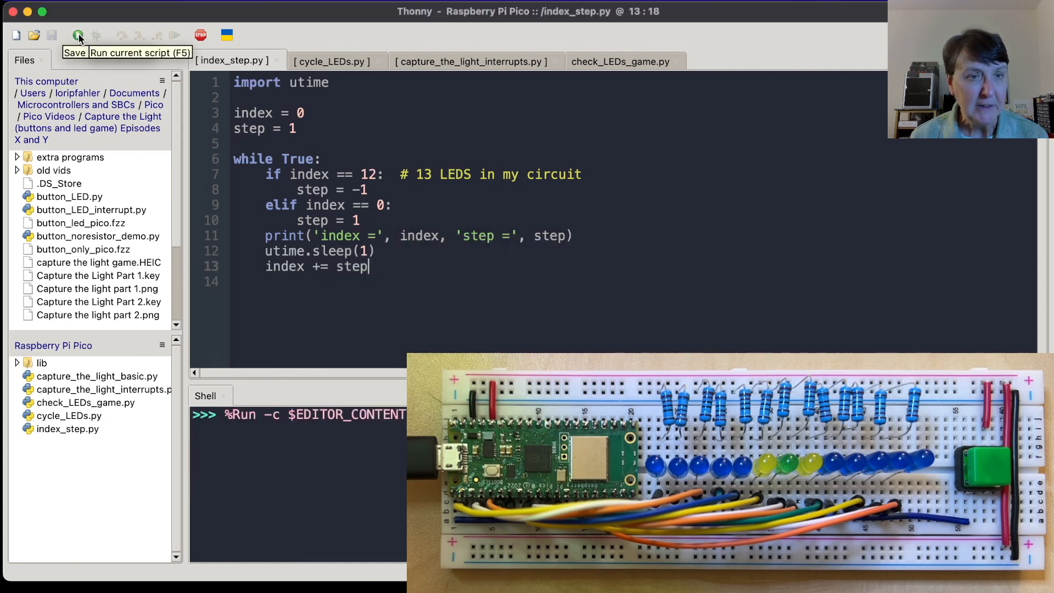
click(77, 35)
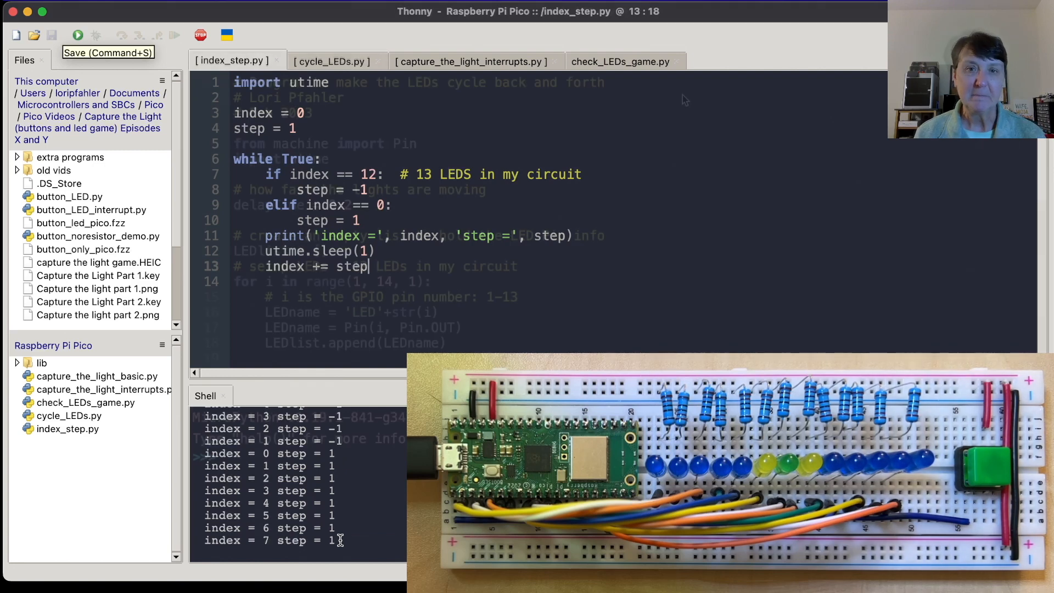
click(331, 61)
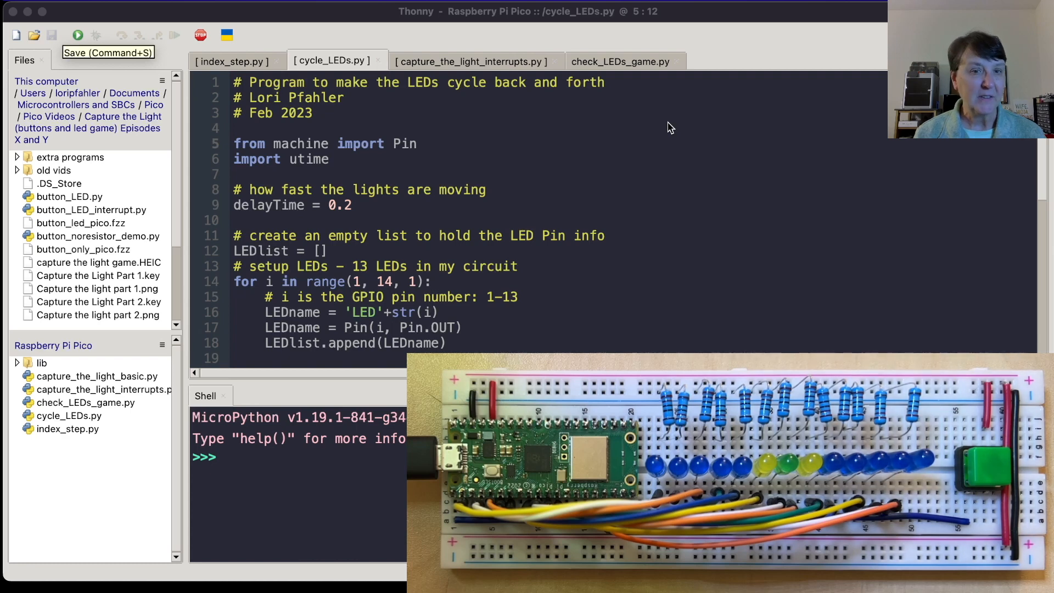
mouse_move(410, 198)
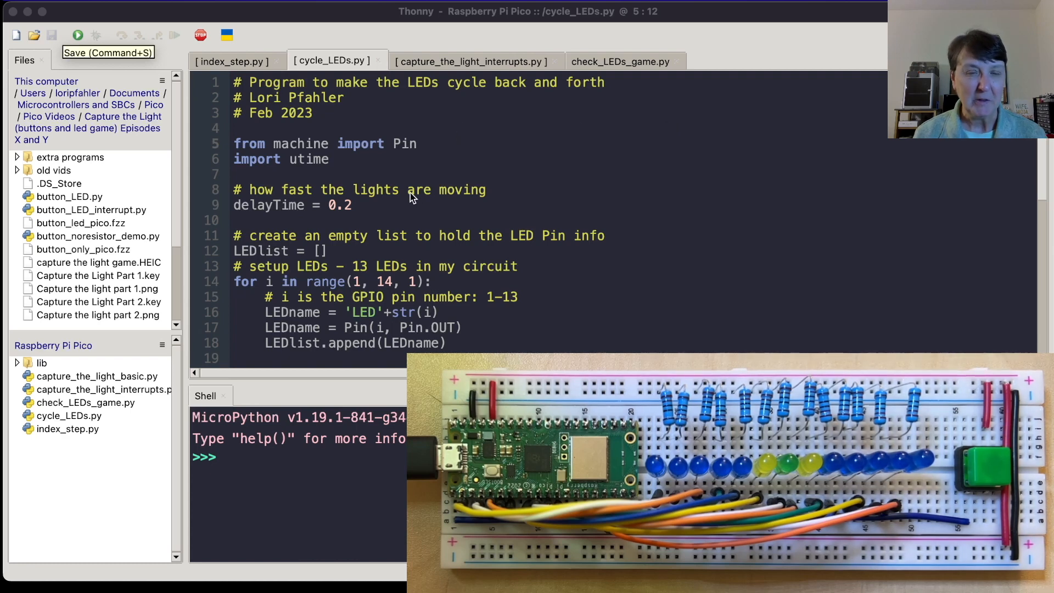
mouse_move(335, 167)
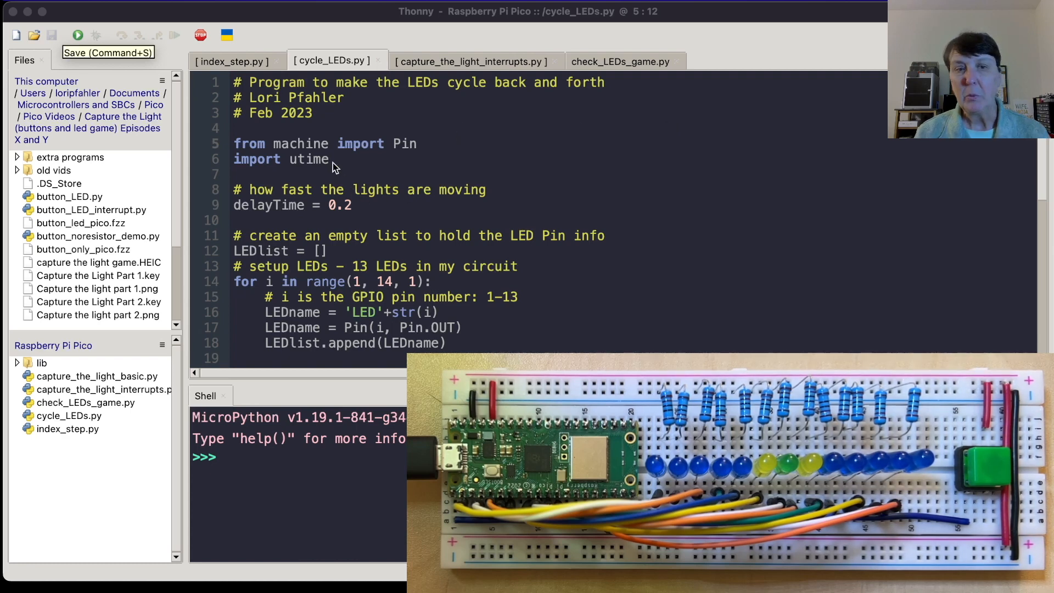
mouse_move(363, 167)
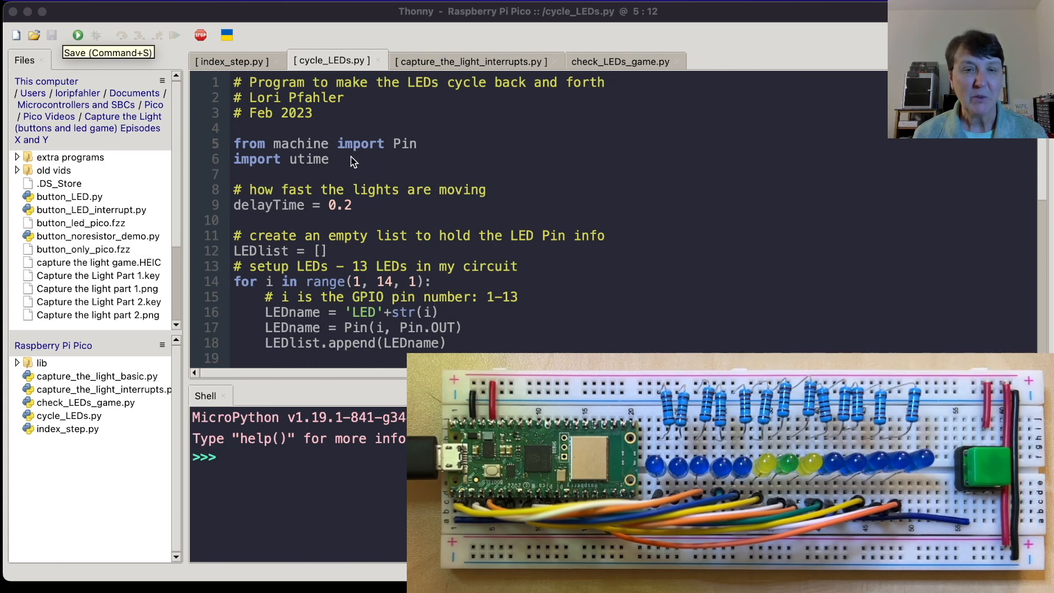
scroll(down, 3)
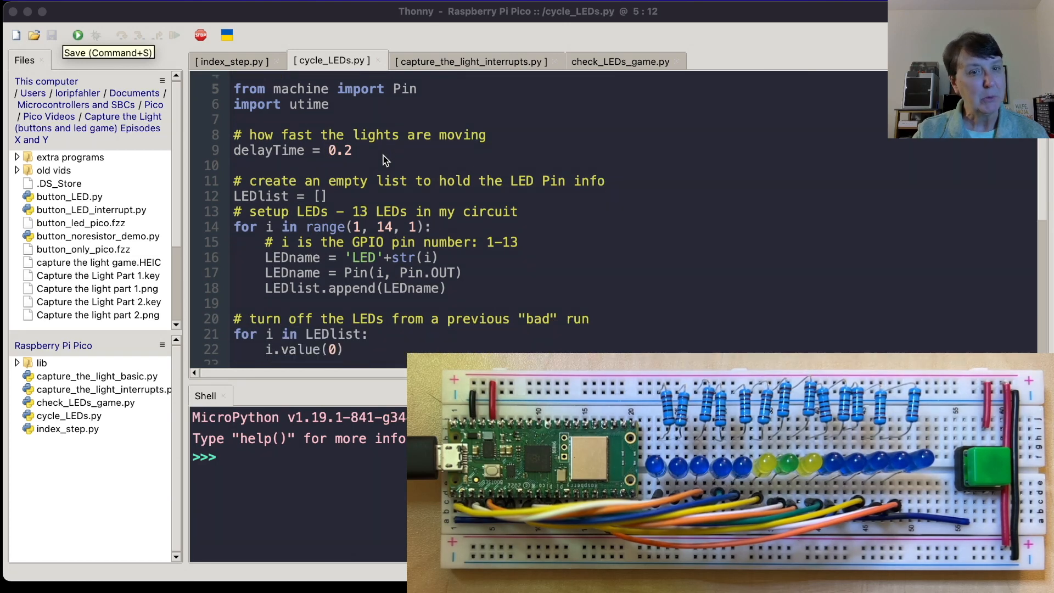
mouse_move(407, 269)
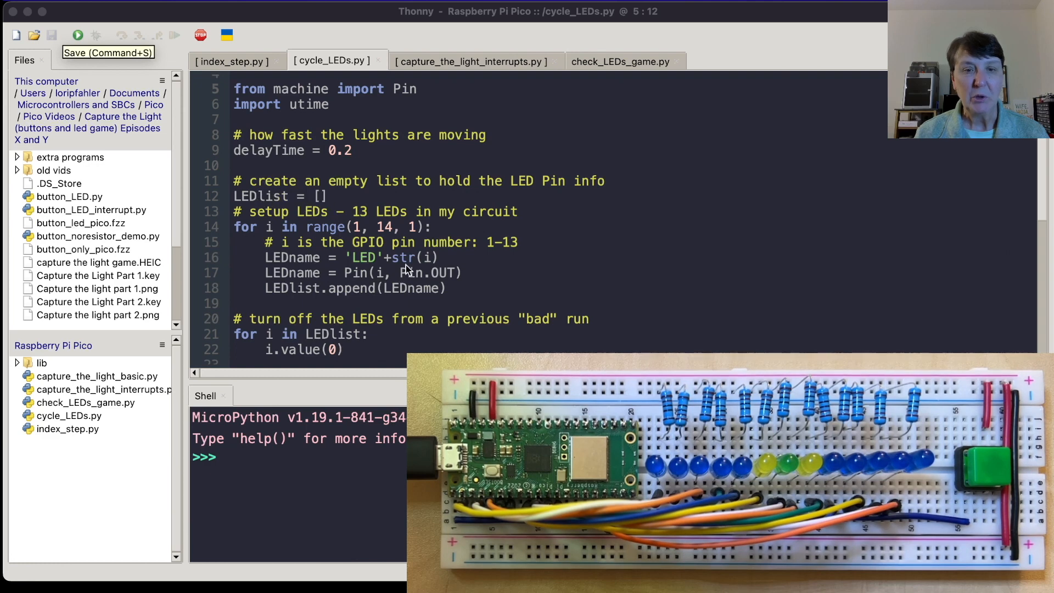
mouse_move(404, 269)
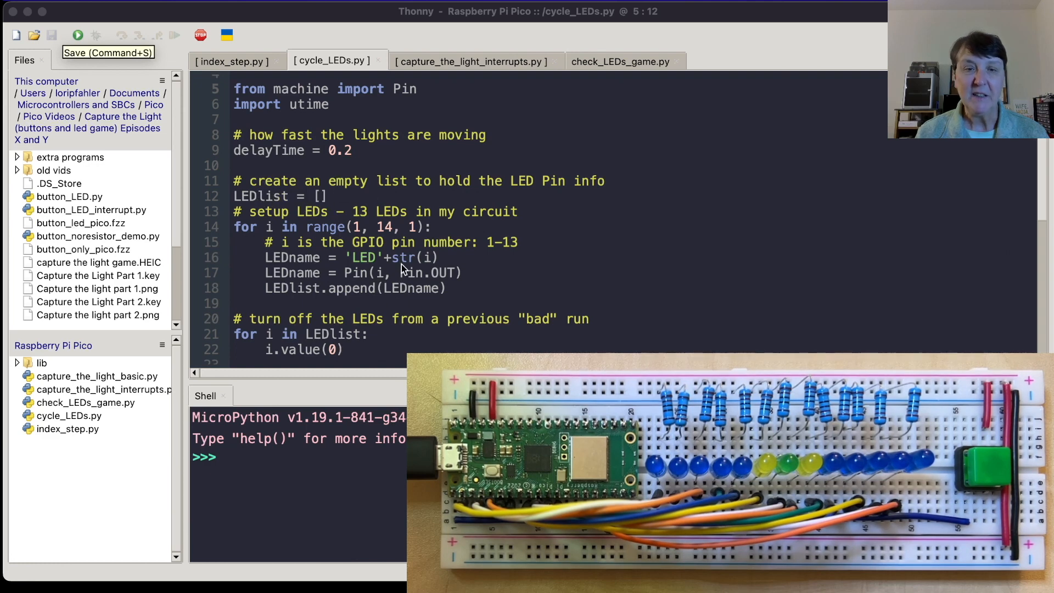
mouse_move(356, 306)
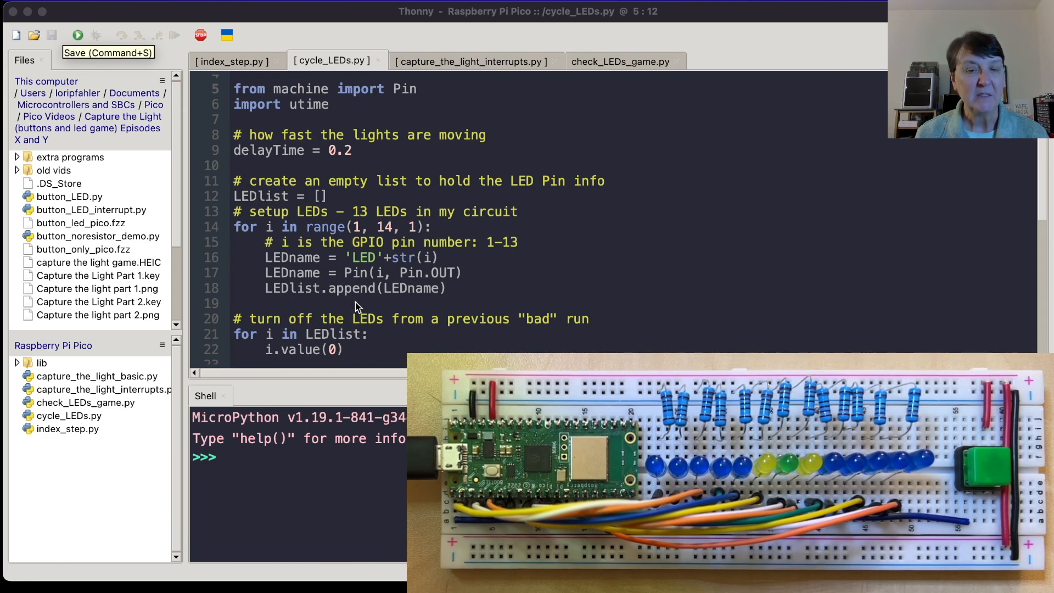
scroll(down, 3)
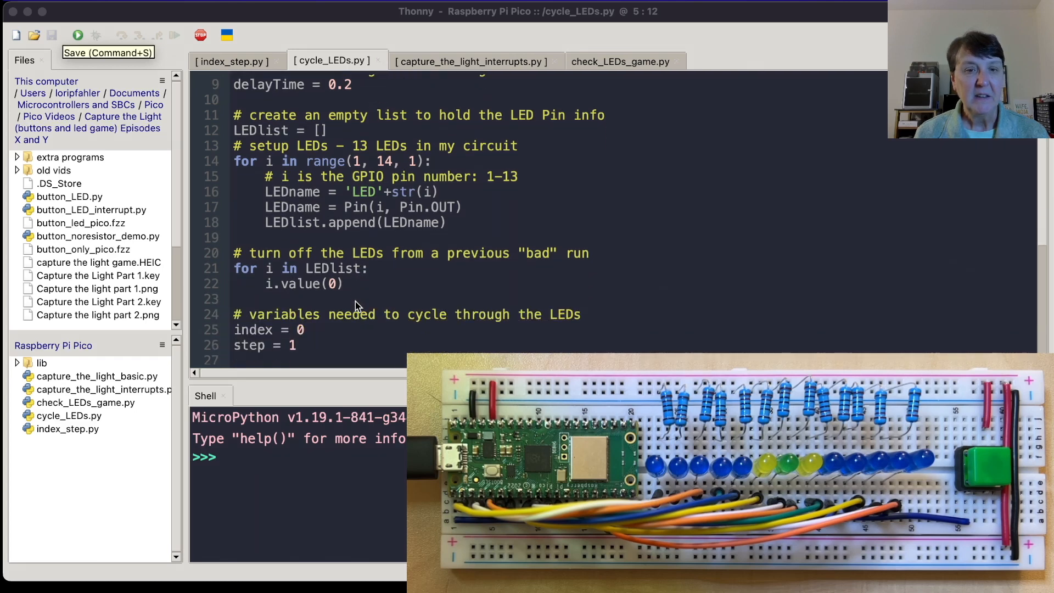
scroll(down, 3)
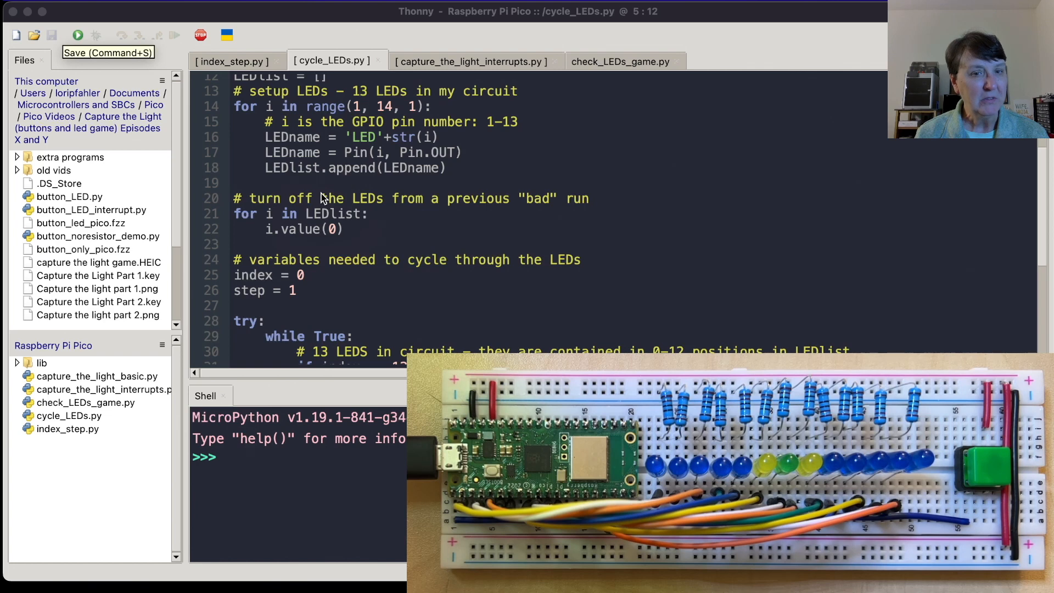
scroll(down, 3)
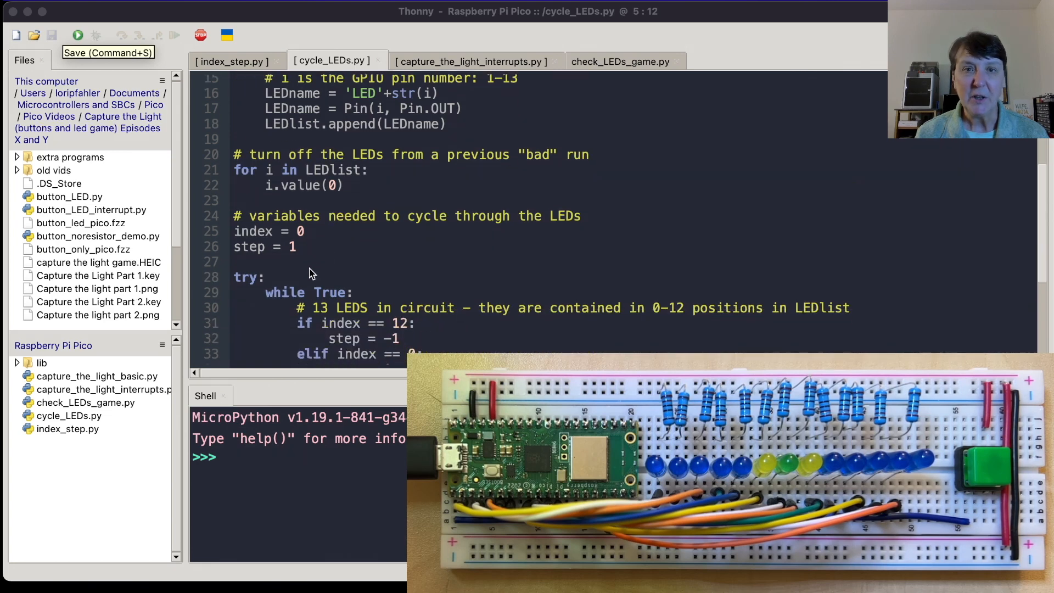
mouse_move(355, 261)
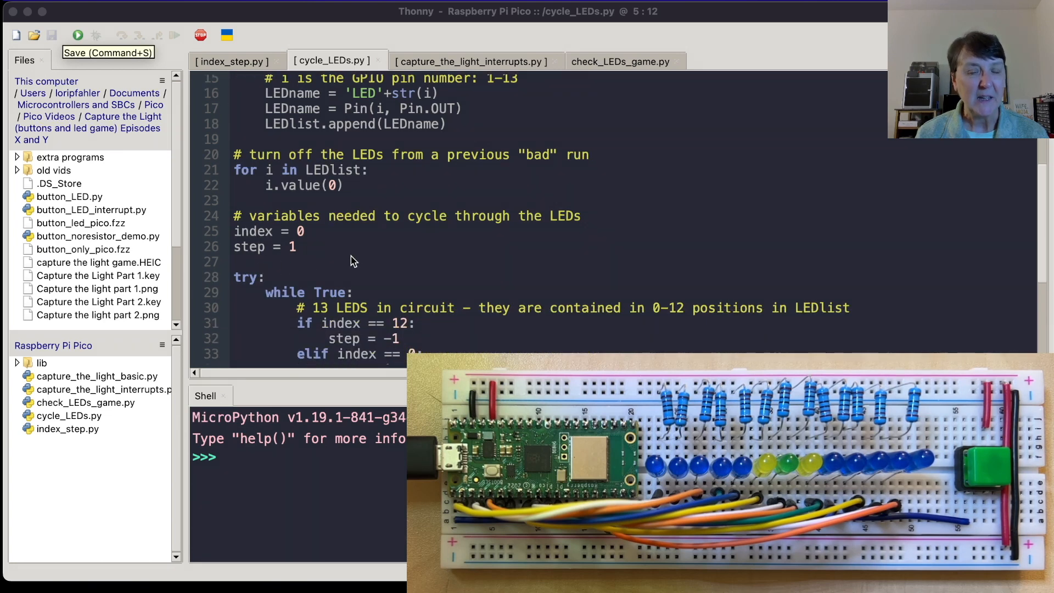
scroll(down, 3)
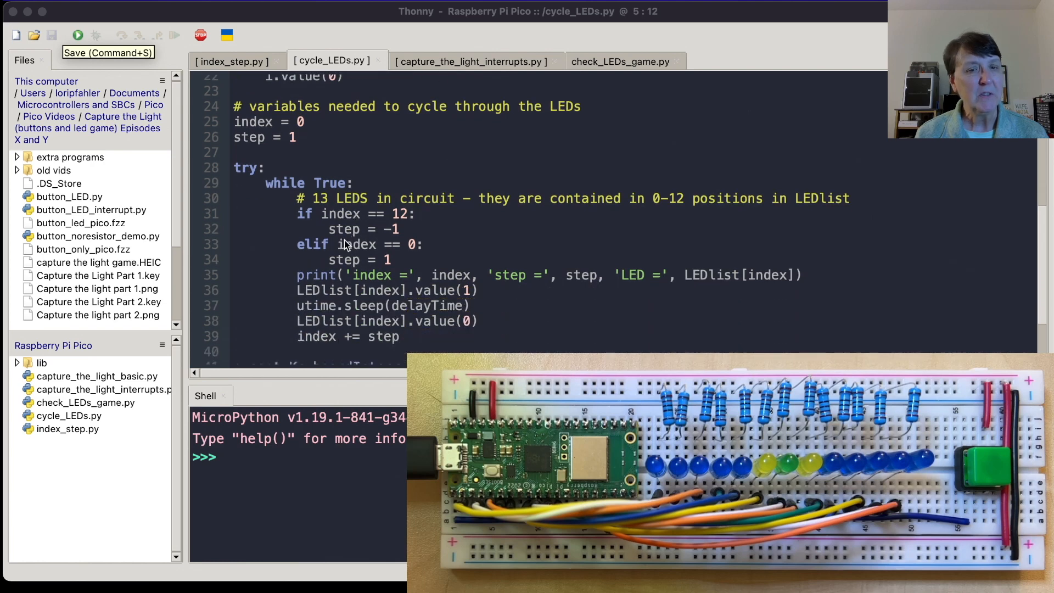
mouse_move(247, 186)
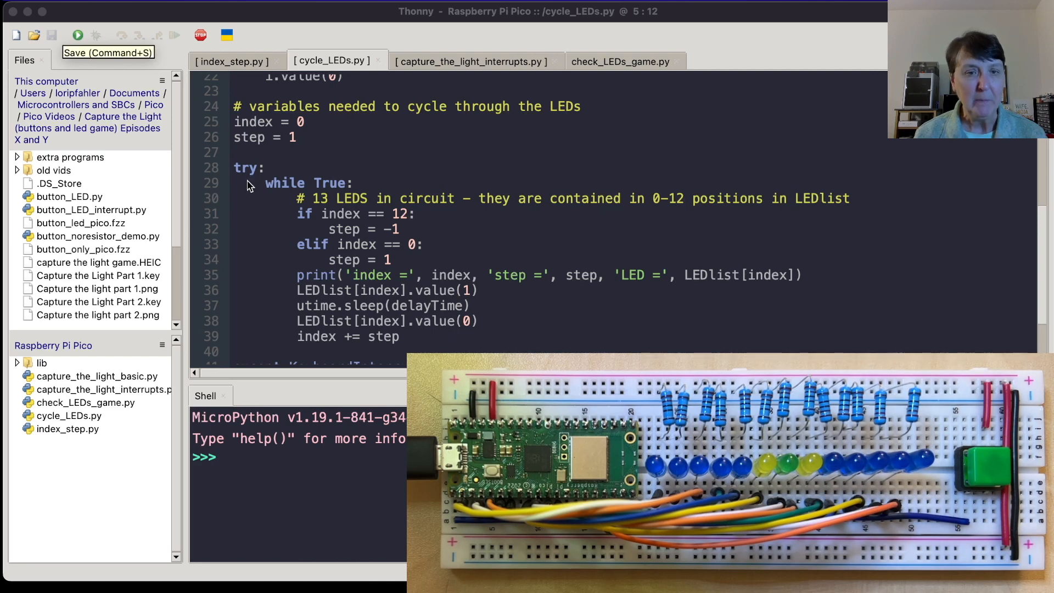
mouse_move(316, 196)
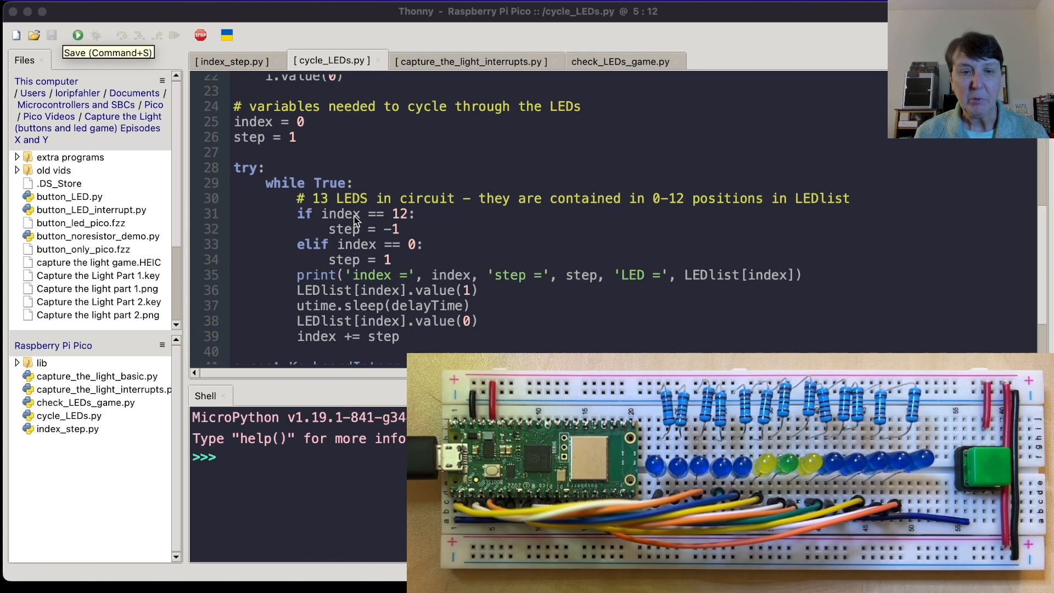
mouse_move(371, 297)
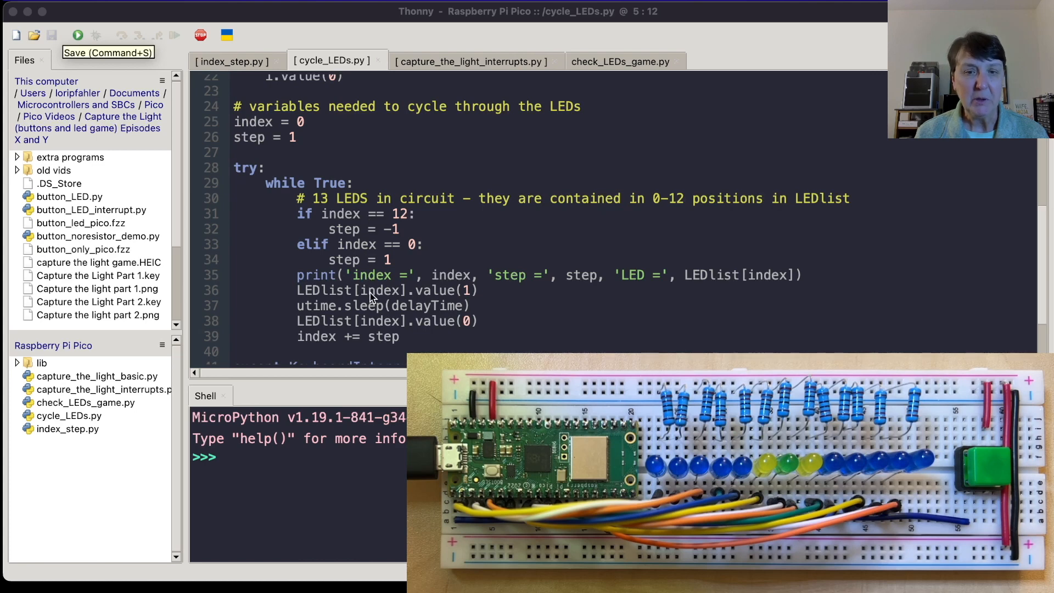
scroll(down, 3)
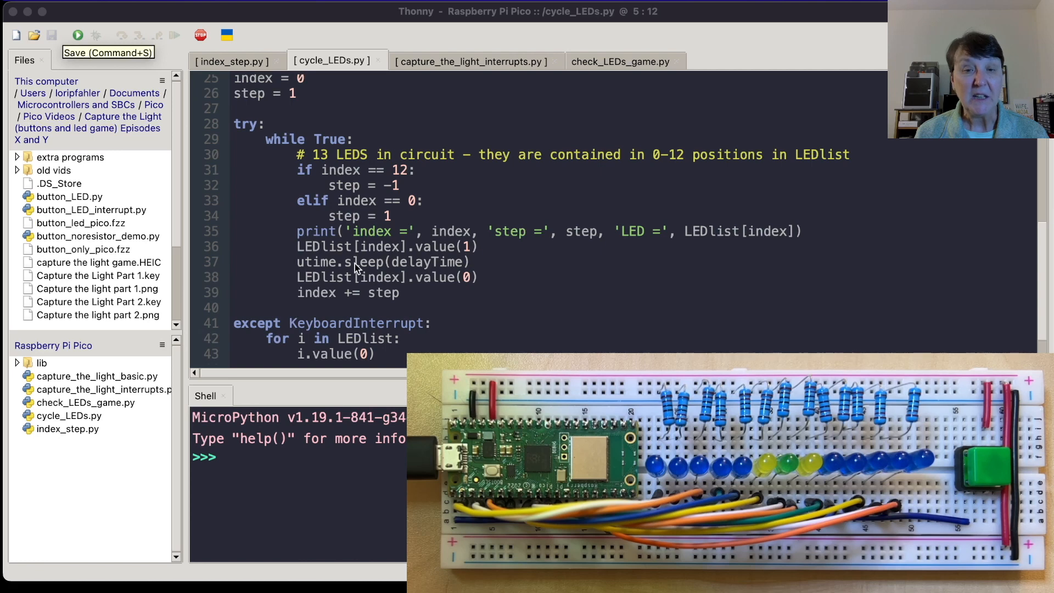
mouse_move(444, 270)
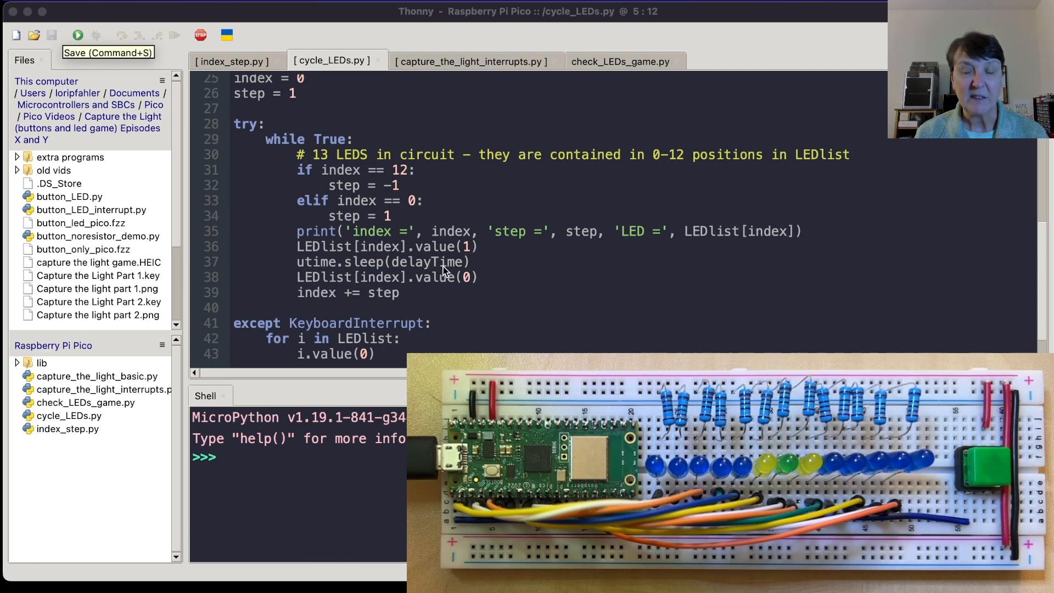
mouse_move(457, 285)
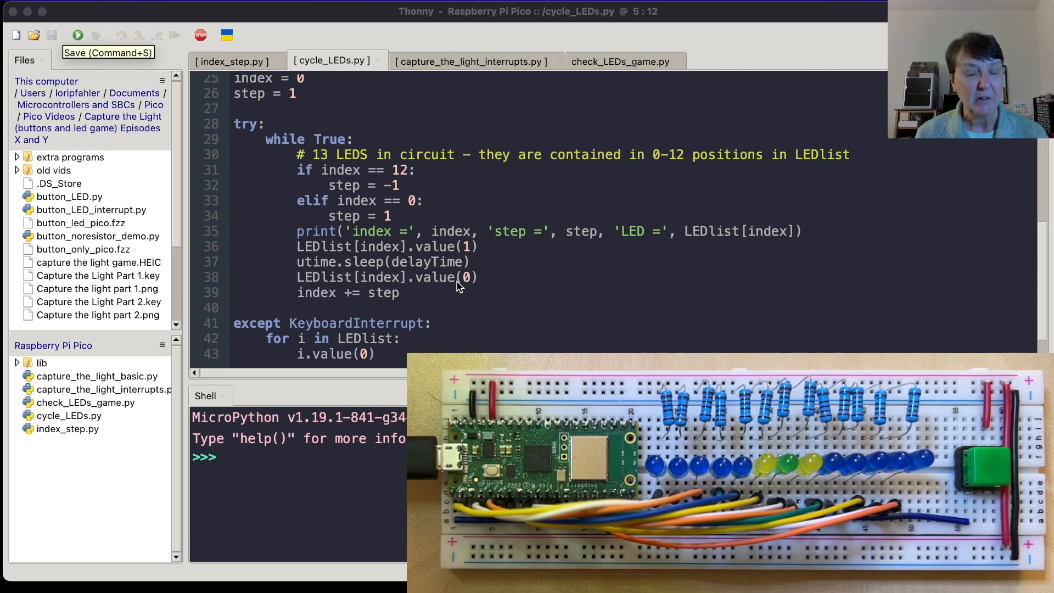
mouse_move(374, 301)
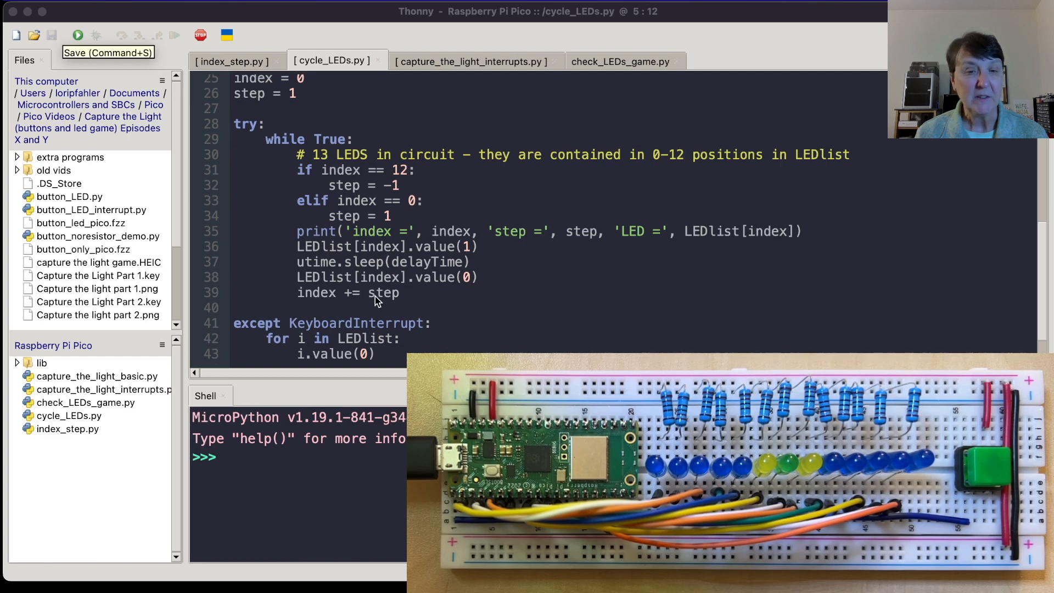
scroll(down, 3)
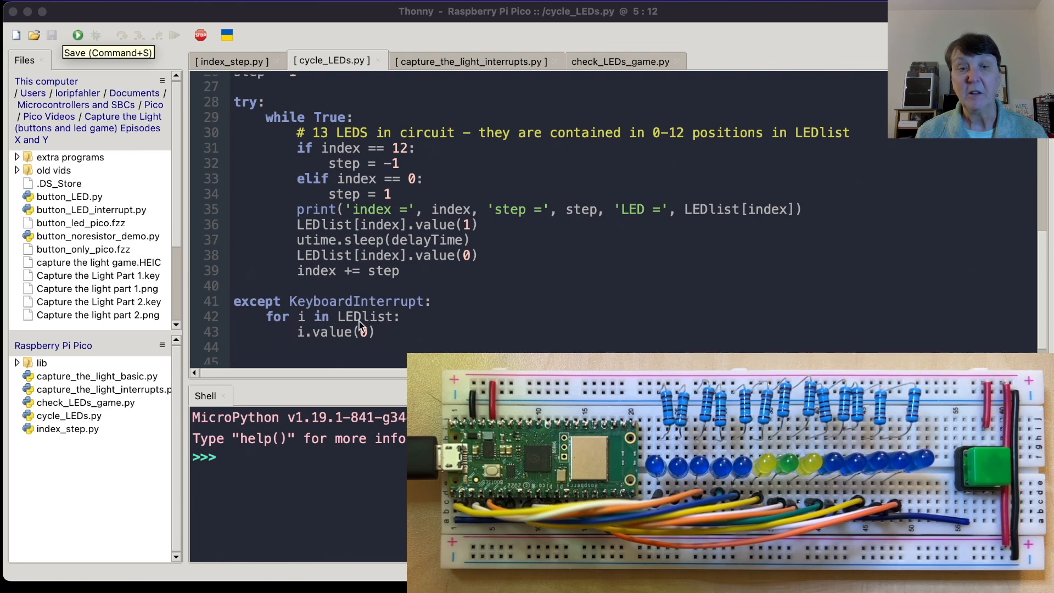
mouse_move(357, 348)
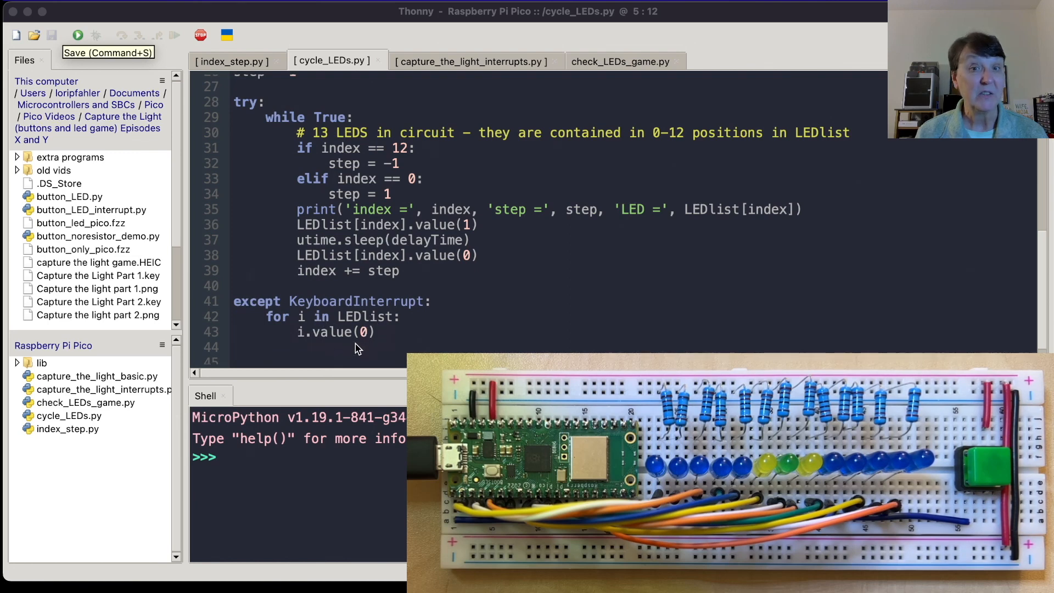
scroll(up, 3)
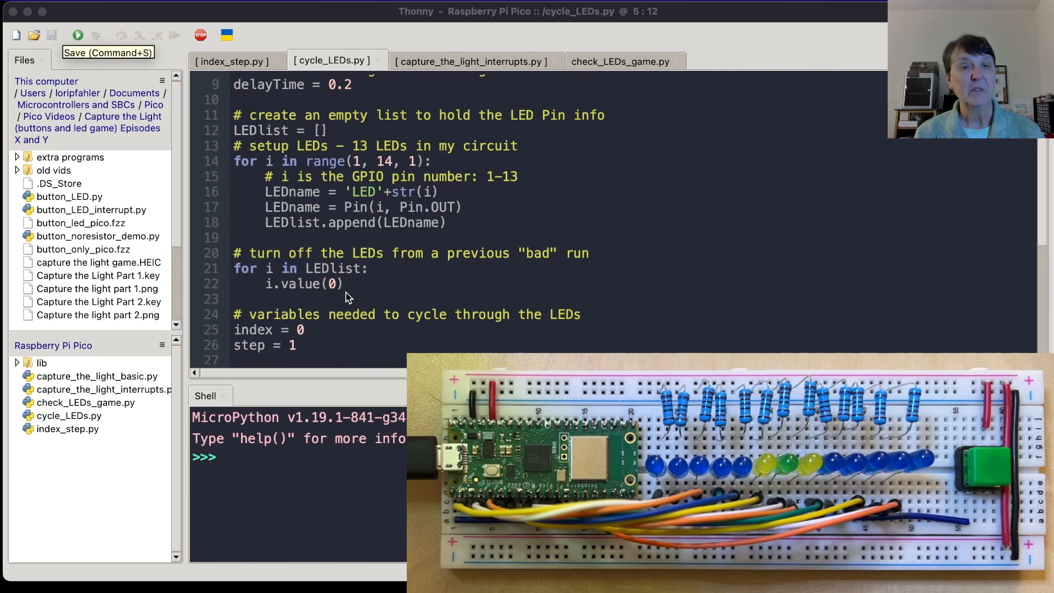
scroll(up, 3)
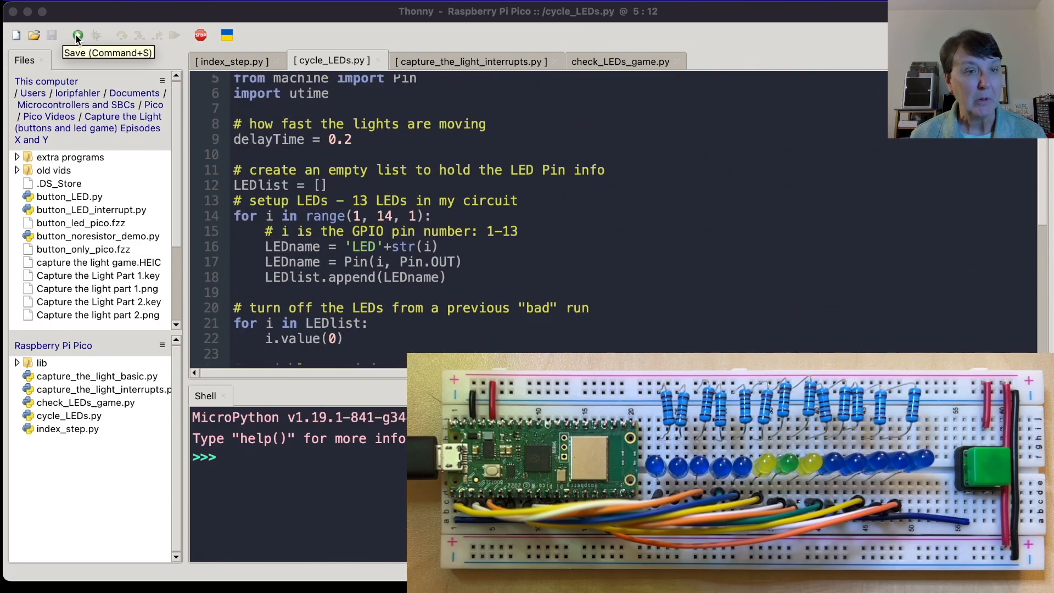
Step: Run cycle_LEDs.py so the LEDs sweep back and forth while index, step and LED print
click(77, 35)
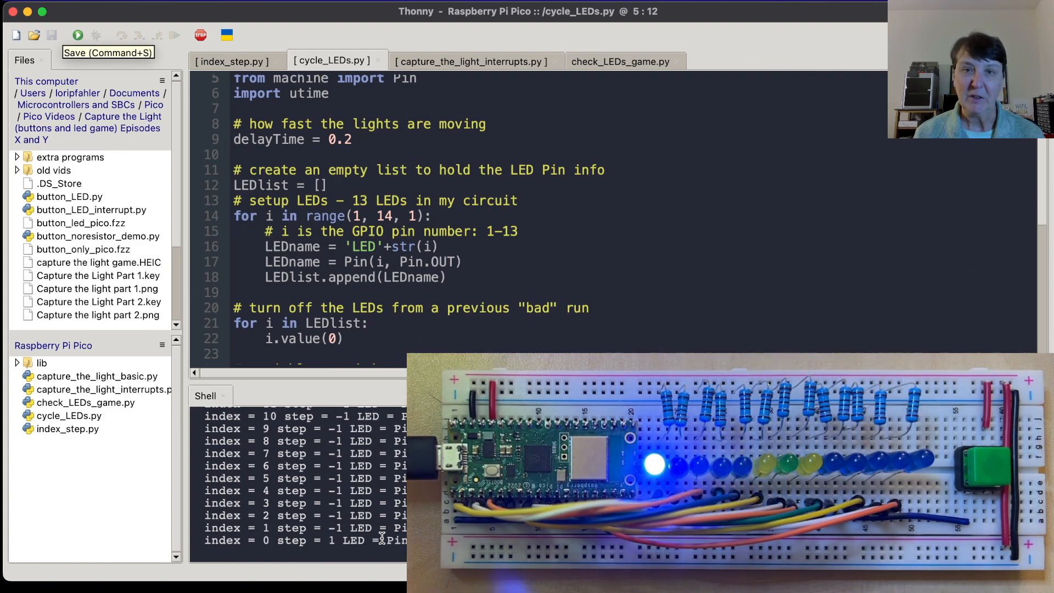
click(470, 61)
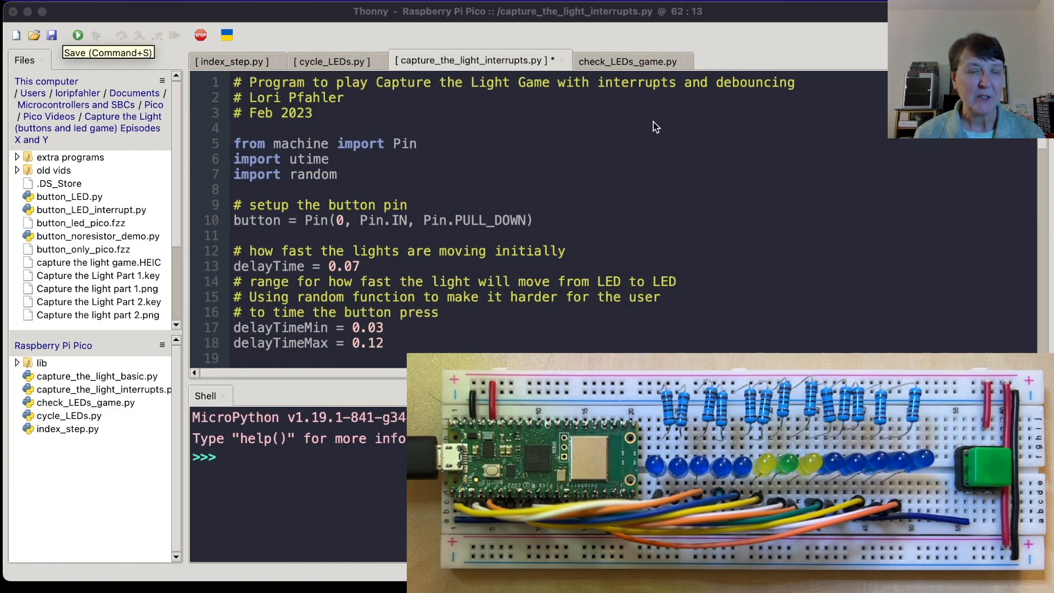
mouse_move(380, 166)
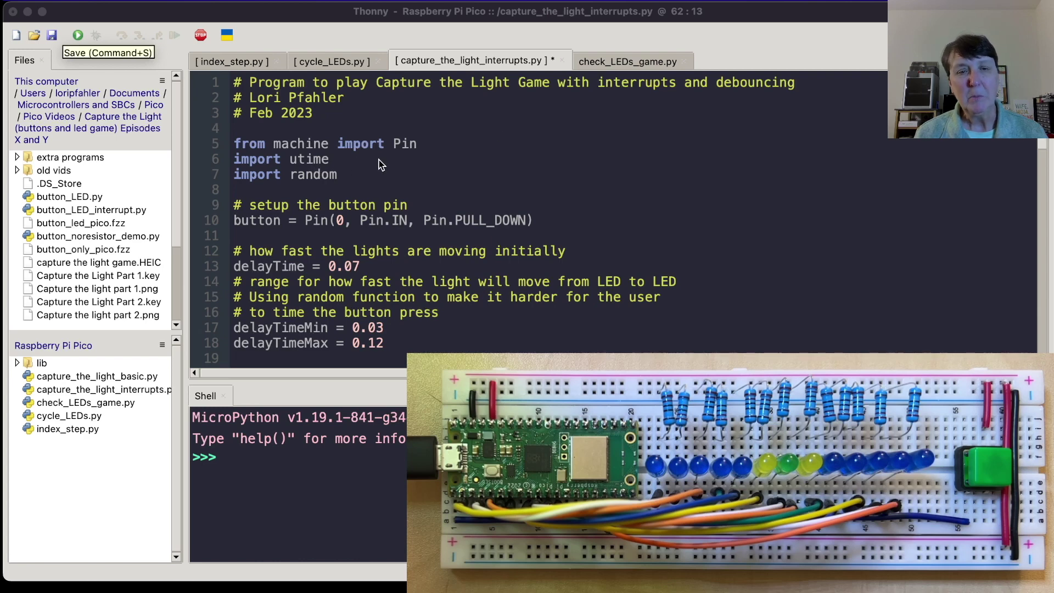
mouse_move(283, 187)
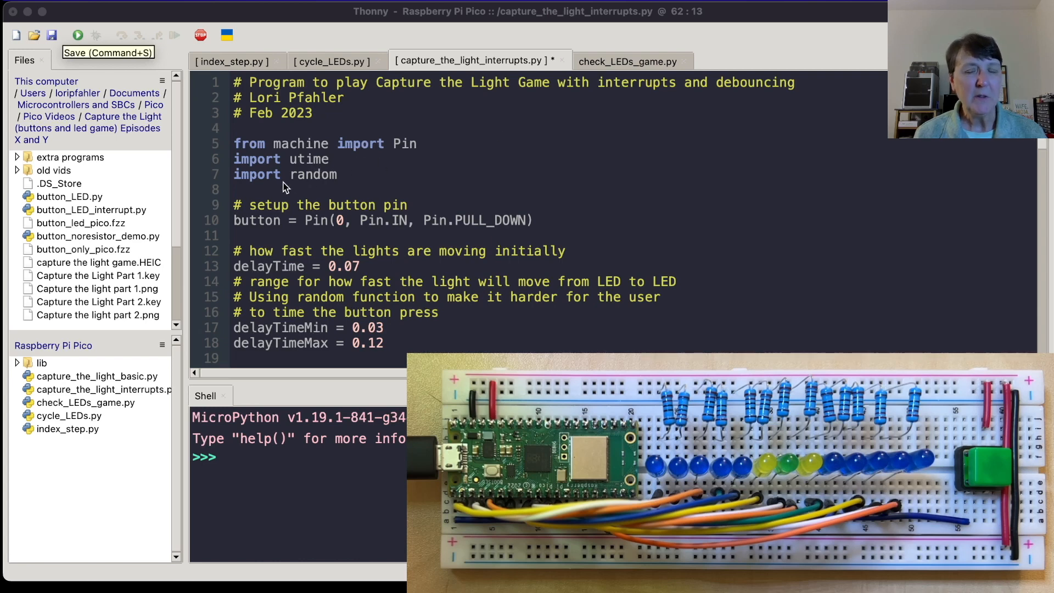
mouse_move(318, 189)
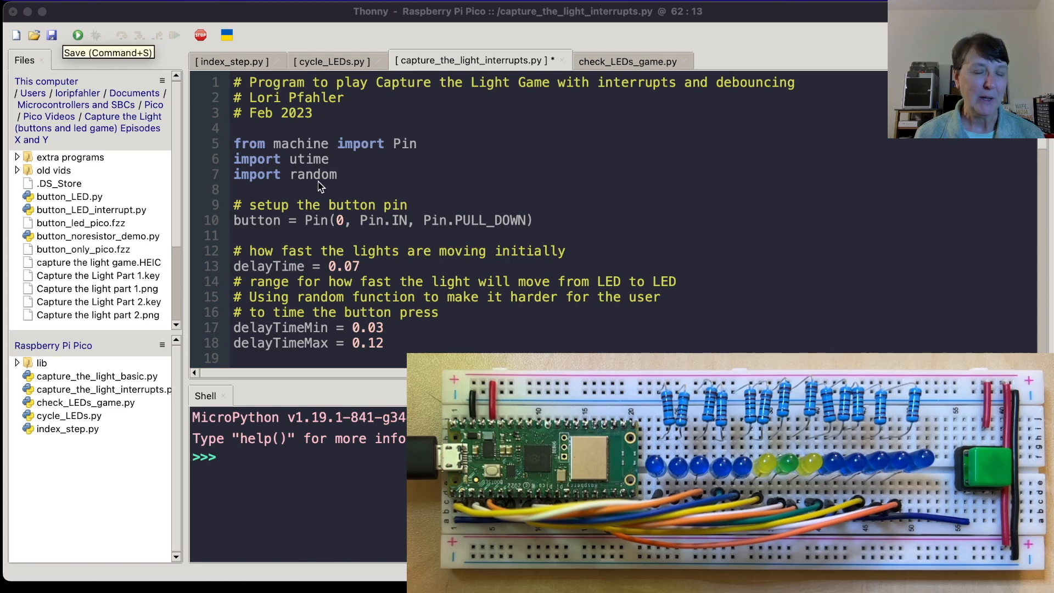
mouse_move(335, 231)
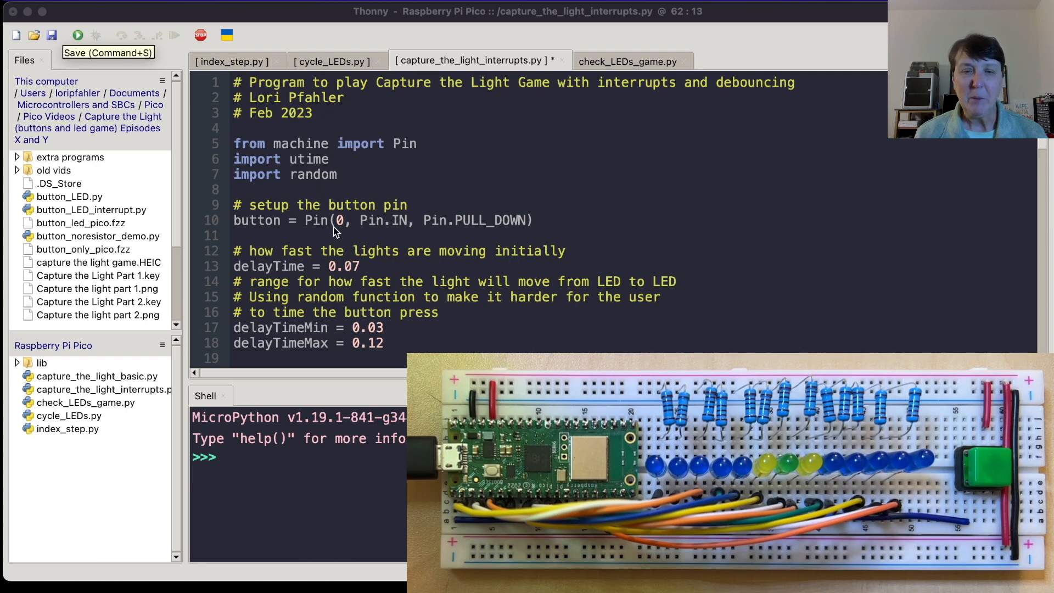
mouse_move(462, 234)
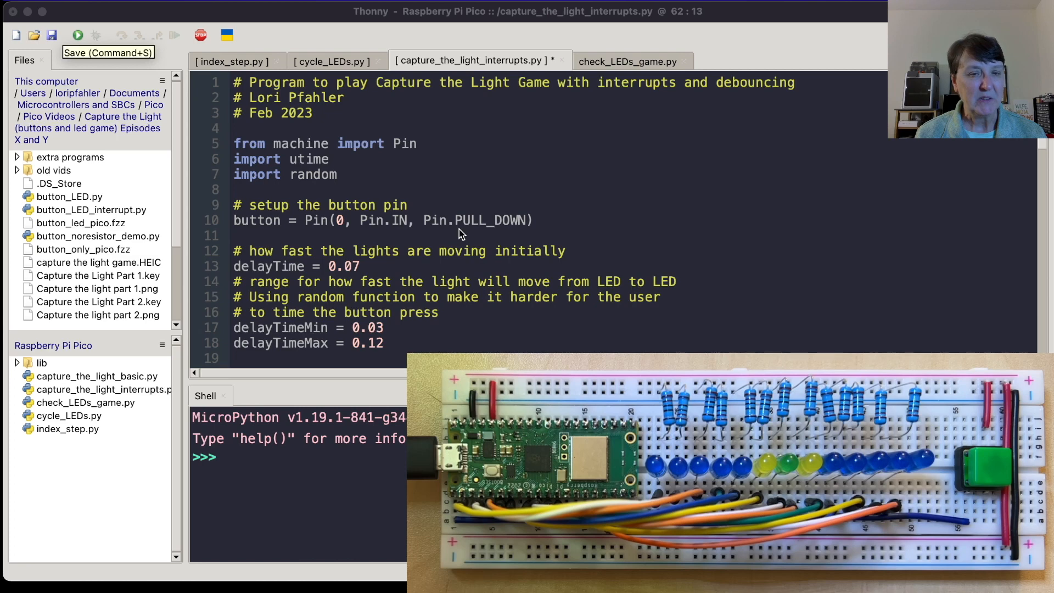
scroll(down, 3)
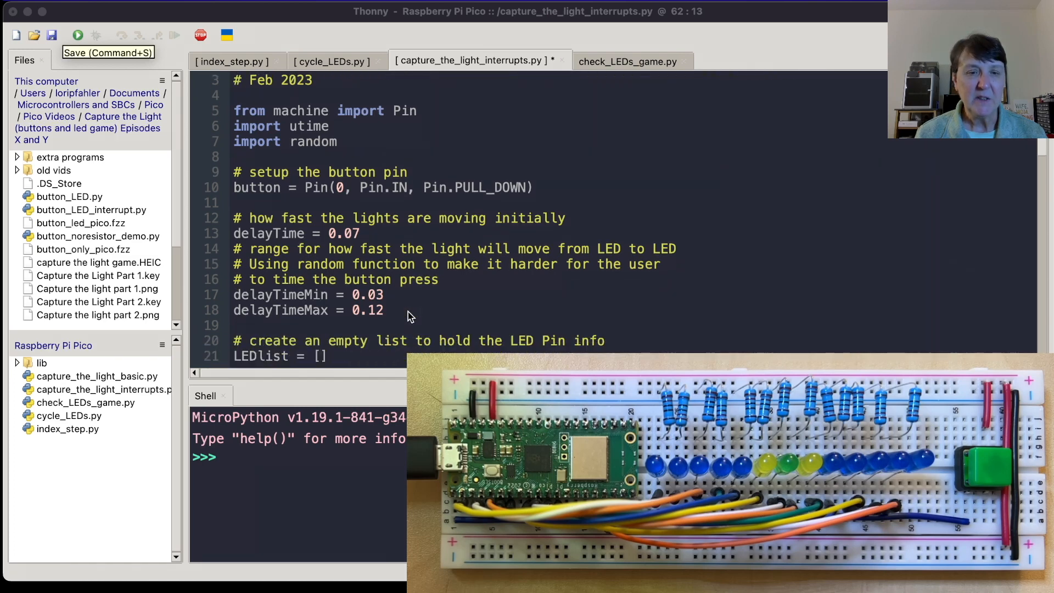
mouse_move(368, 238)
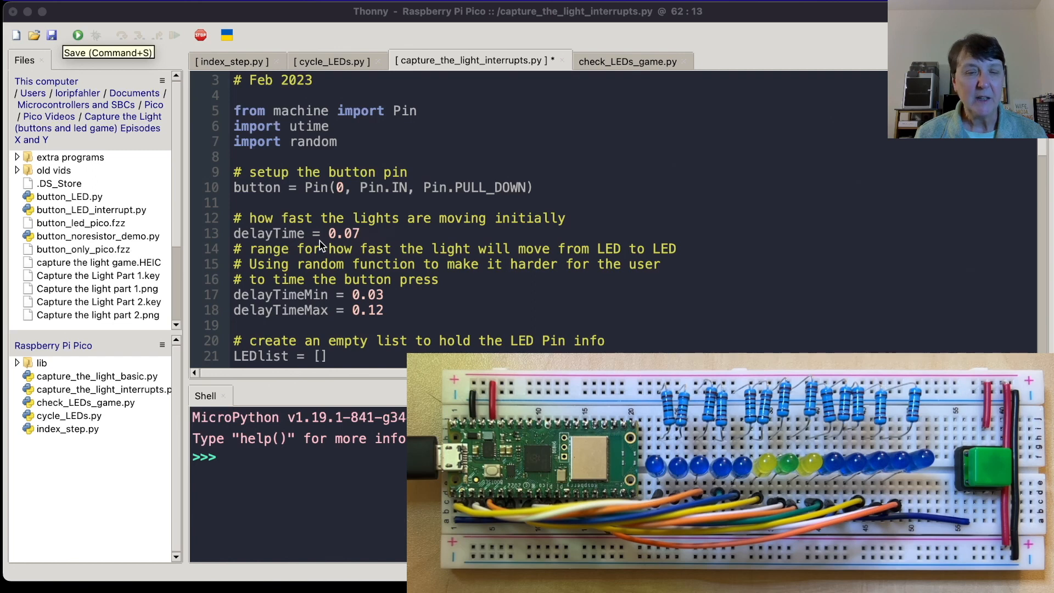
mouse_move(374, 324)
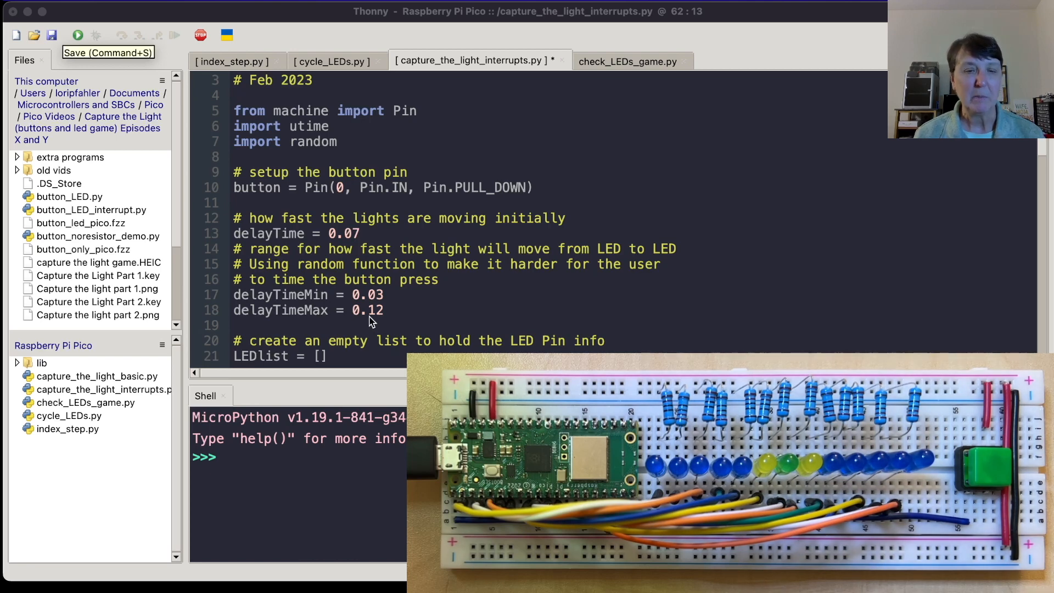
scroll(down, 3)
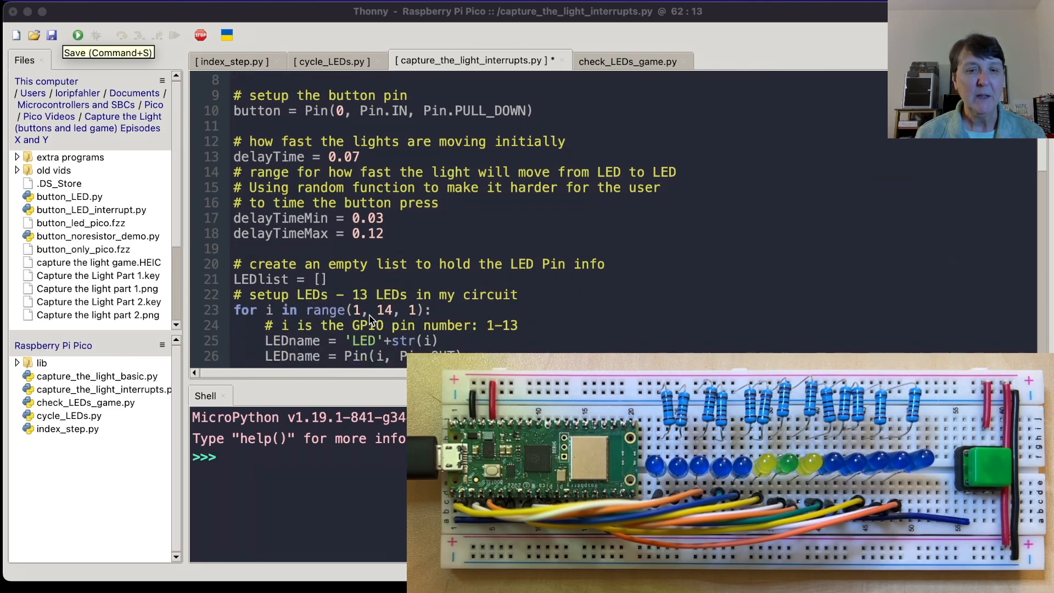
scroll(down, 3)
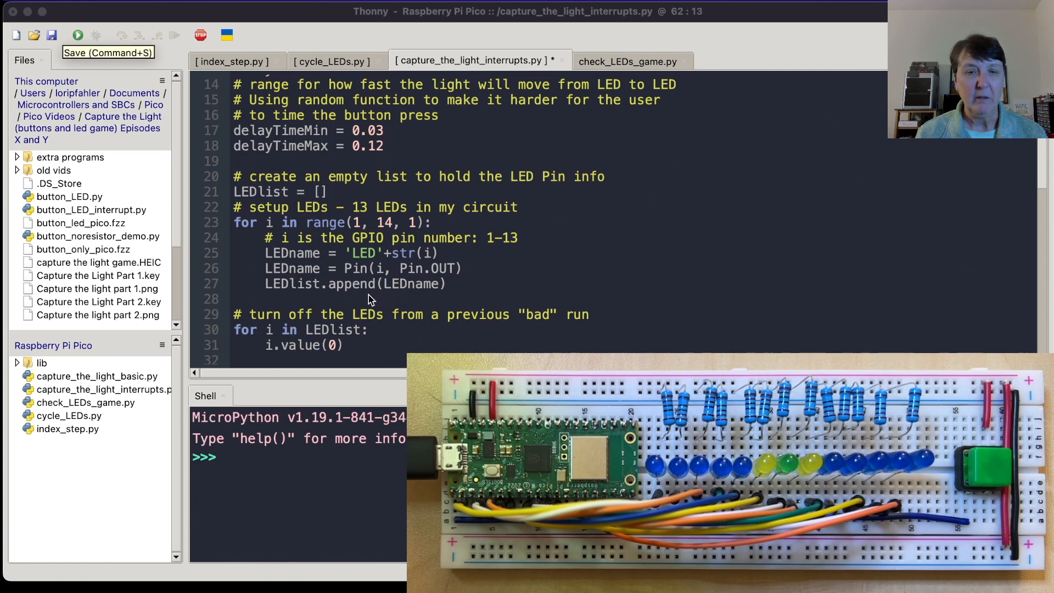
scroll(down, 3)
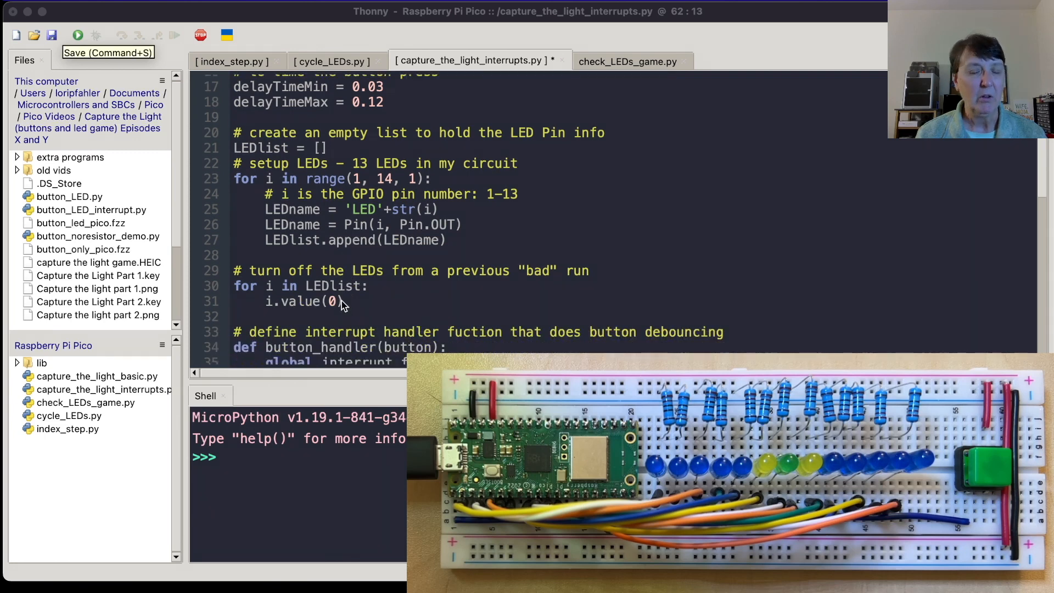
scroll(down, 3)
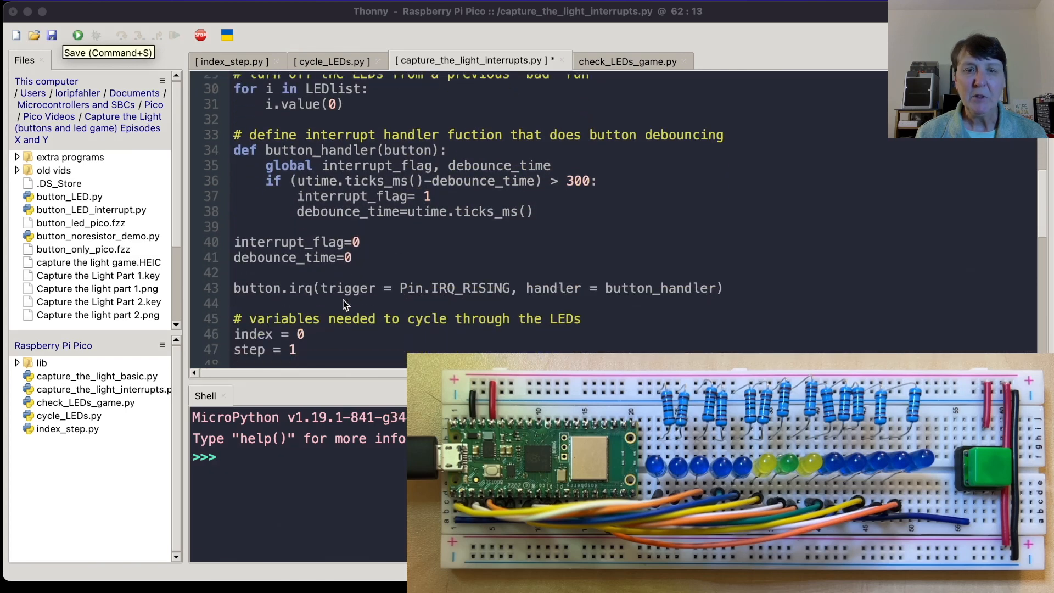
scroll(up, 3)
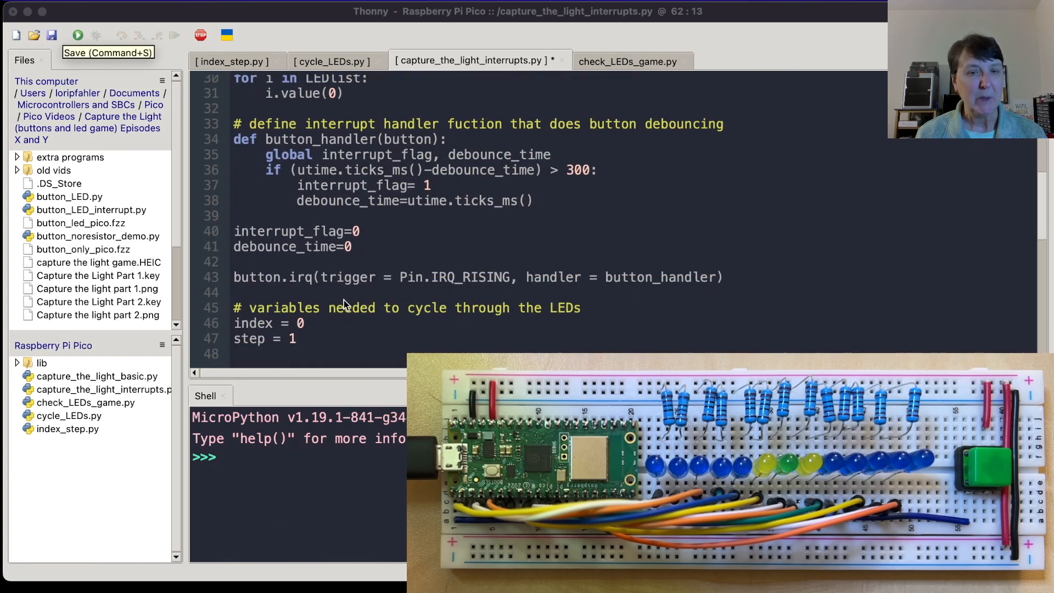
mouse_move(363, 177)
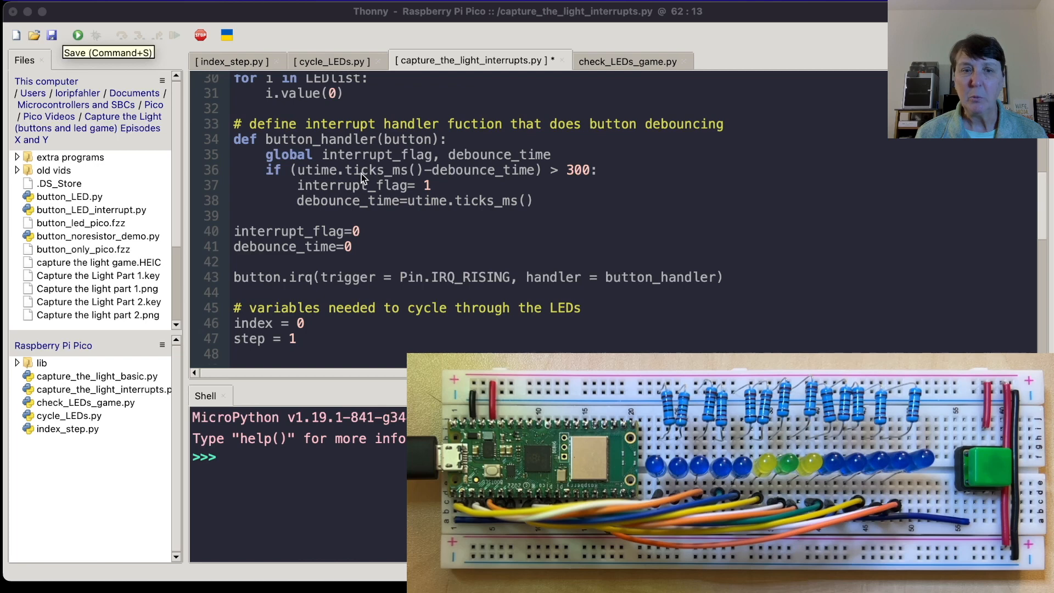
mouse_move(368, 189)
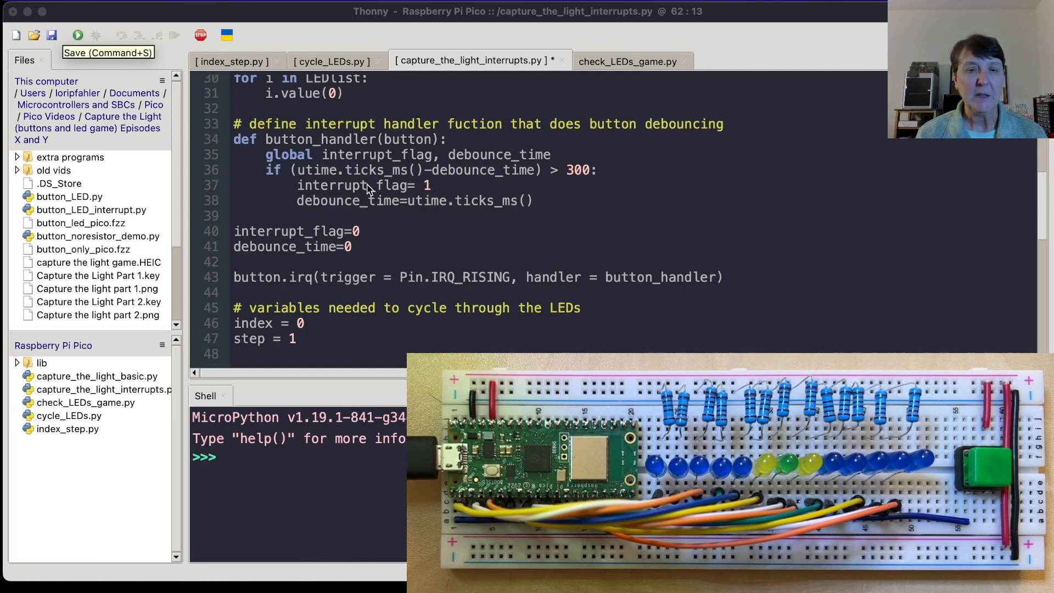
mouse_move(386, 194)
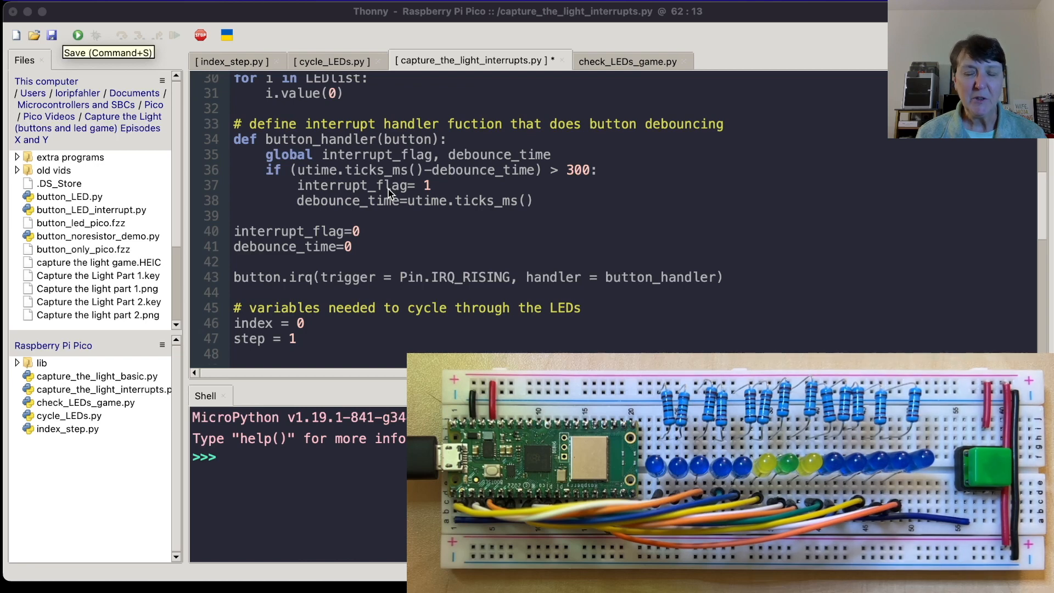
mouse_move(393, 192)
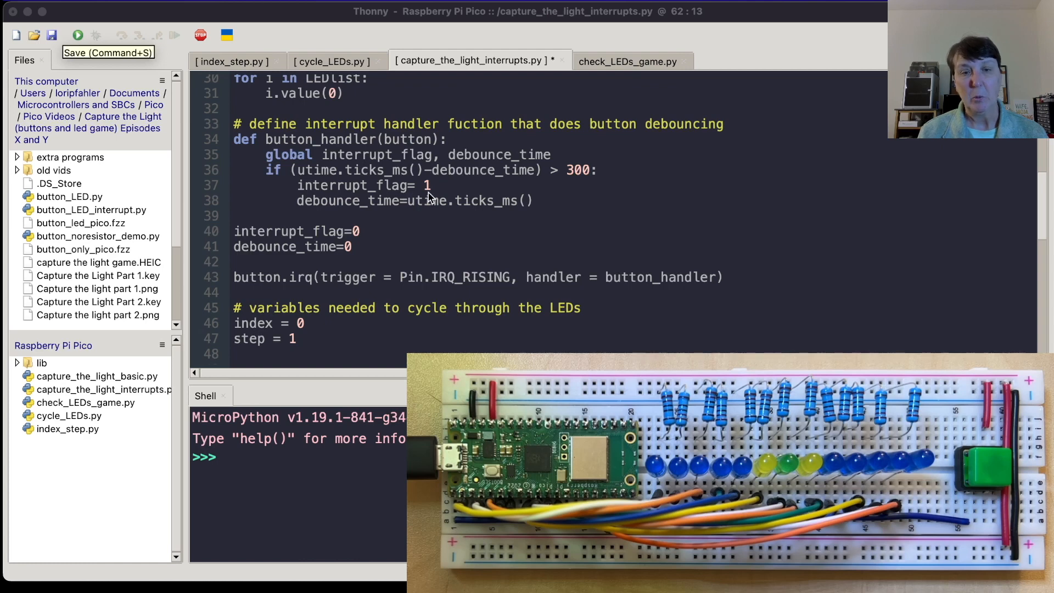
scroll(down, 3)
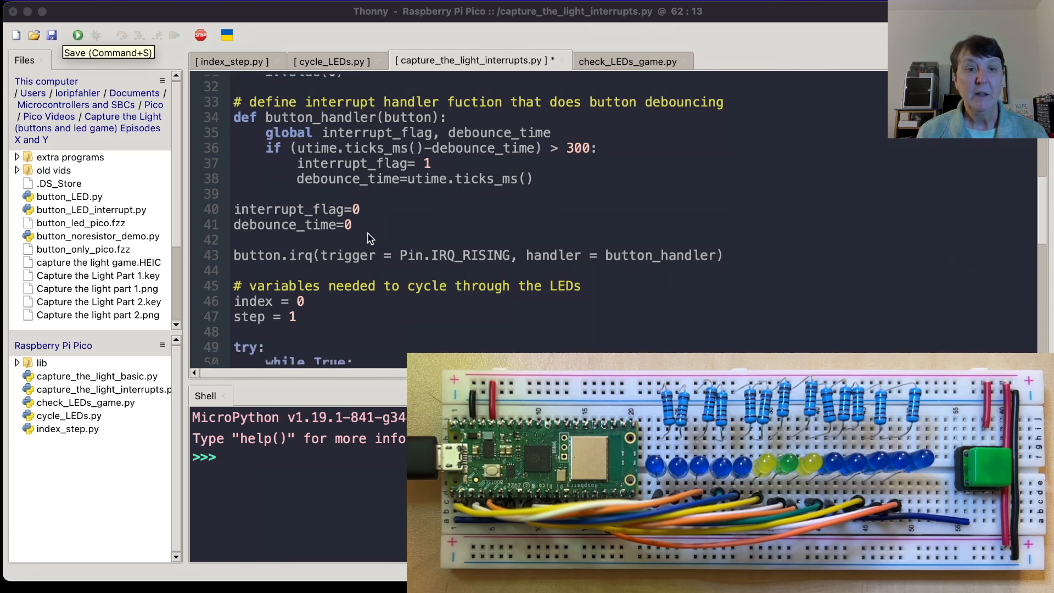
scroll(up, 3)
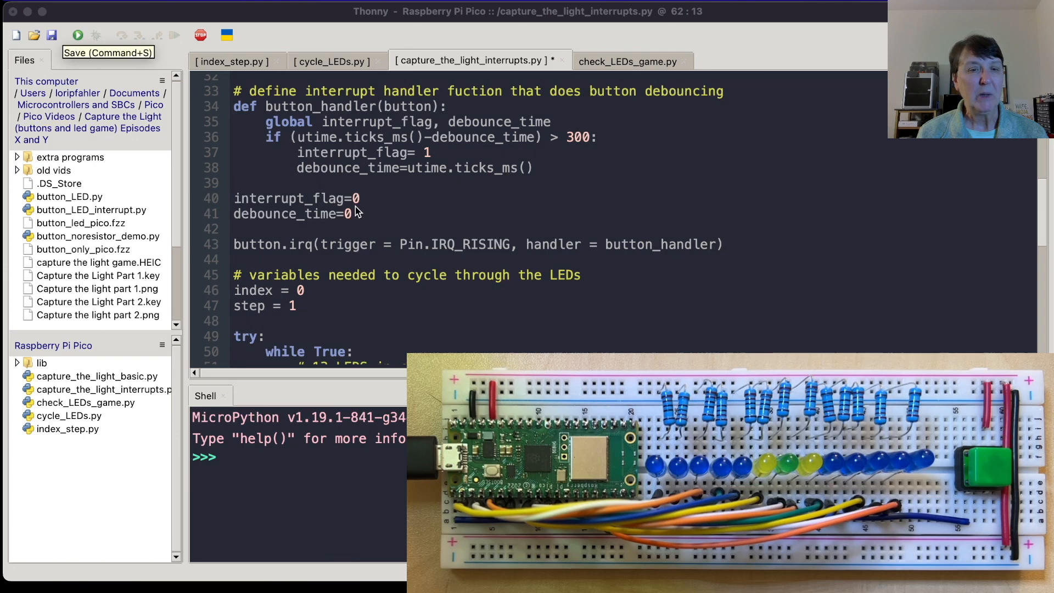
mouse_move(359, 209)
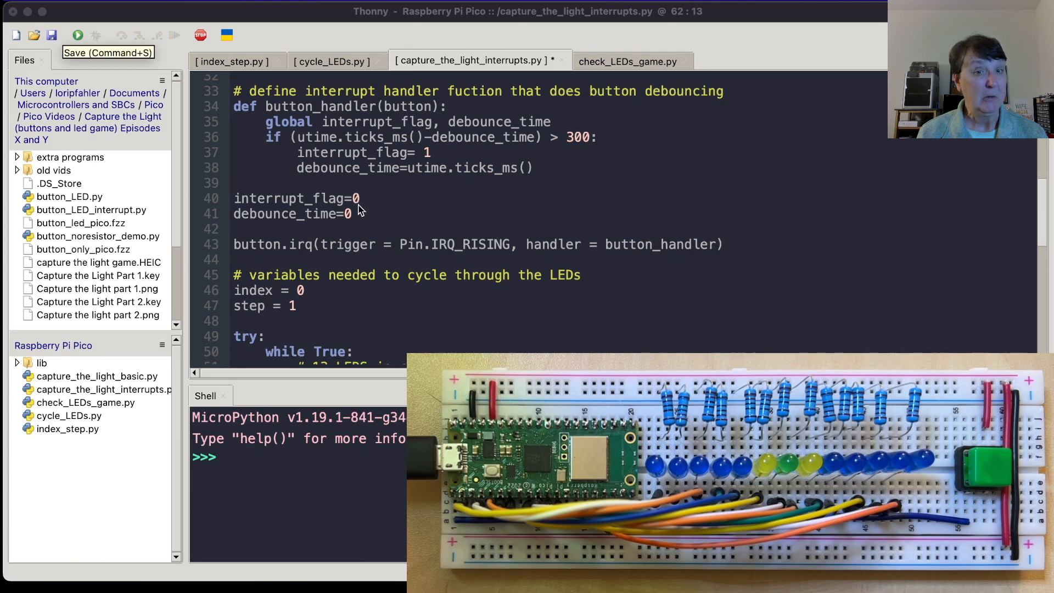
mouse_move(358, 225)
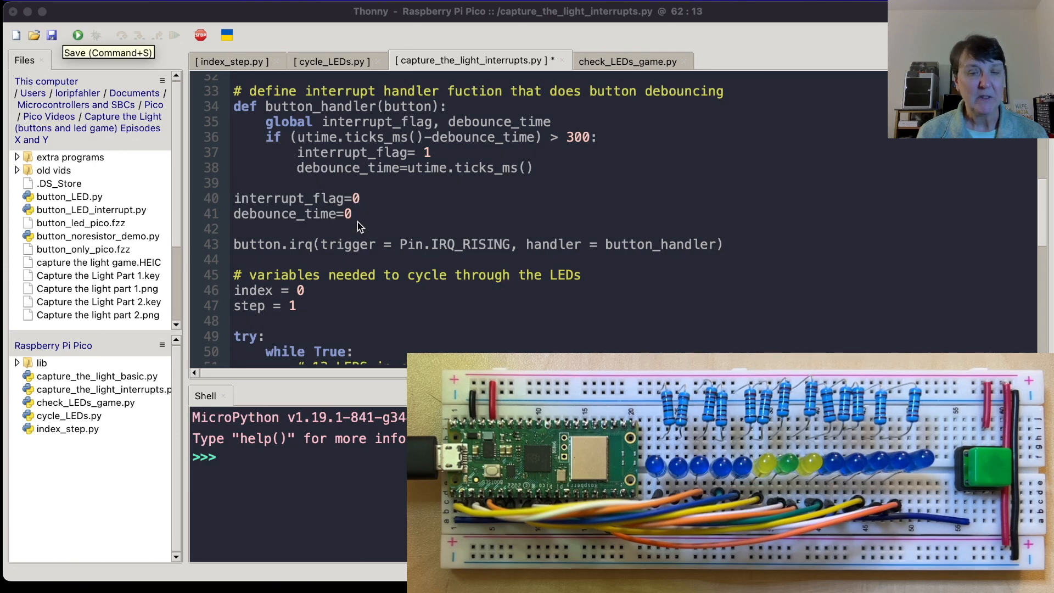
scroll(down, 3)
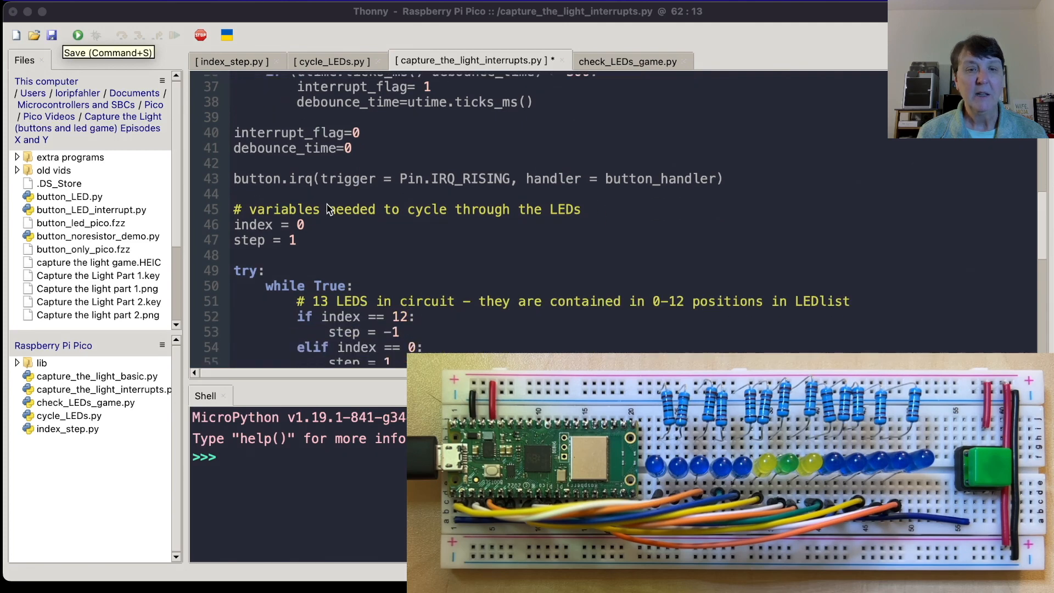
mouse_move(309, 194)
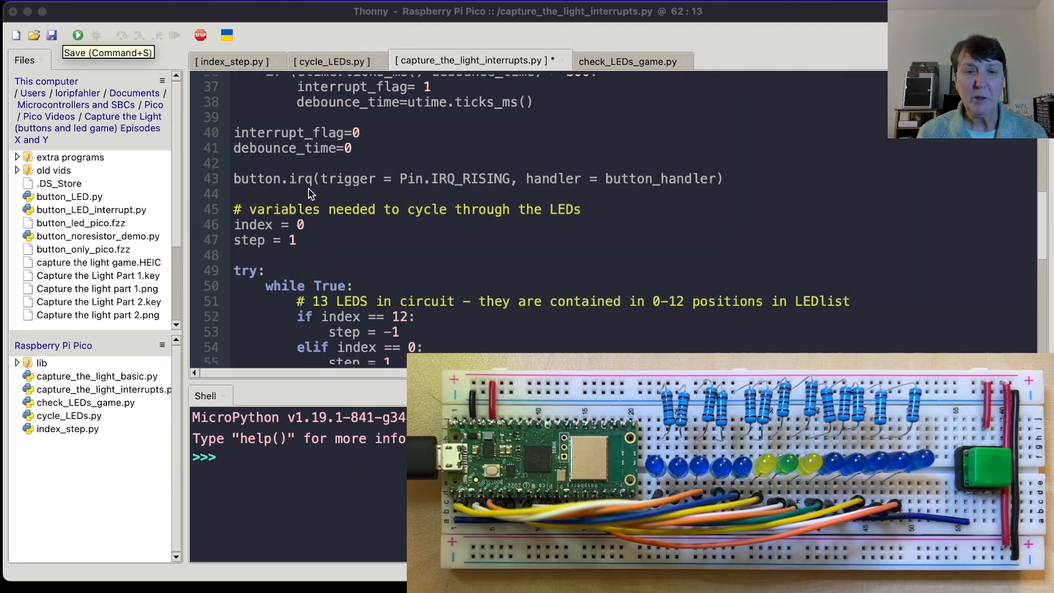
mouse_move(259, 187)
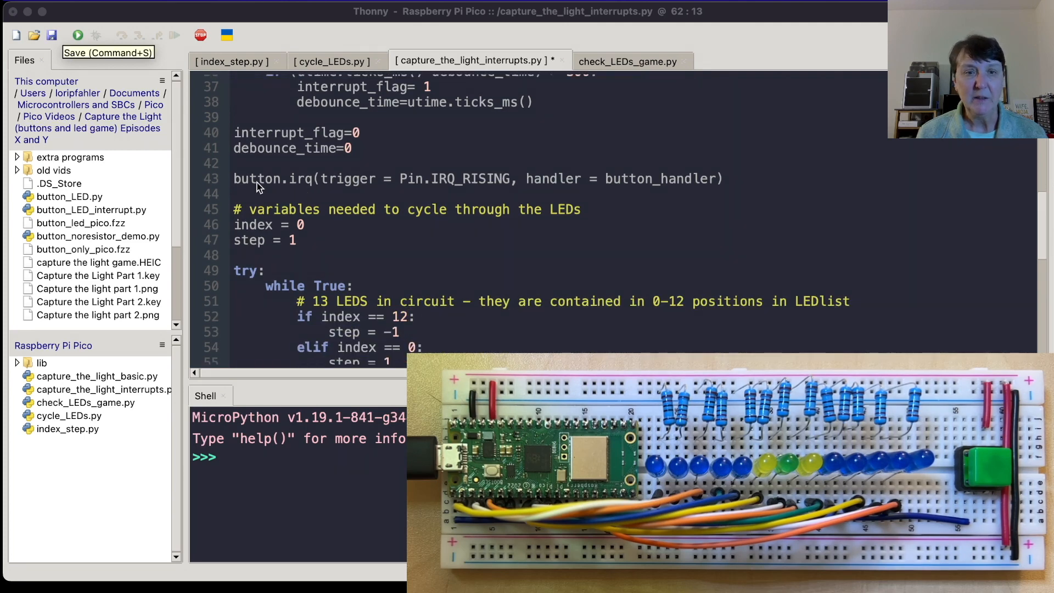
mouse_move(360, 188)
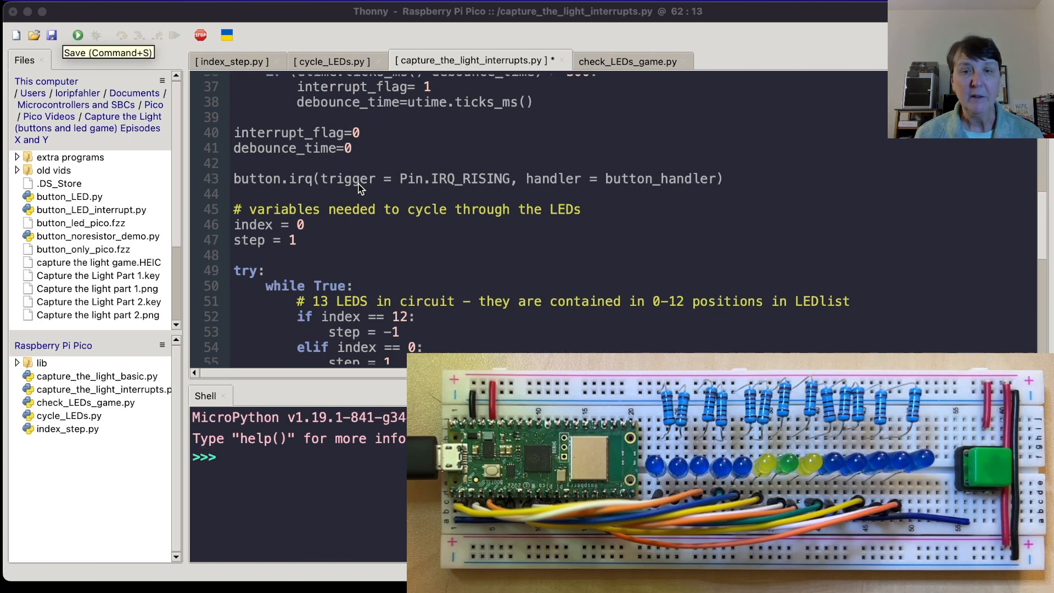
mouse_move(635, 185)
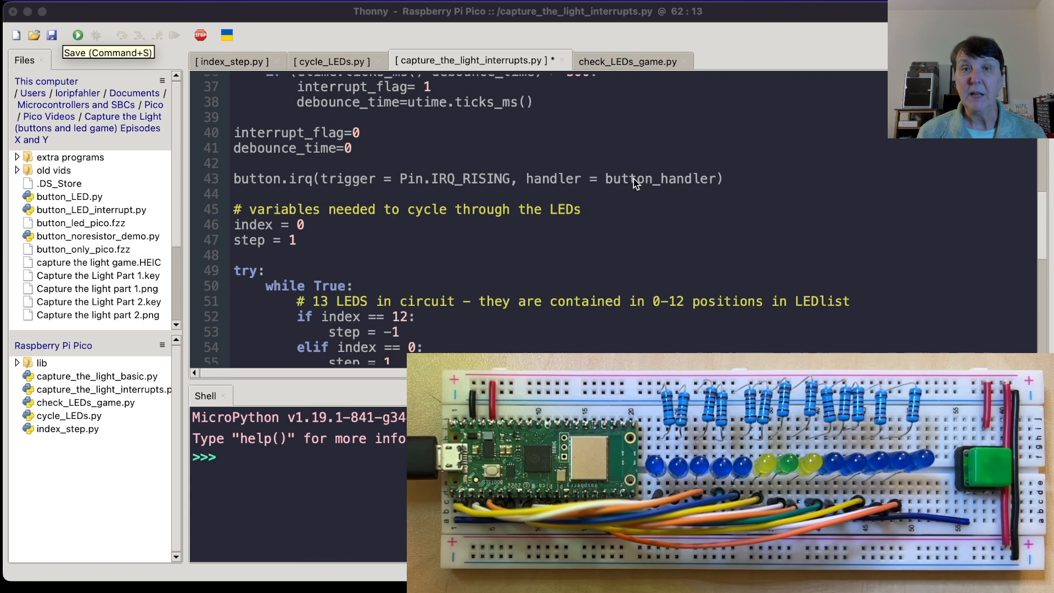
scroll(down, 3)
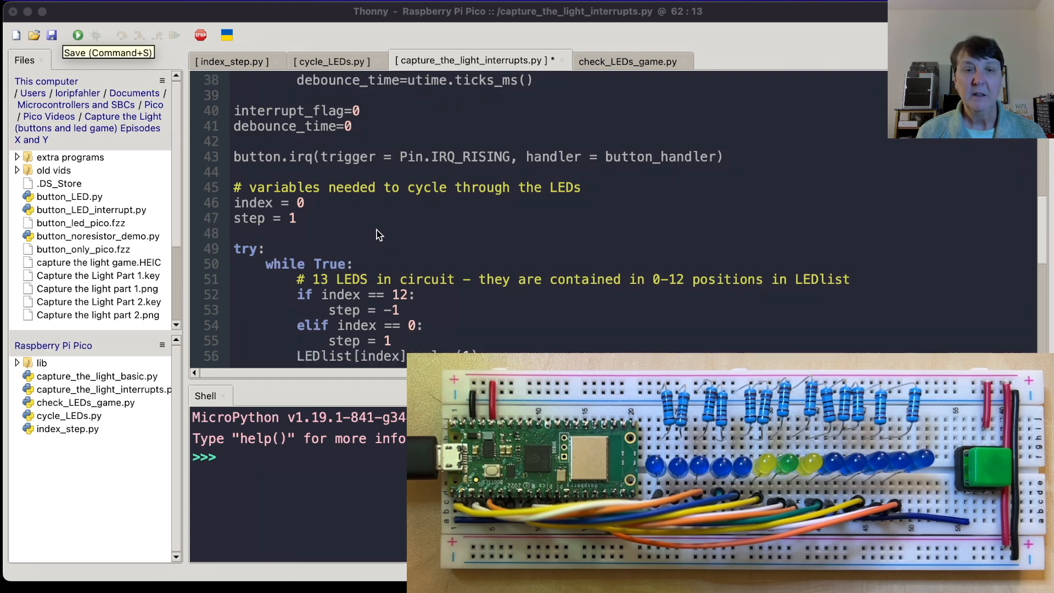
scroll(down, 3)
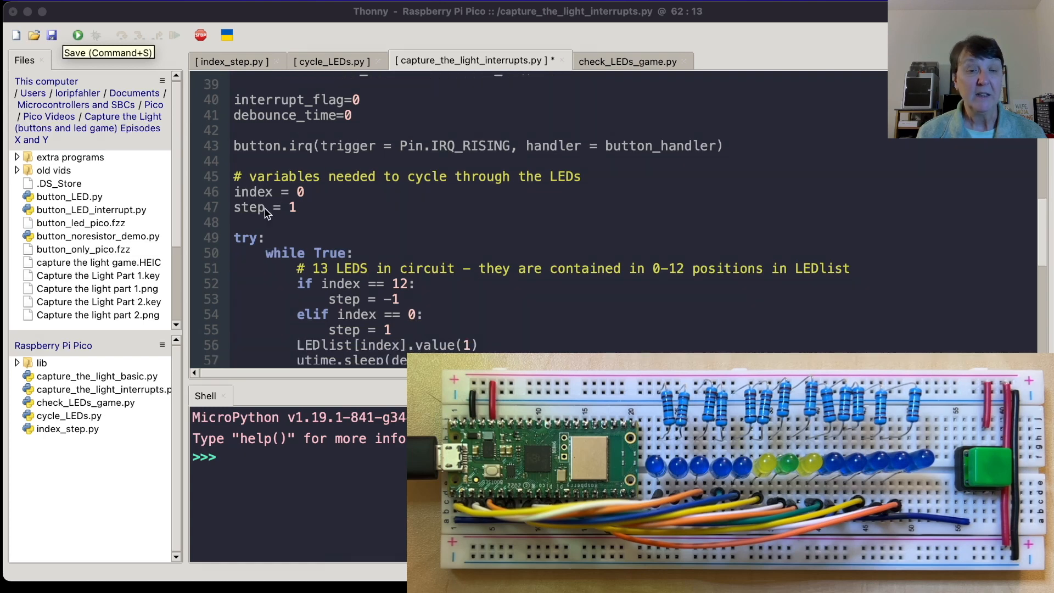
scroll(down, 3)
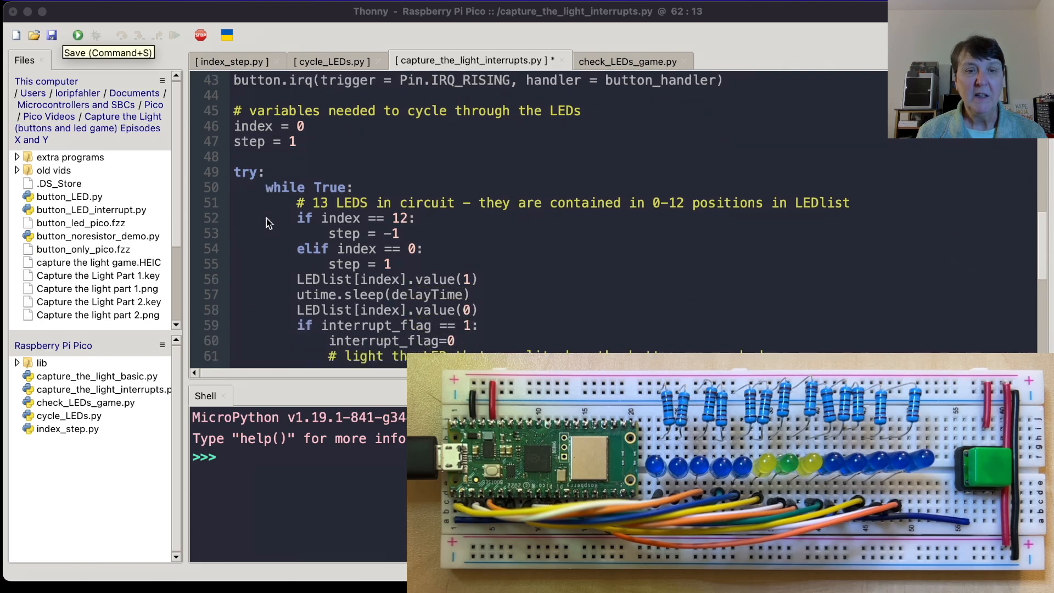
scroll(down, 3)
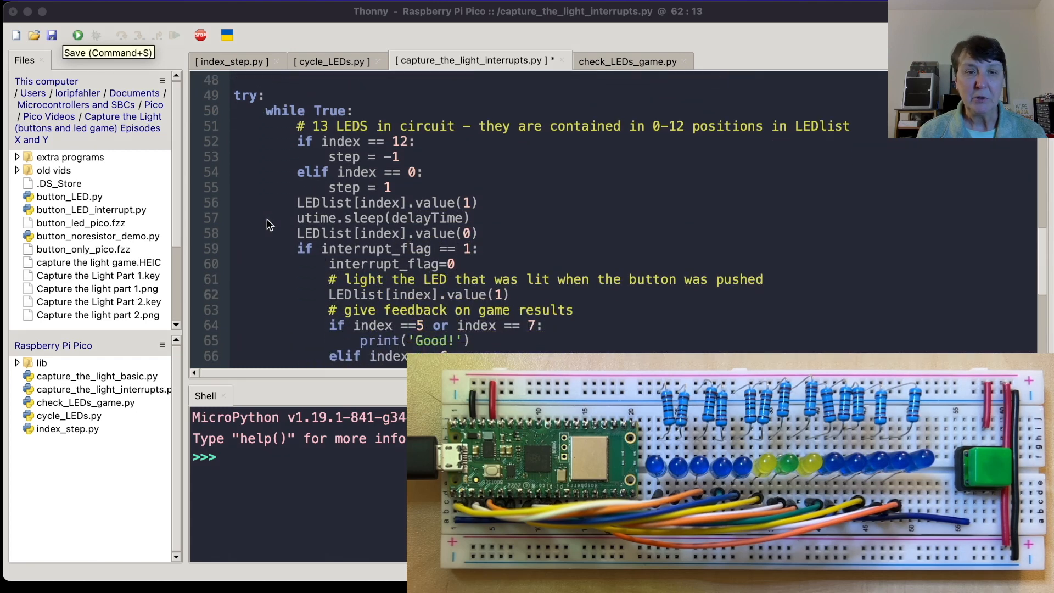
mouse_move(323, 148)
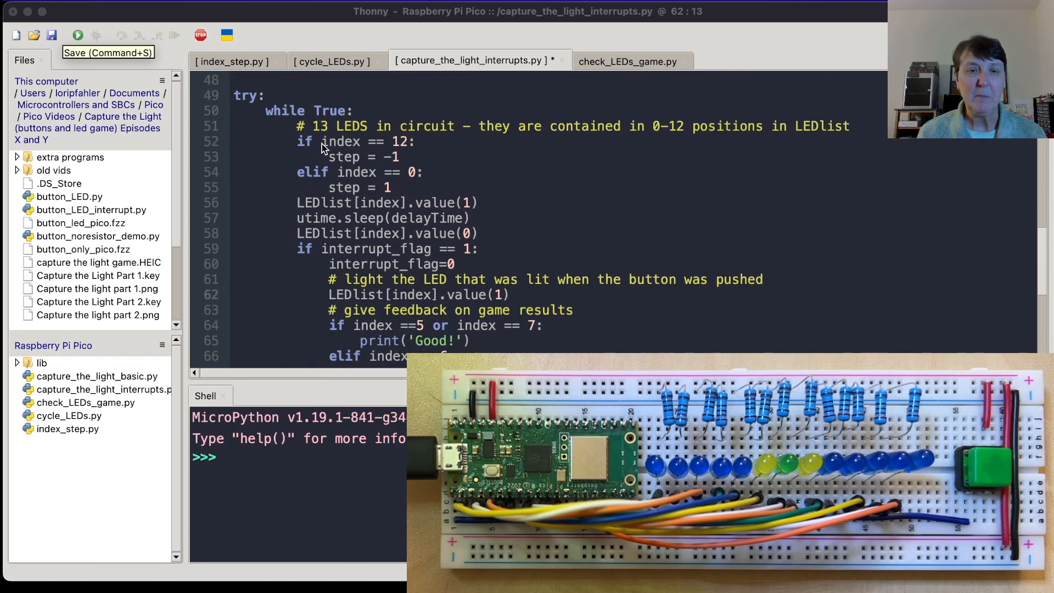
mouse_move(380, 245)
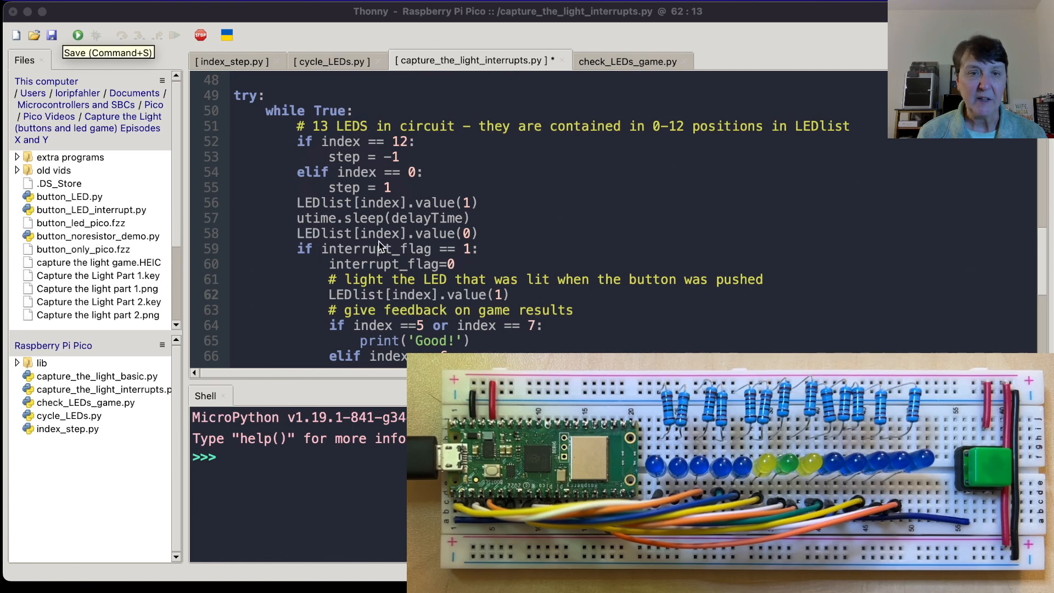
scroll(down, 3)
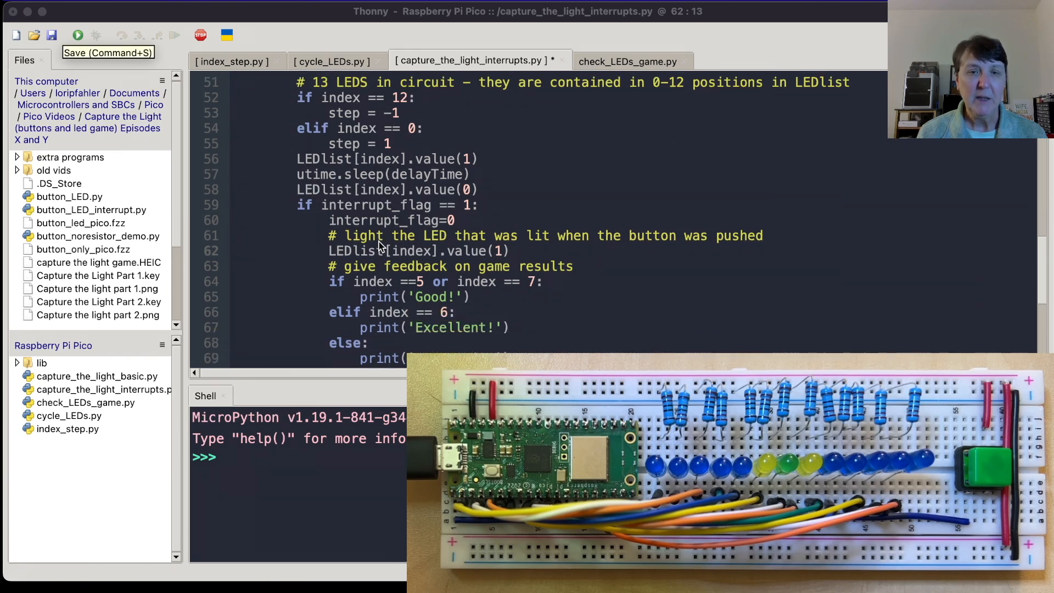
scroll(down, 3)
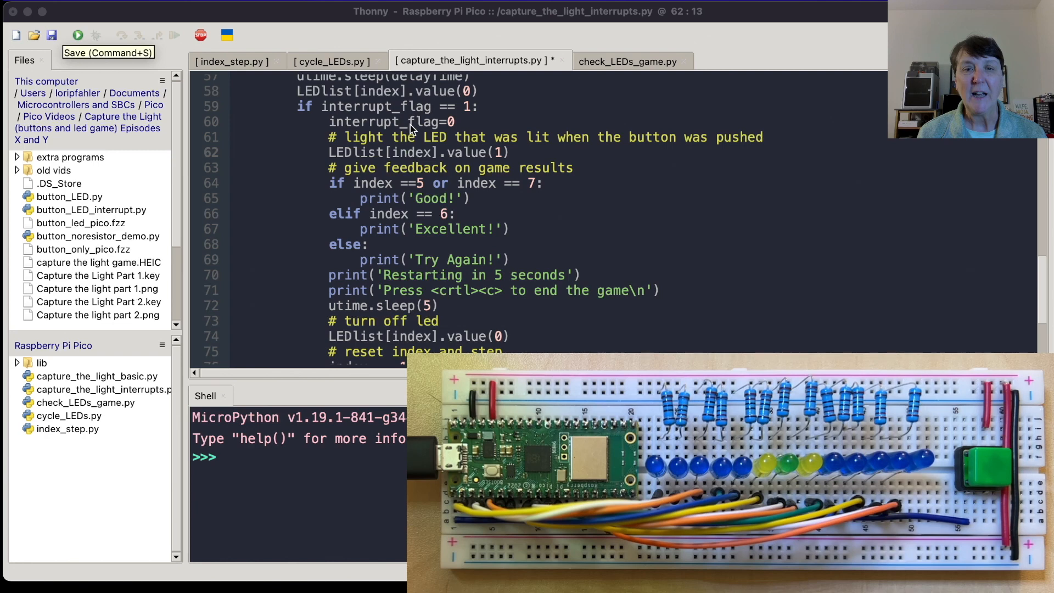
mouse_move(464, 114)
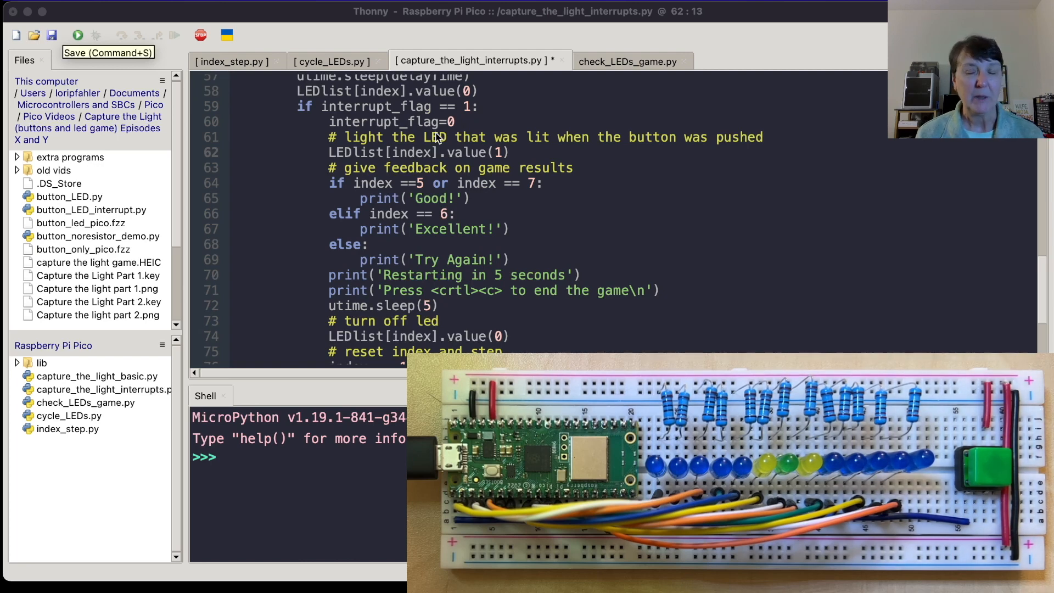
mouse_move(379, 160)
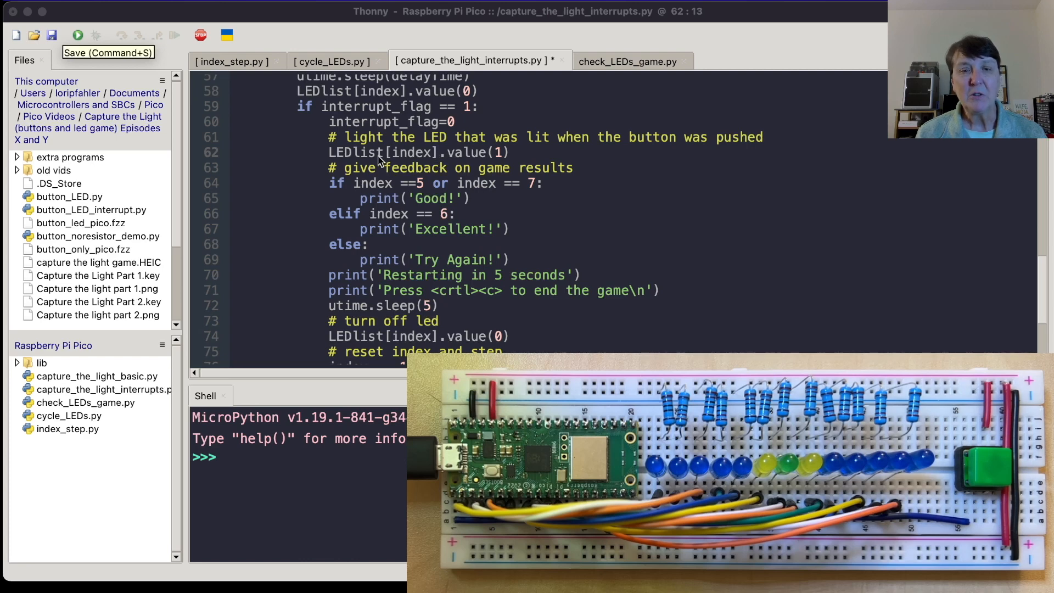
mouse_move(424, 164)
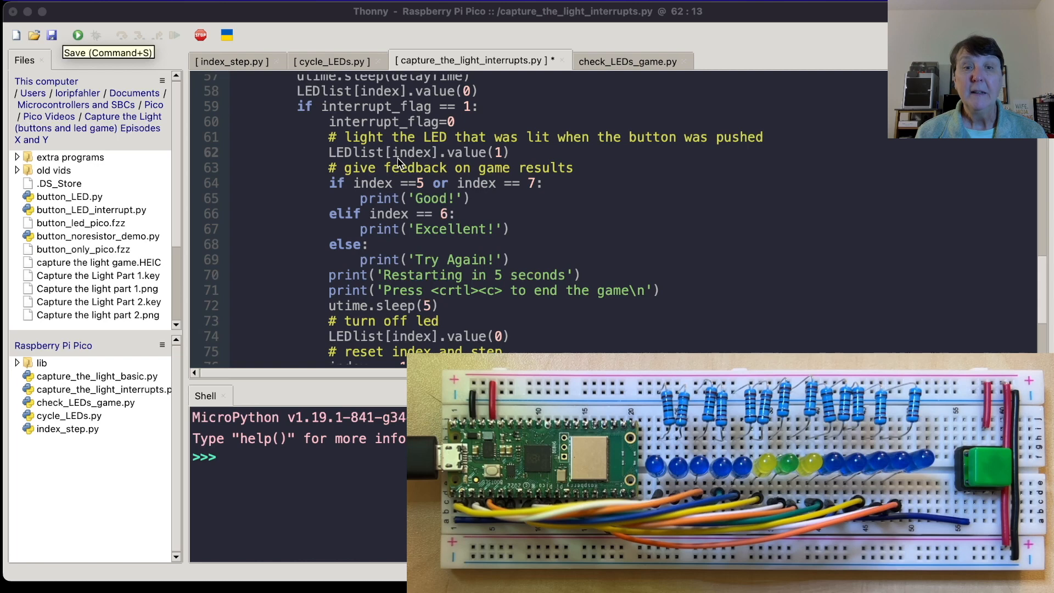
mouse_move(474, 160)
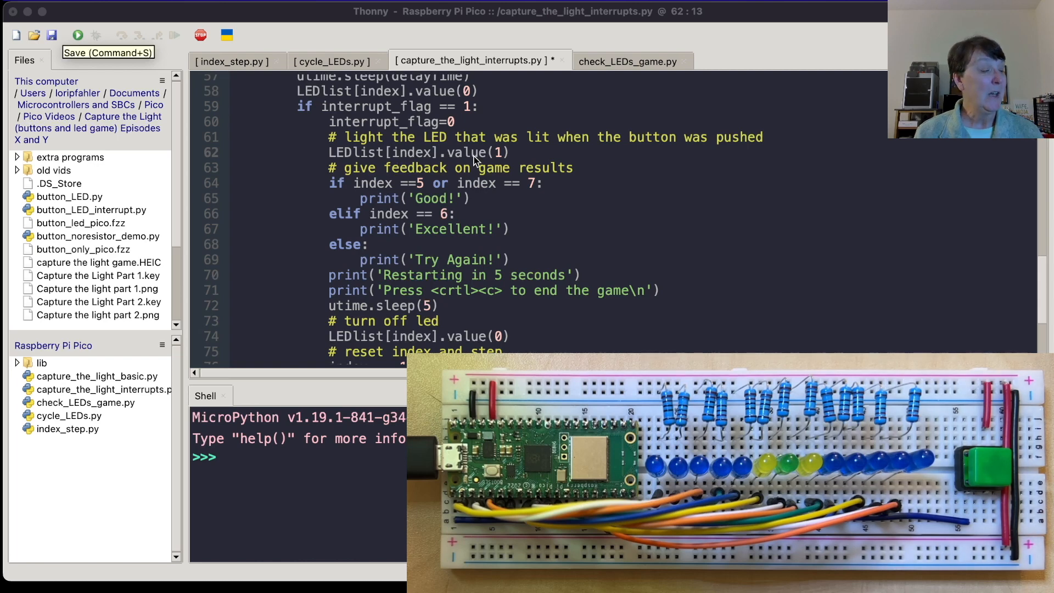
mouse_move(396, 189)
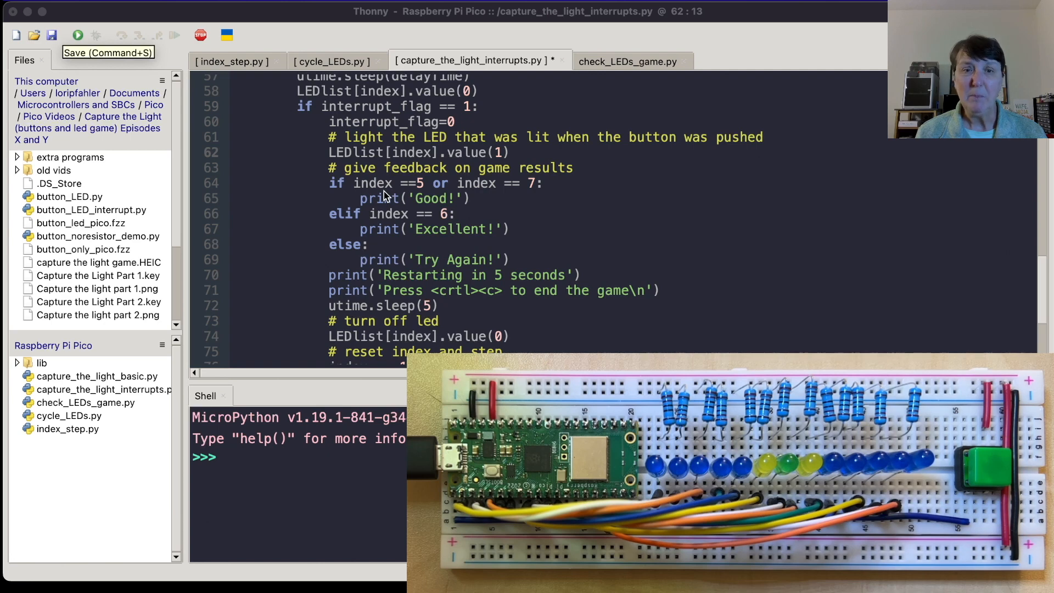
mouse_move(512, 194)
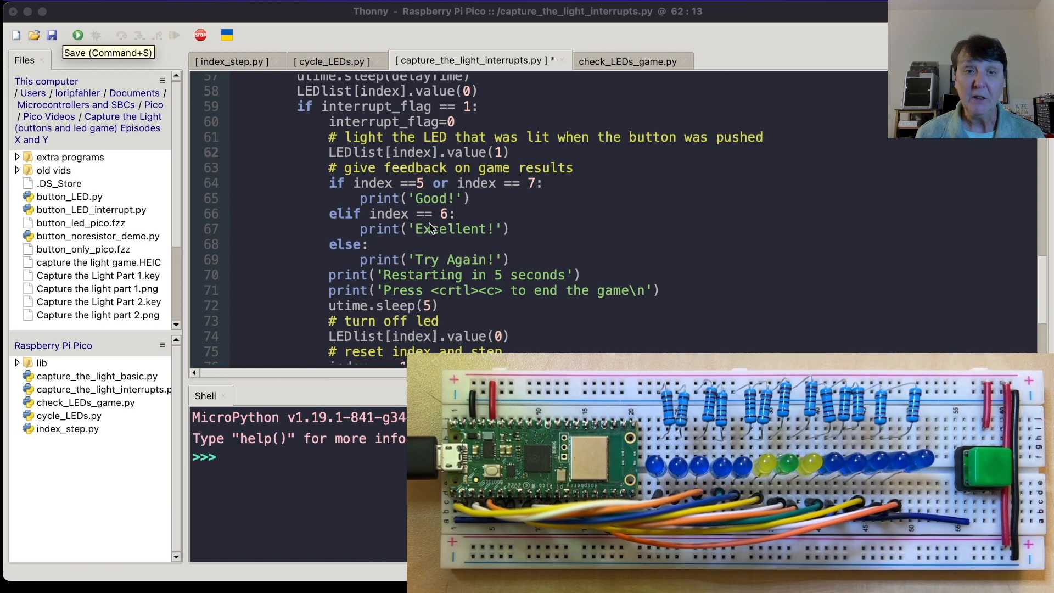
mouse_move(468, 227)
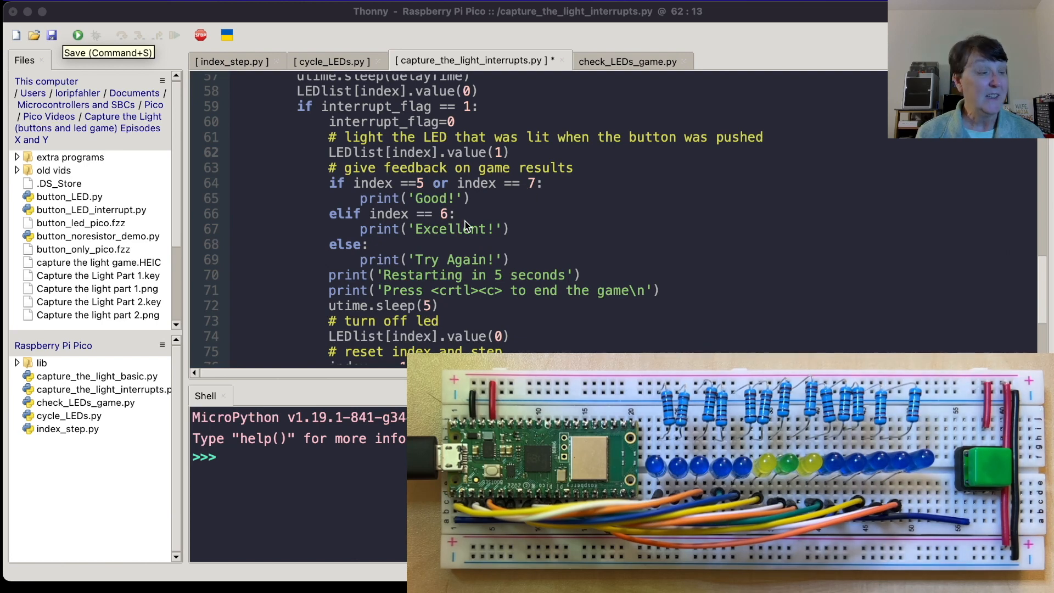
mouse_move(455, 243)
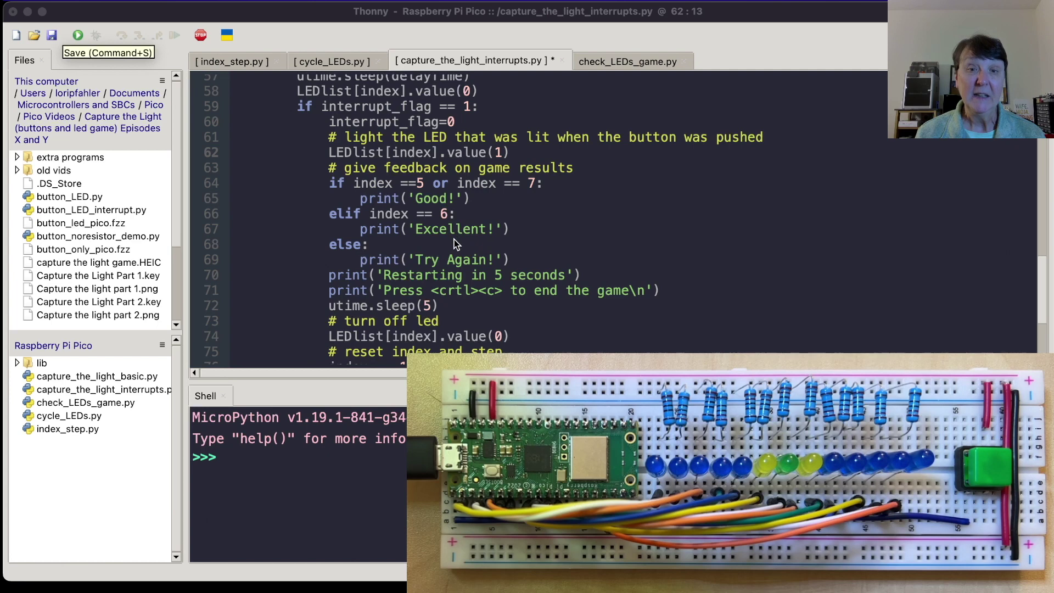
mouse_move(363, 257)
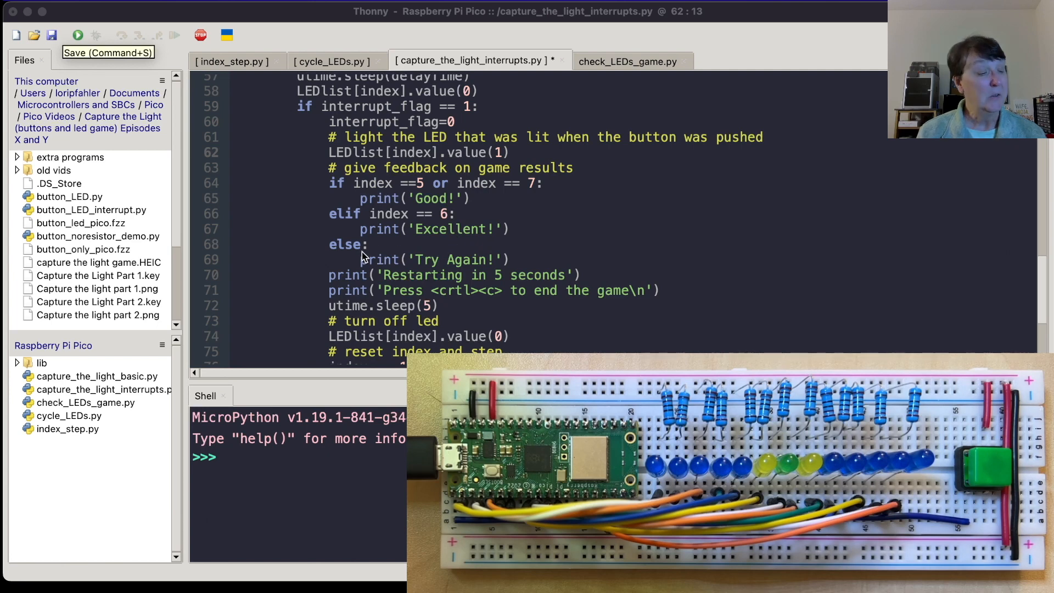
mouse_move(437, 266)
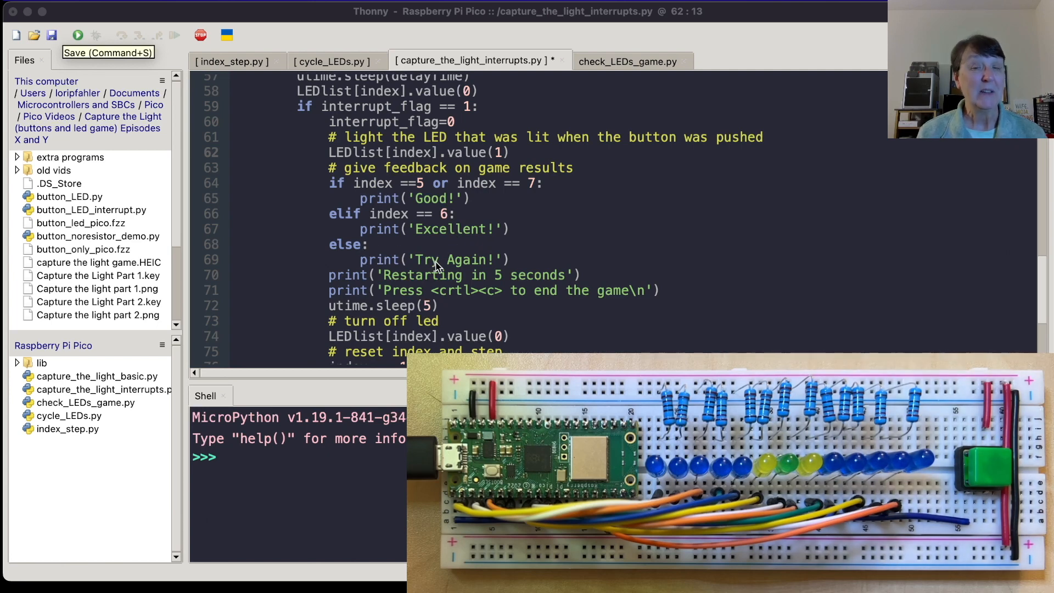
mouse_move(439, 291)
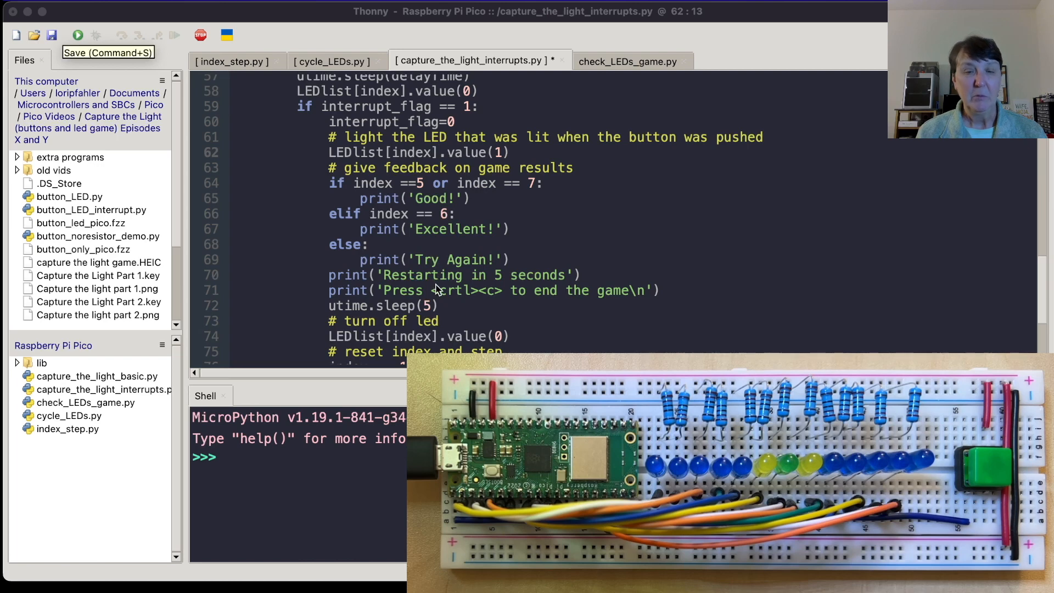
mouse_move(499, 287)
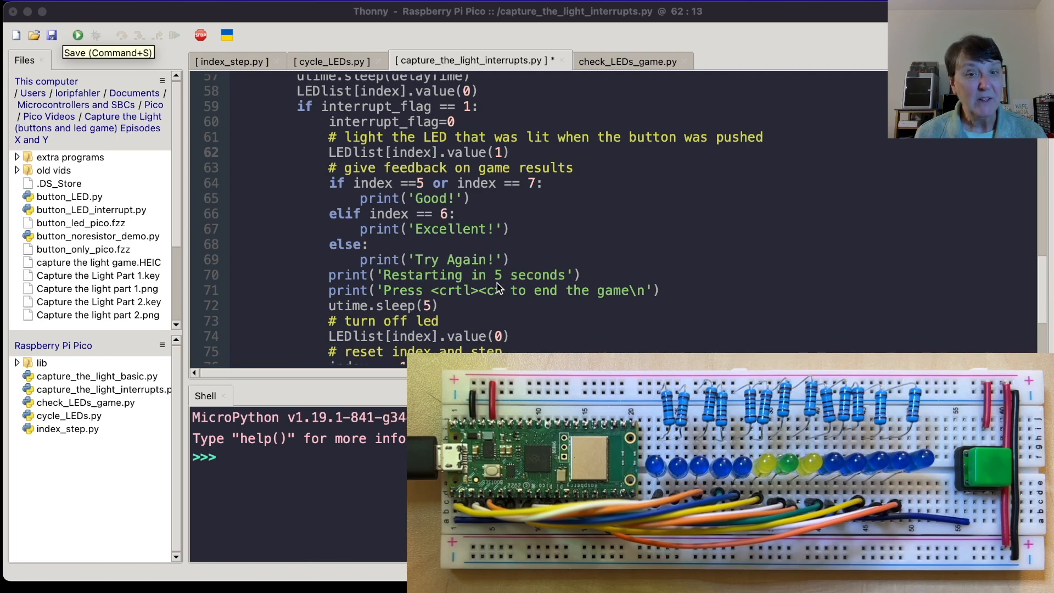
mouse_move(463, 303)
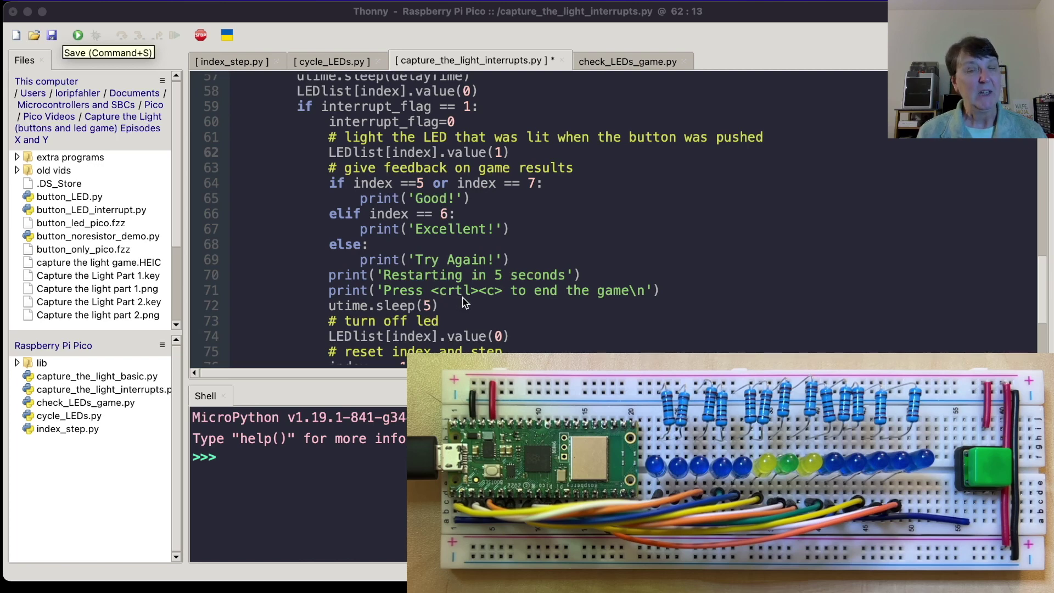
mouse_move(449, 321)
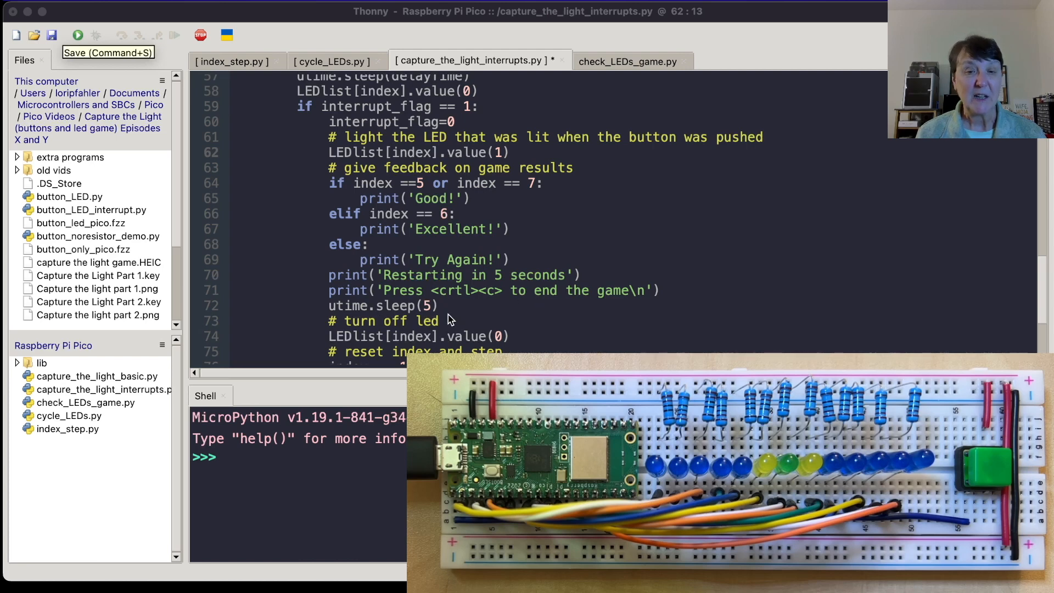
scroll(down, 3)
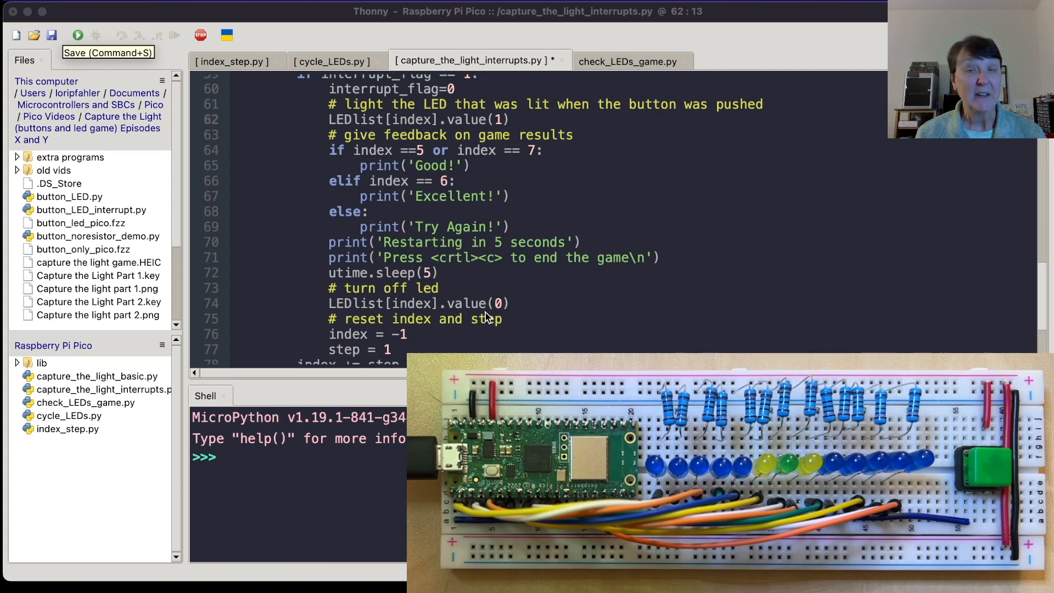
scroll(down, 3)
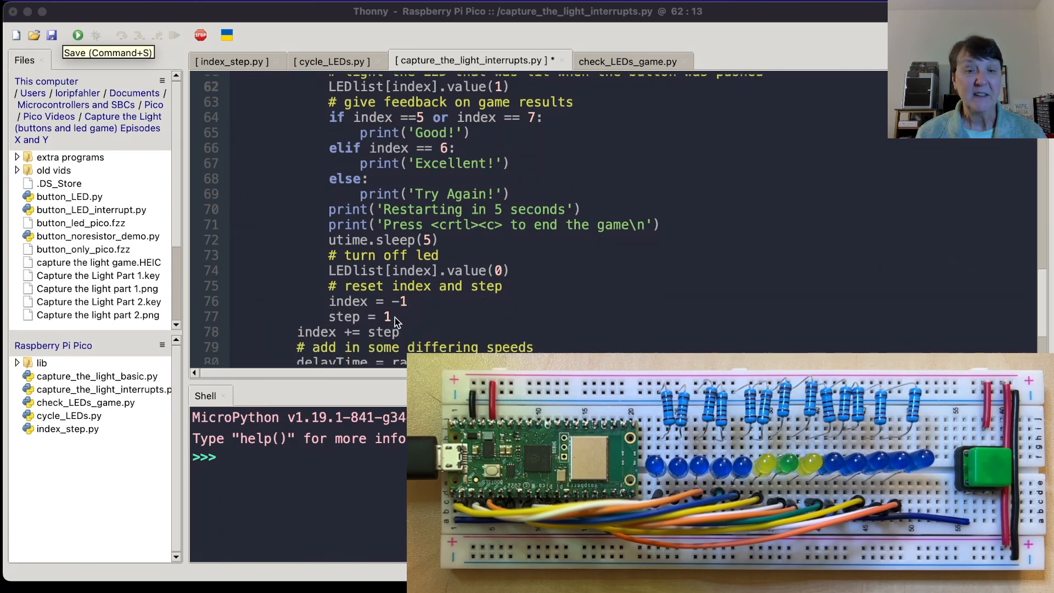
scroll(down, 3)
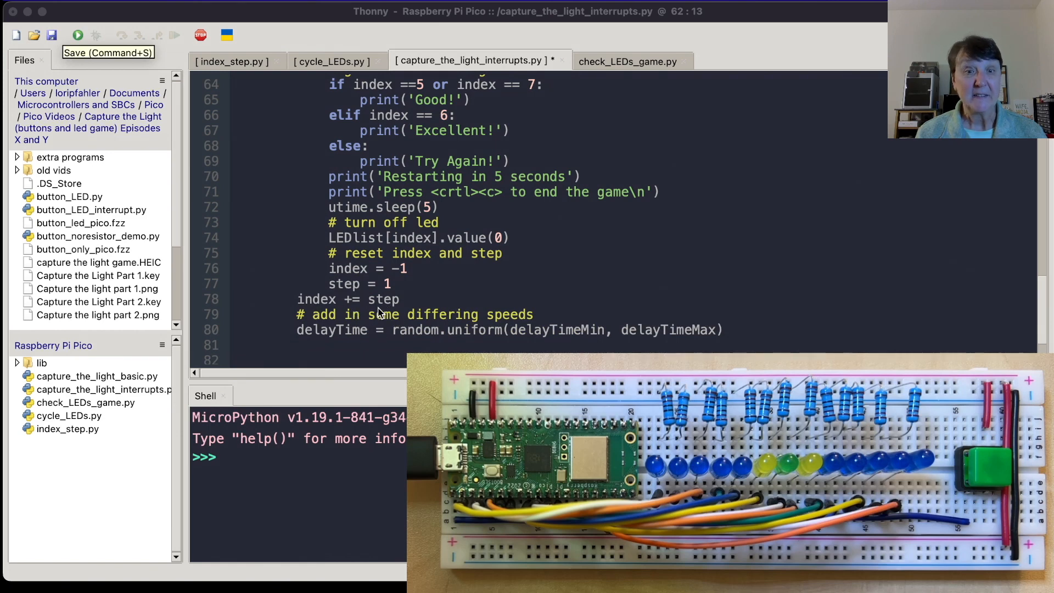
mouse_move(361, 334)
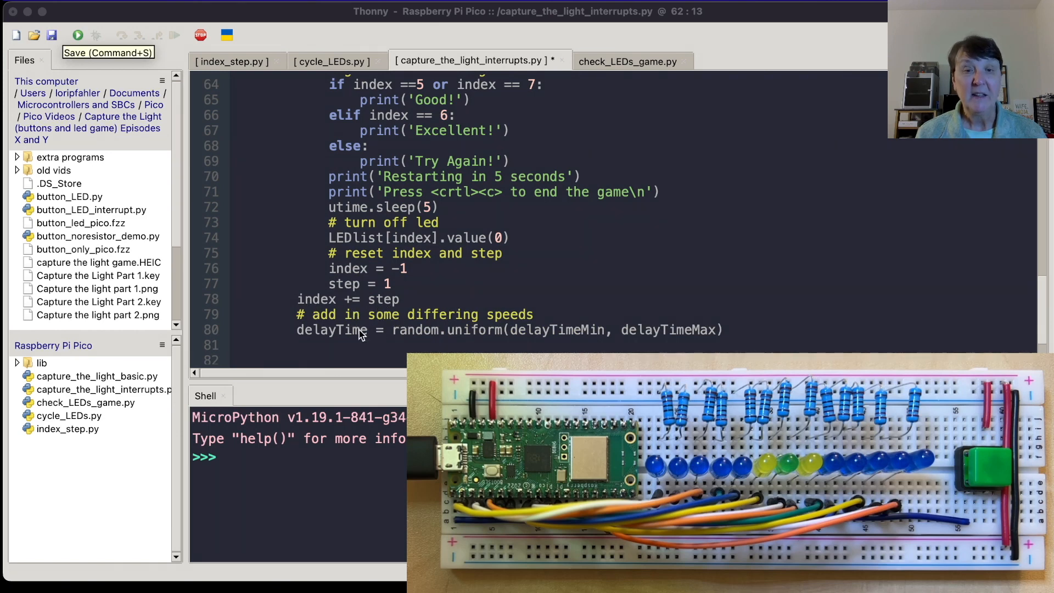
mouse_move(383, 342)
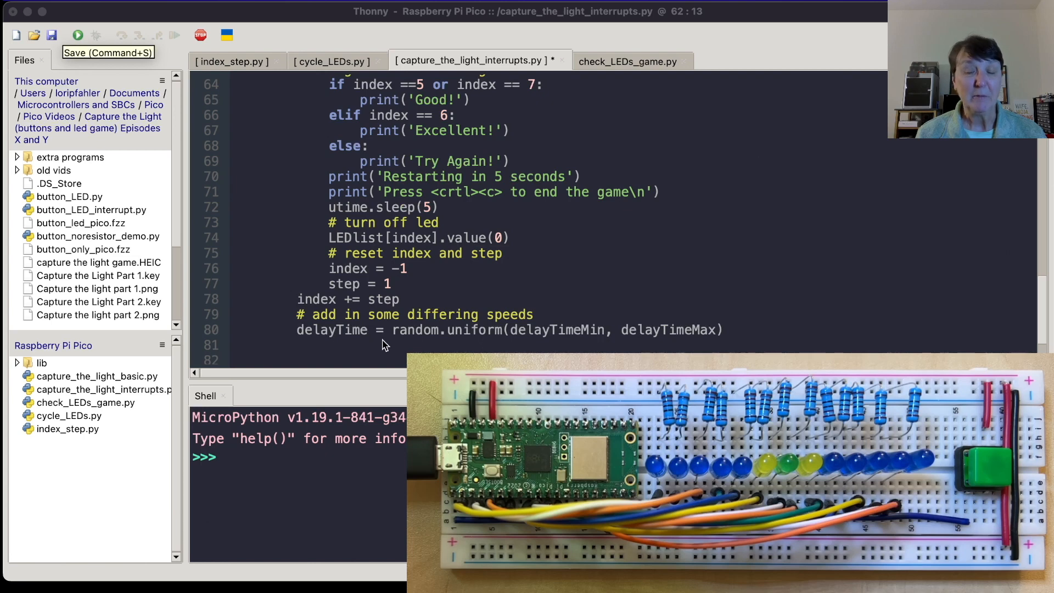
mouse_move(445, 338)
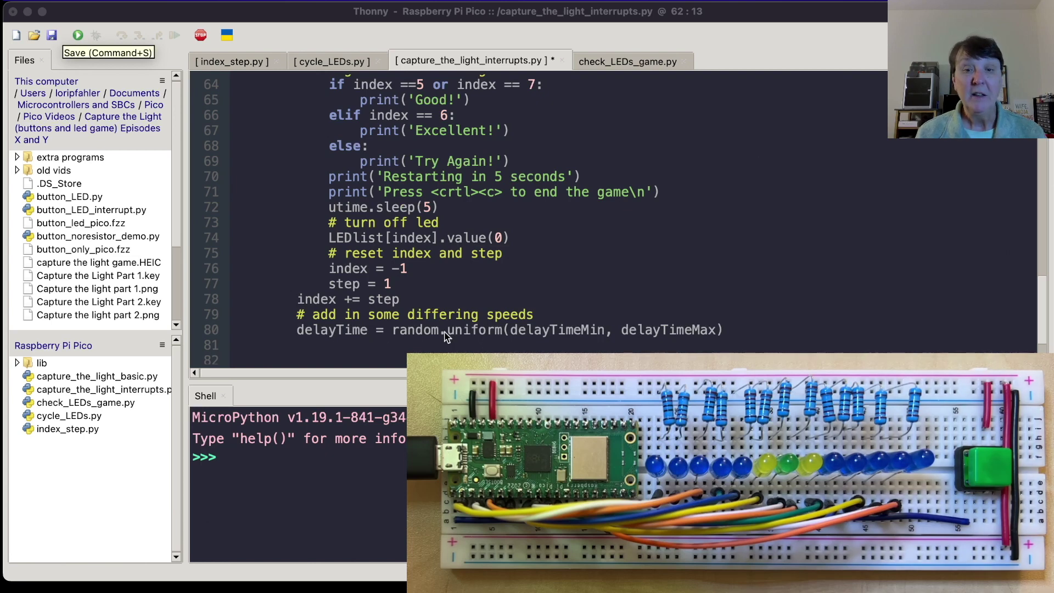
mouse_move(563, 338)
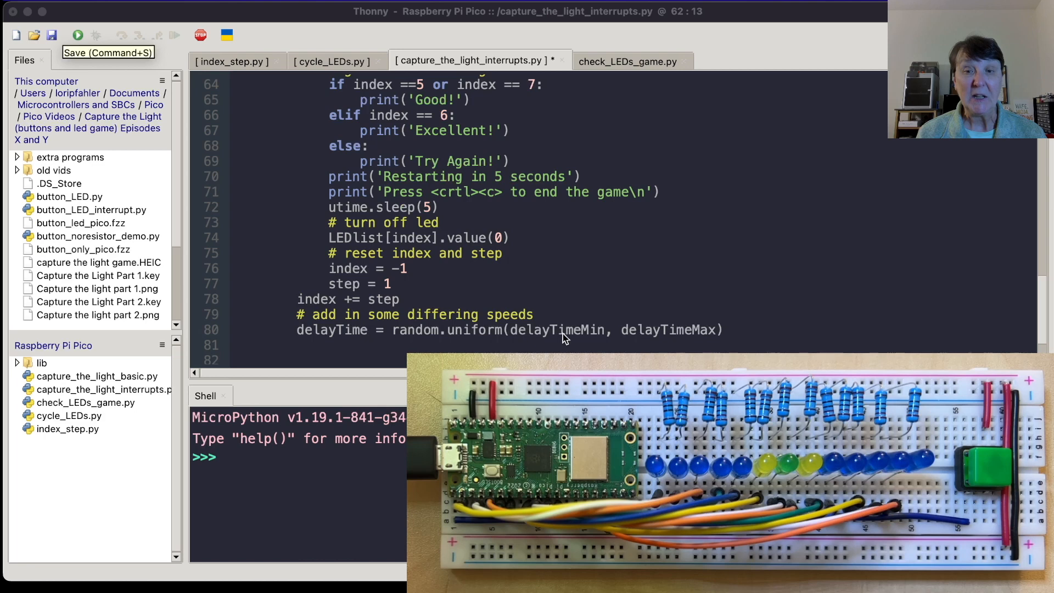
mouse_move(672, 339)
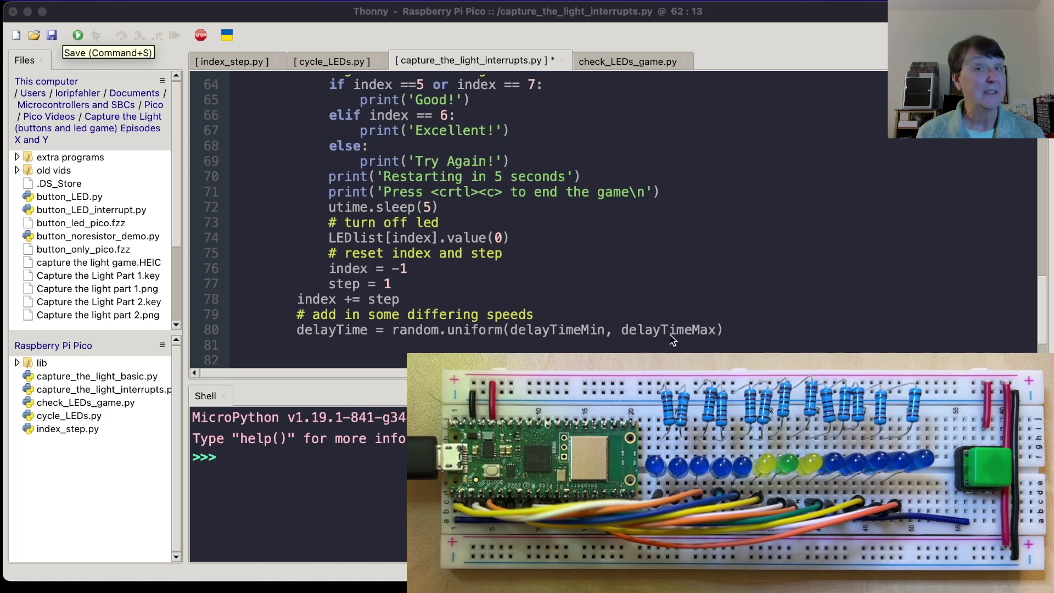
Step: Review the KeyboardInterrupt cleanup block, then run capture_the_light_interrupts.py on the Pico
scroll(down, 3)
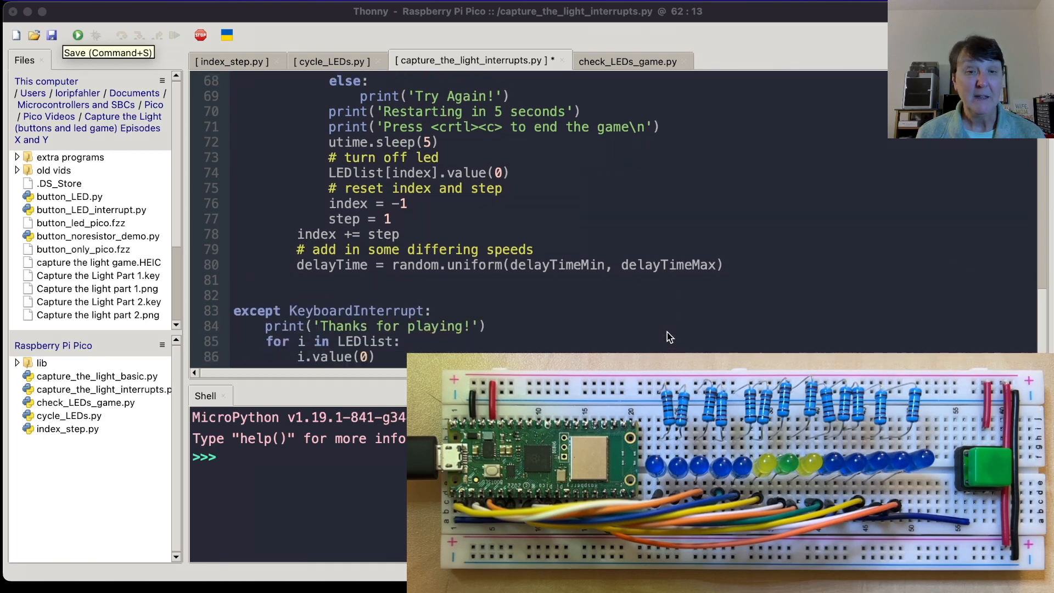
mouse_move(387, 325)
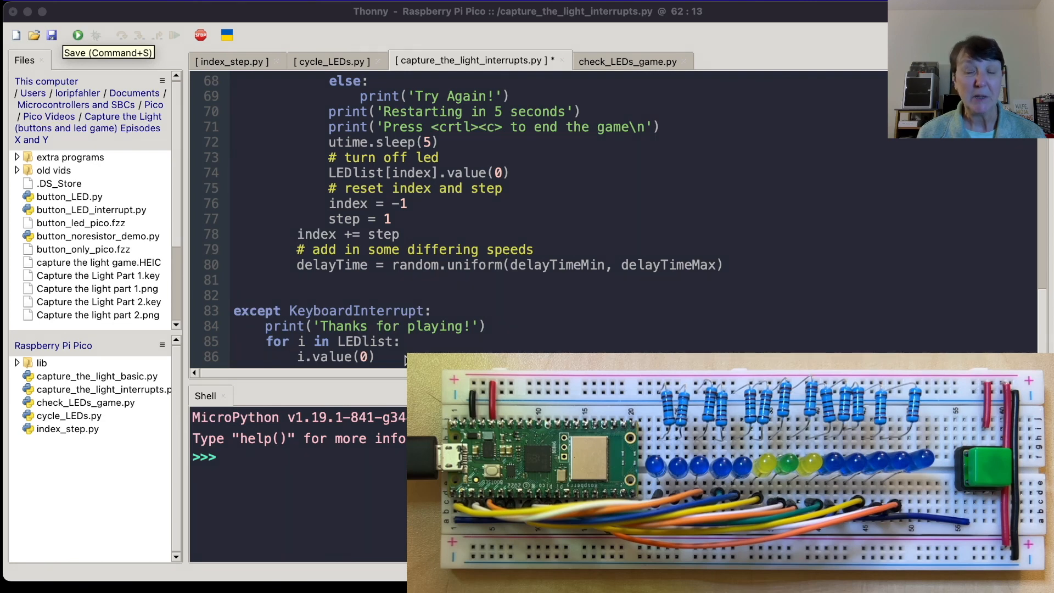
mouse_move(306, 357)
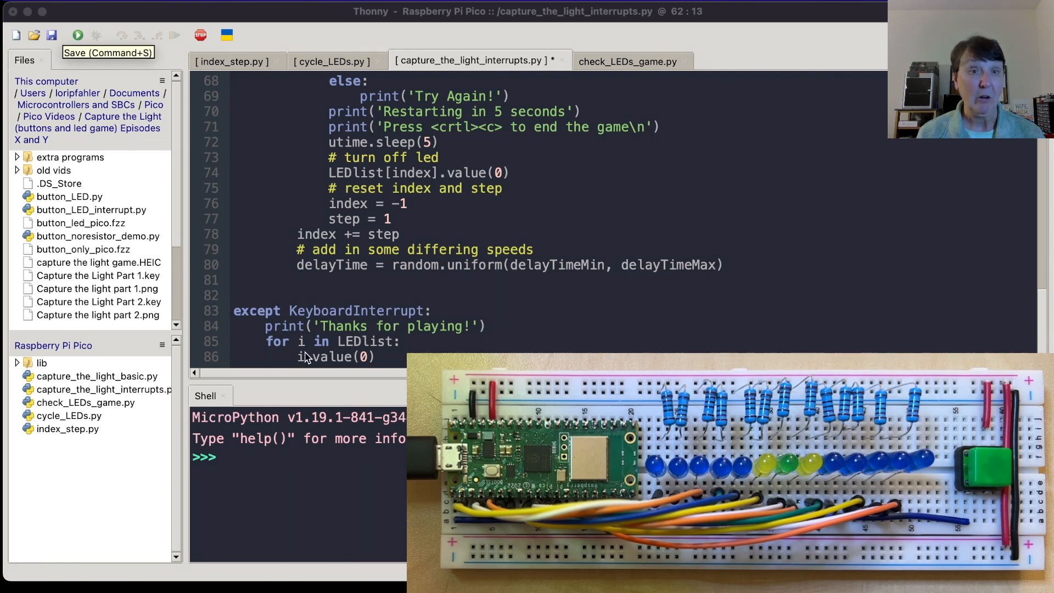
mouse_move(245, 198)
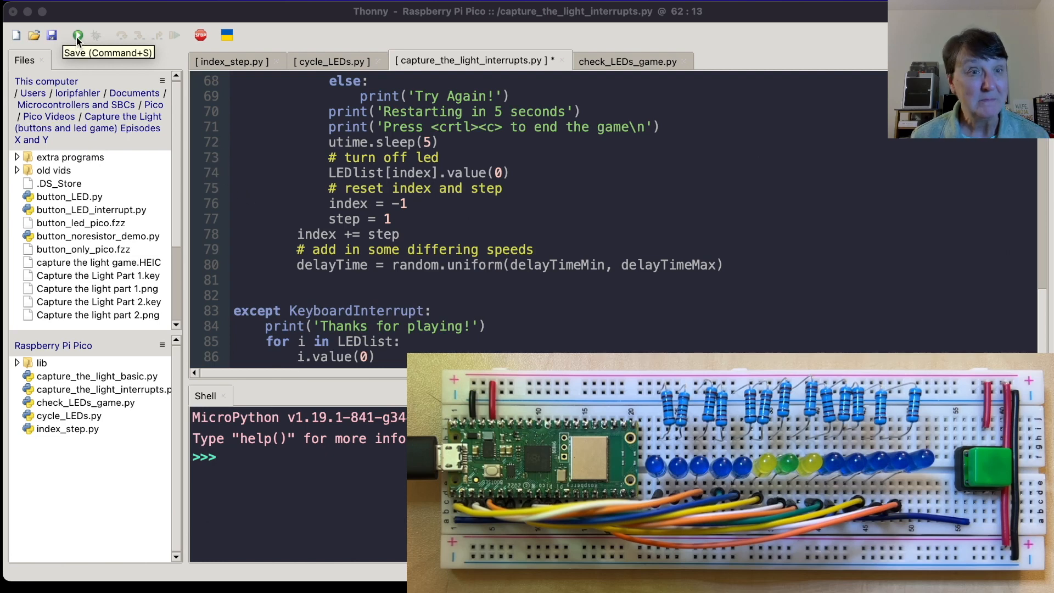
click(77, 35)
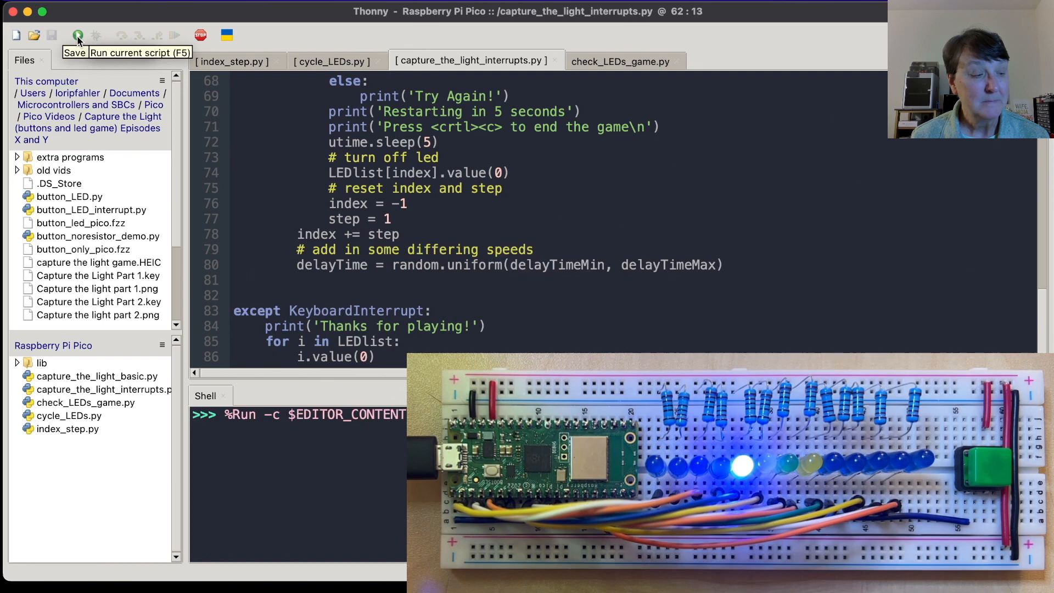